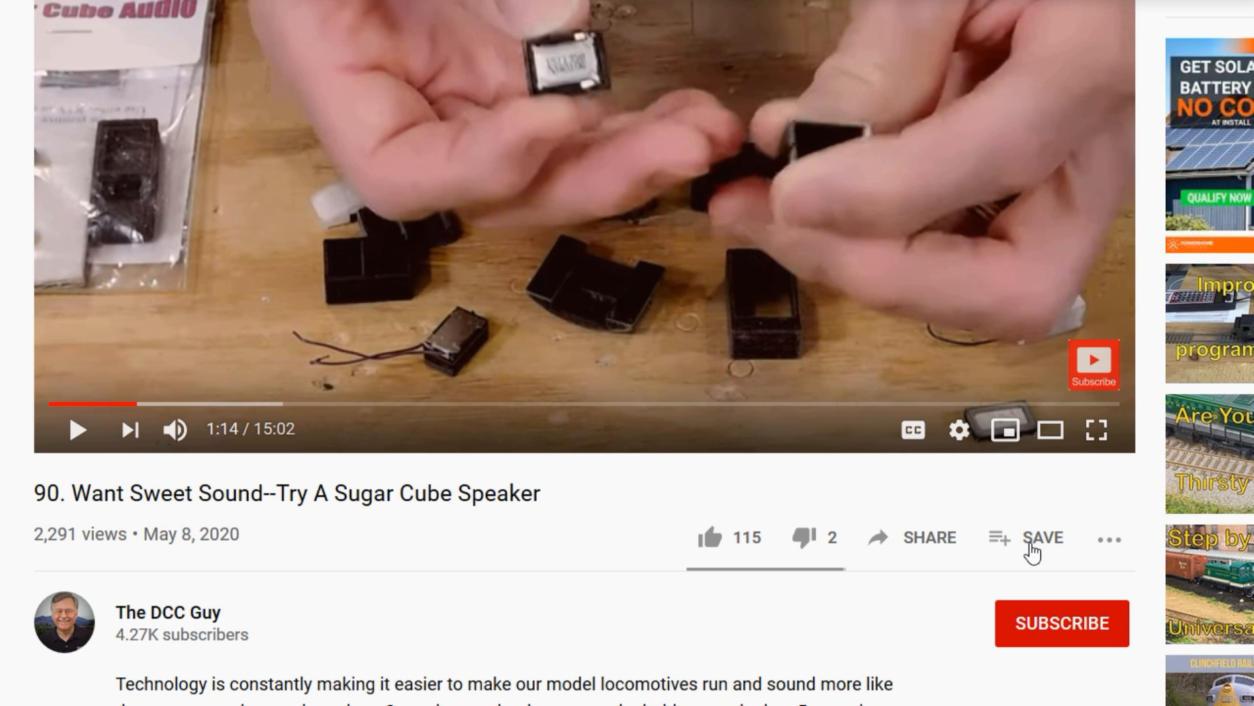
{"action": "mouse_move", "coordinate": [1067, 658]}
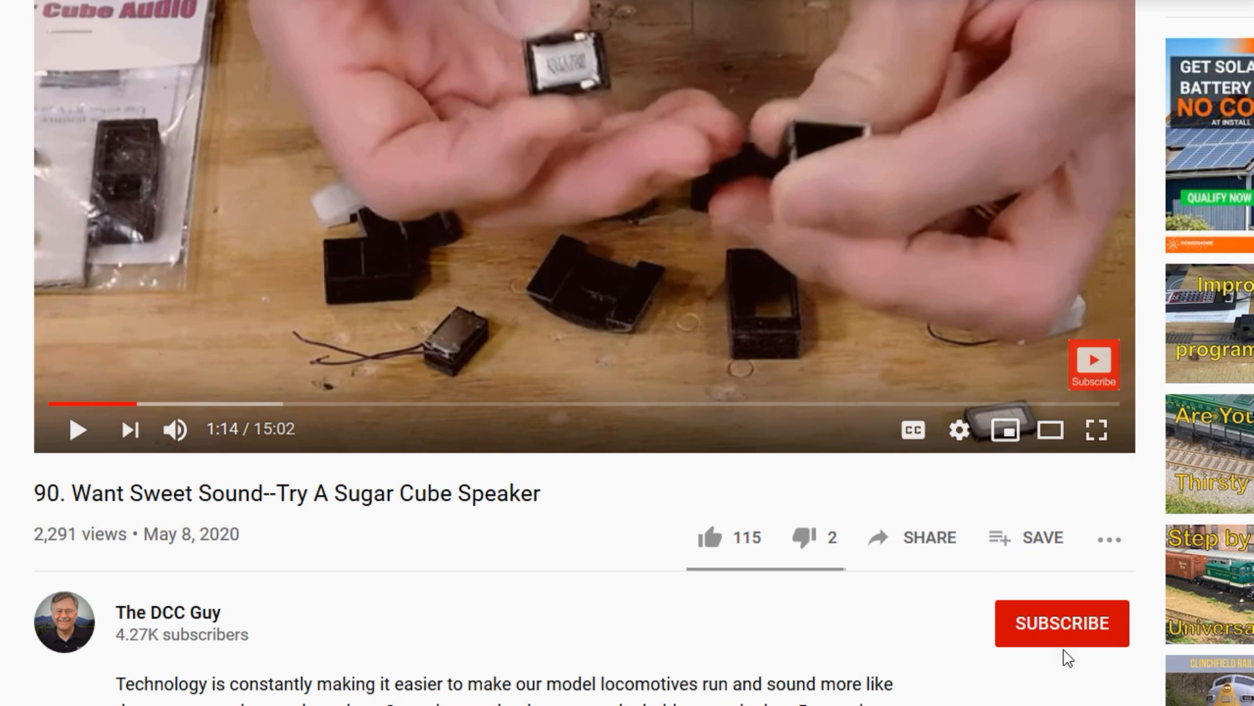
{"action": "left_click", "coordinate": [1061, 623]}
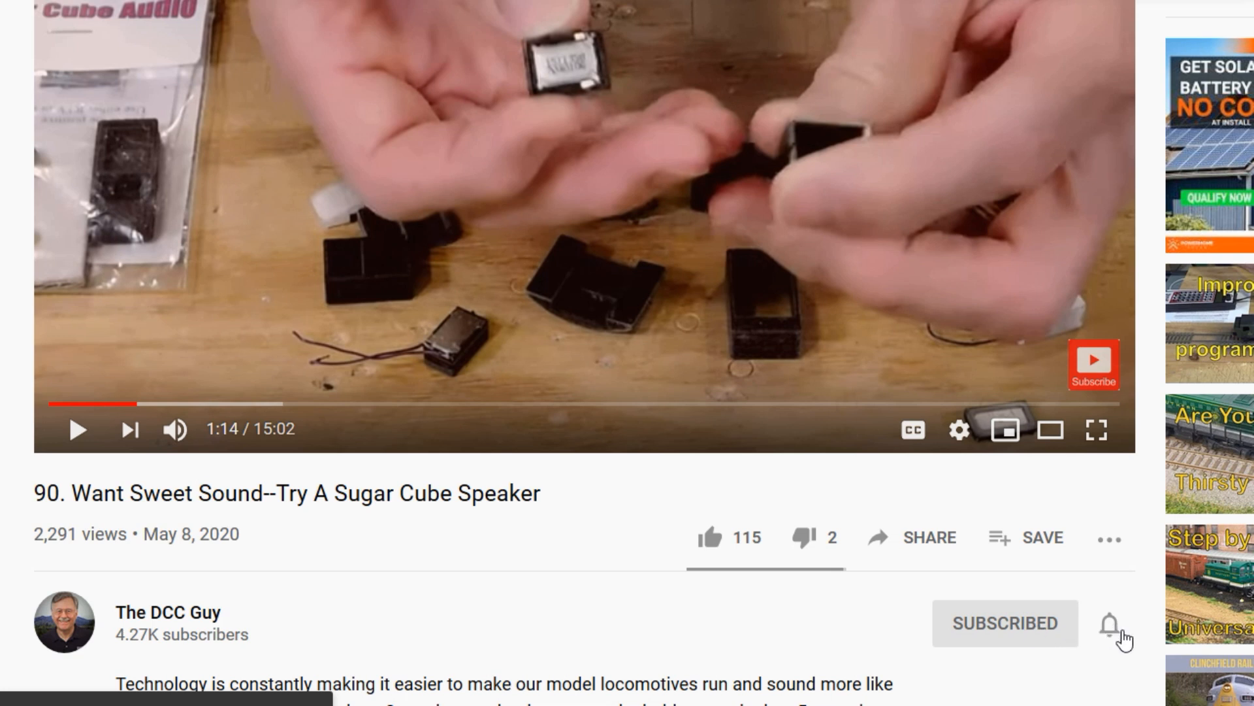
{"action": "left_click", "coordinate": [1110, 624]}
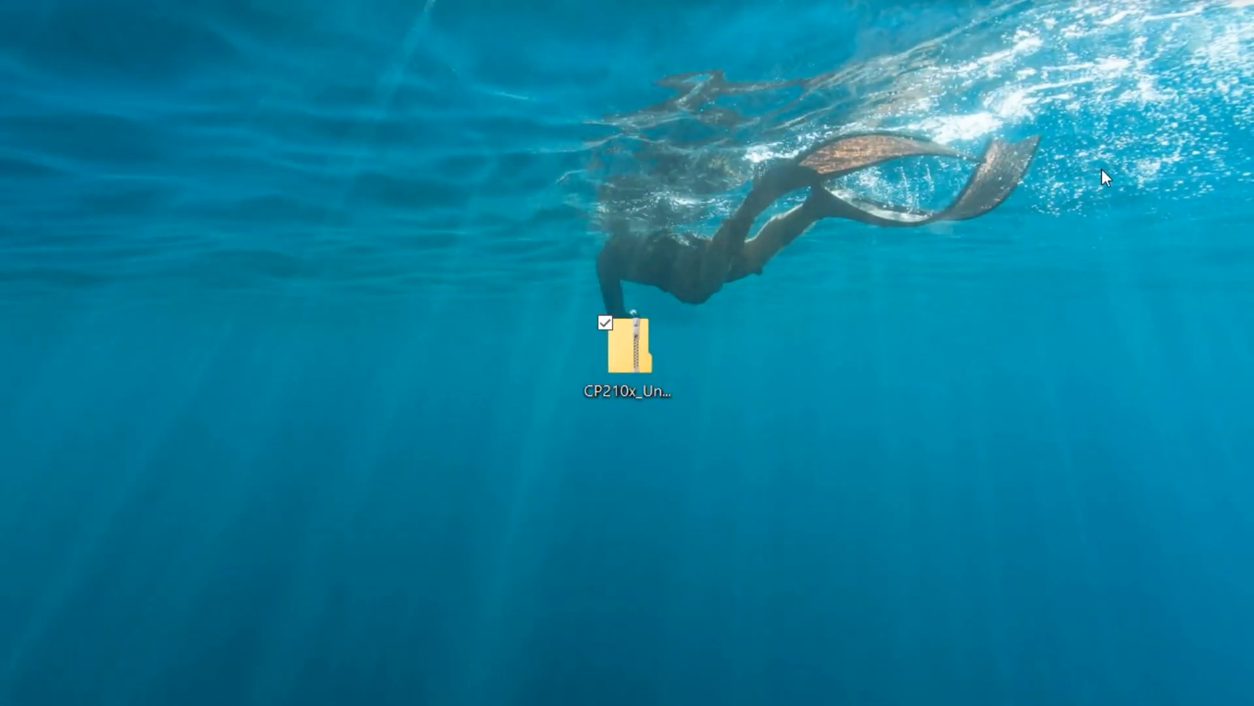
{"action": "mouse_move", "coordinate": [903, 215]}
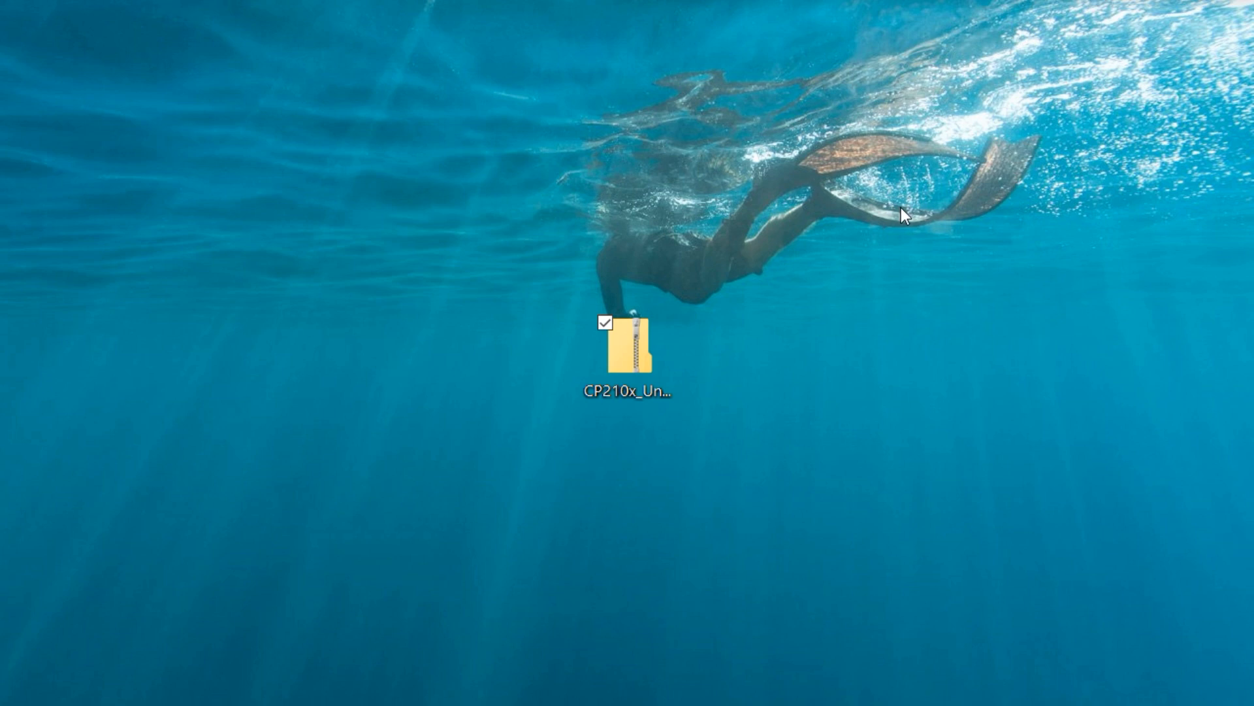
{"action": "mouse_move", "coordinate": [667, 427]}
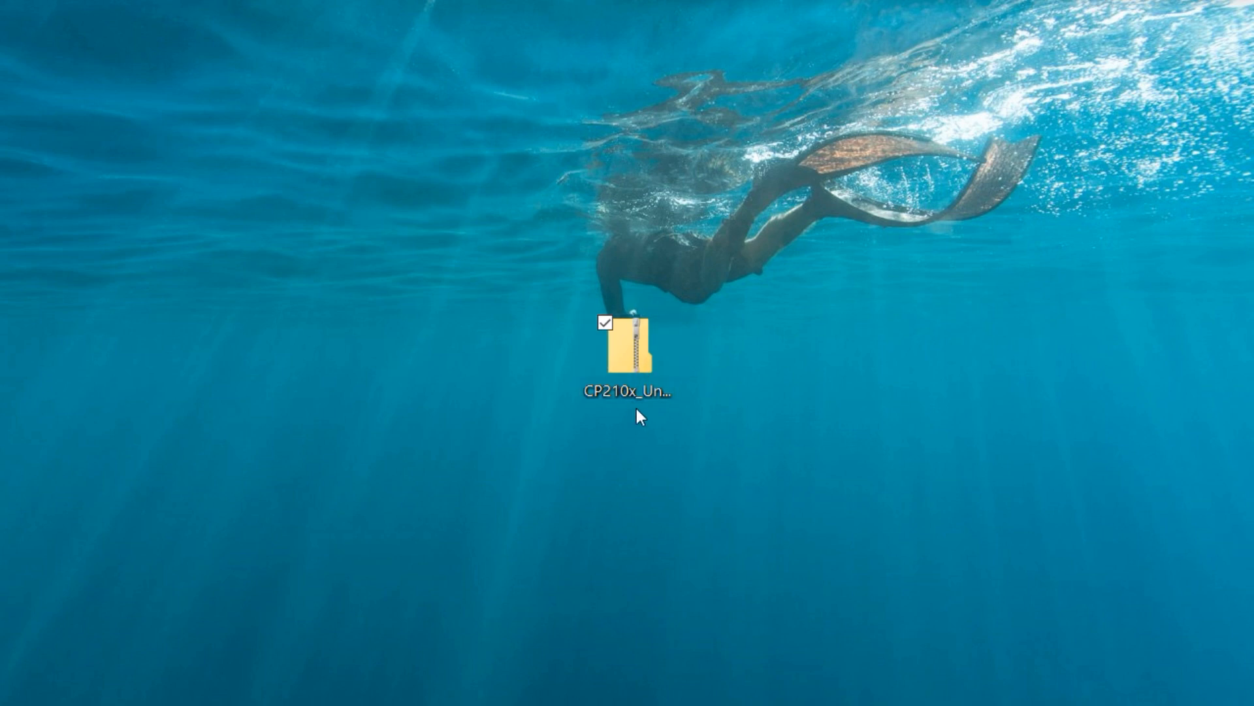
{"action": "left_click", "coordinate": [633, 348]}
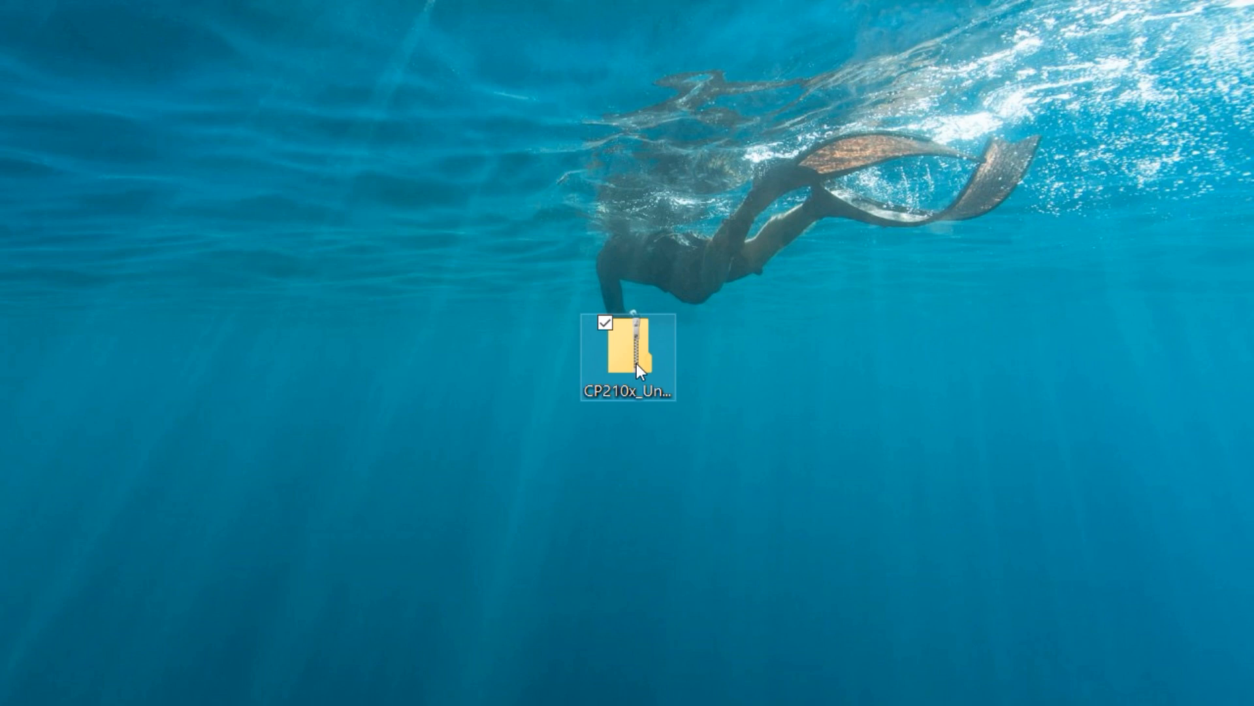
- Extract CP210x_Universal_Windows_Driver.zip into a same-named folder on the Desktop
{"action": "double_click", "coordinate": [627, 352]}
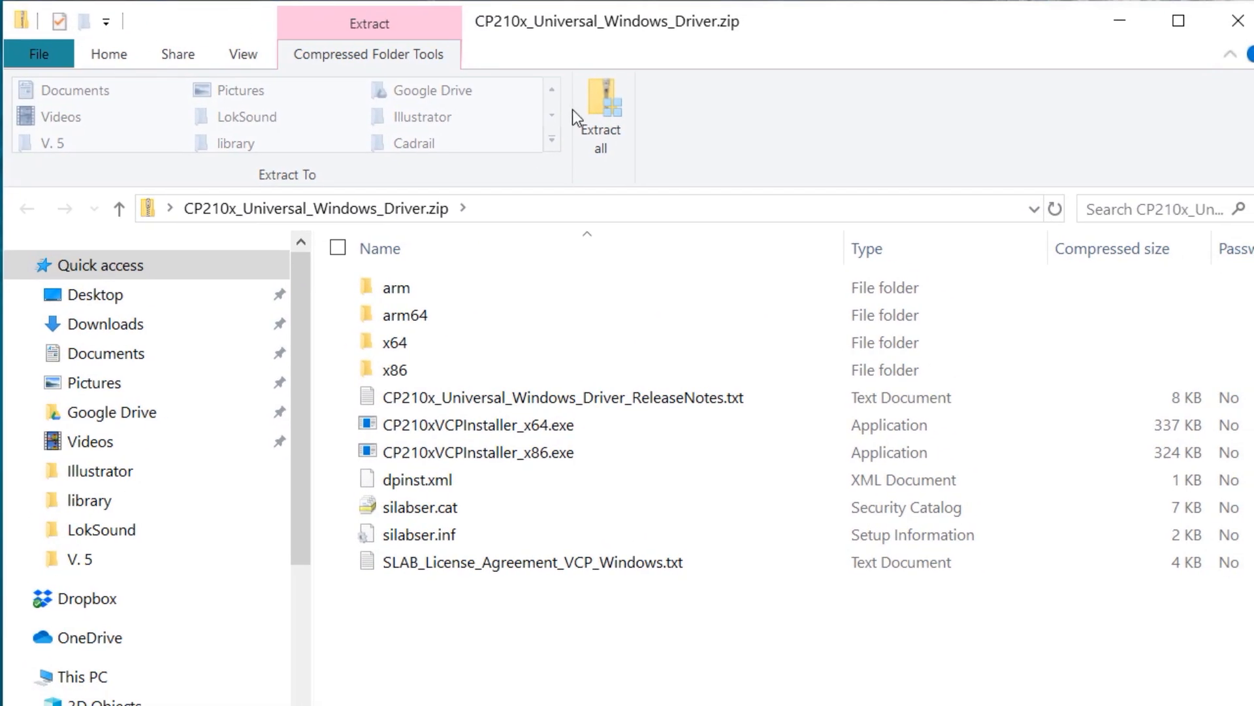
{"action": "mouse_move", "coordinate": [601, 125]}
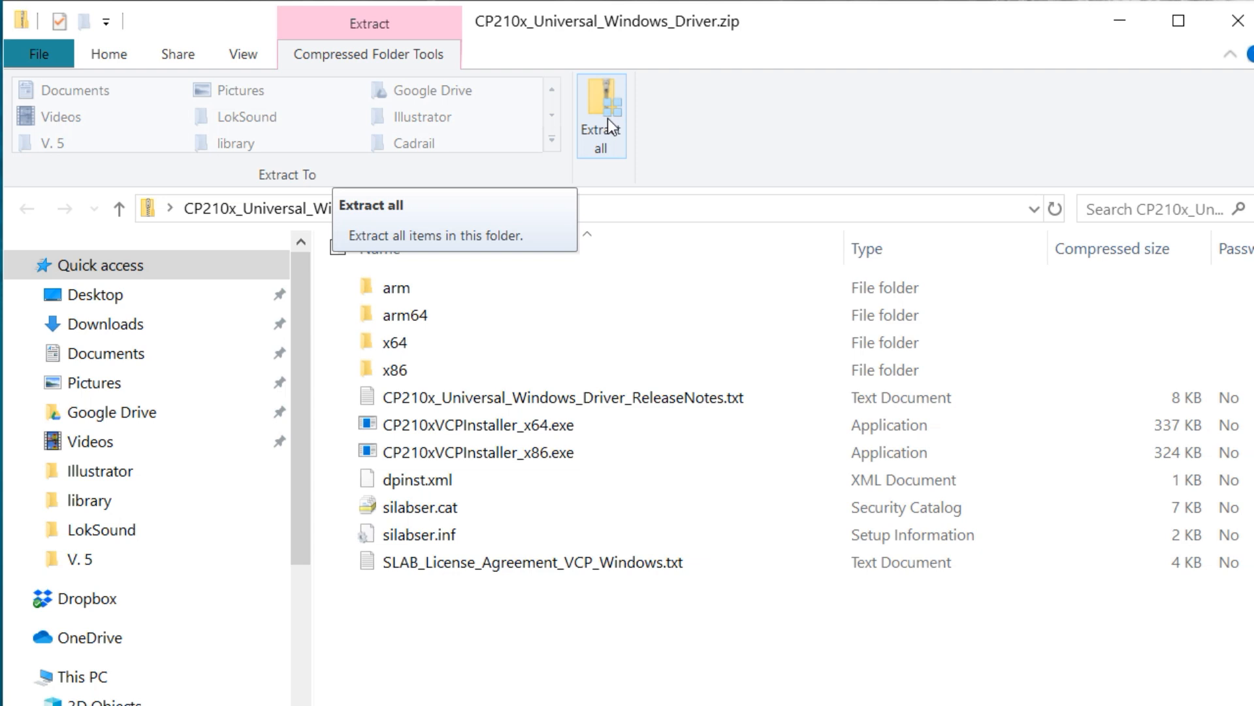
{"action": "left_click", "coordinate": [601, 117]}
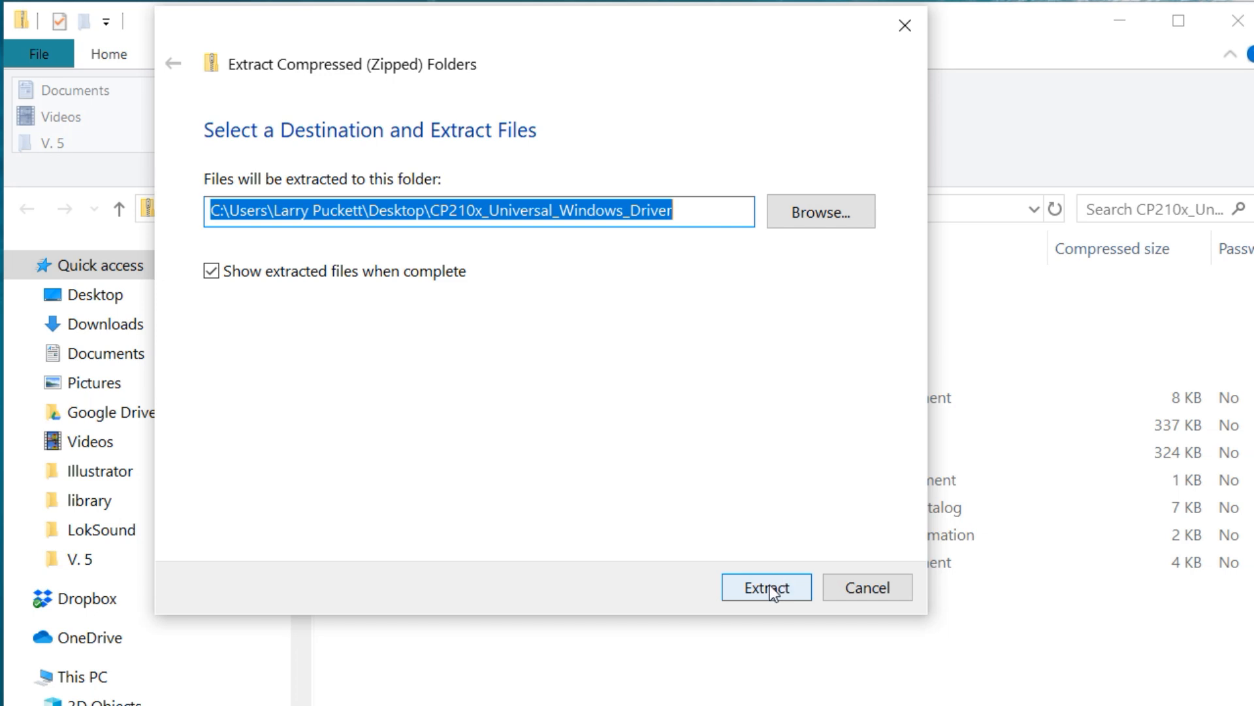
{"action": "left_click", "coordinate": [766, 587]}
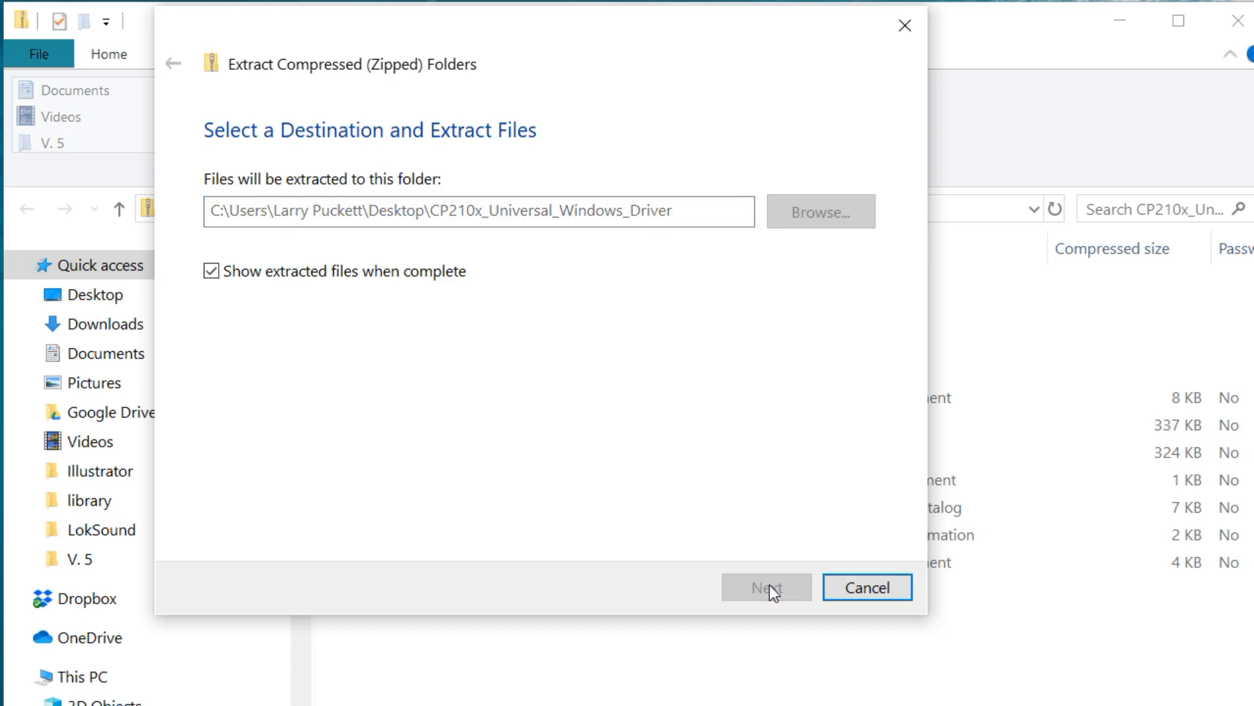
{"action": "left_click", "coordinate": [765, 586]}
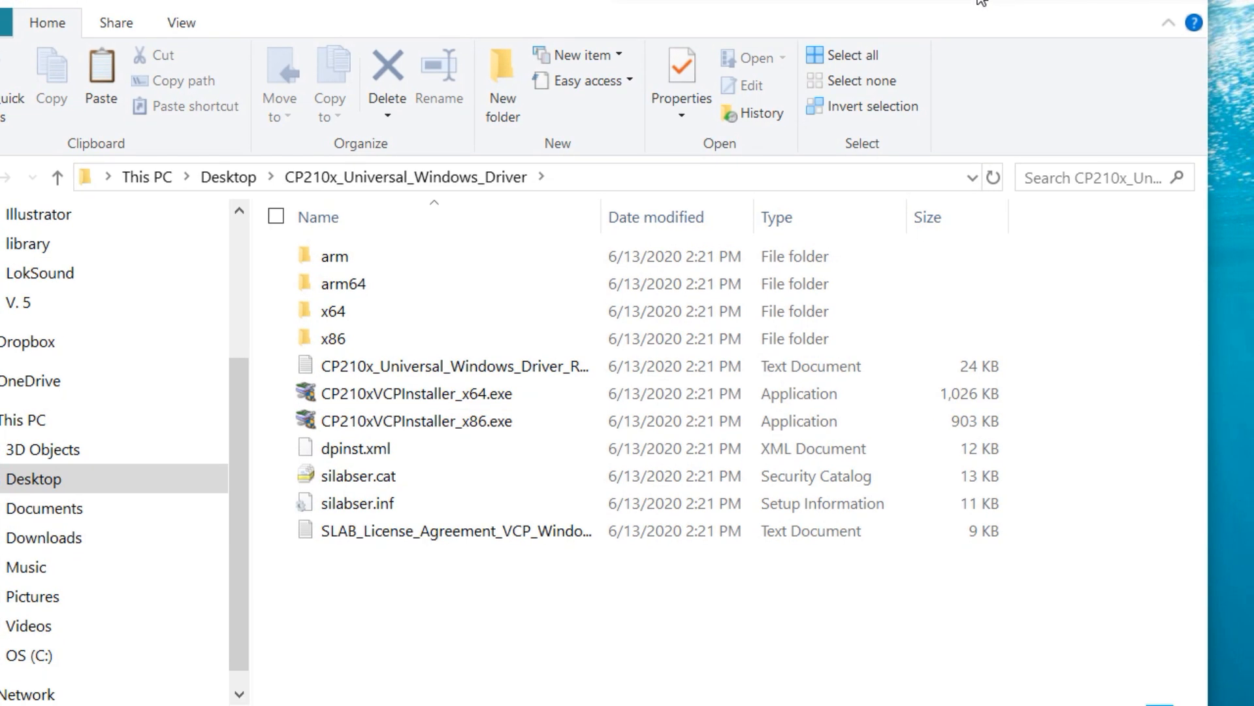
- Look over the extracted CP210x installer files in the folder window
{"action": "left_click", "coordinate": [448, 366]}
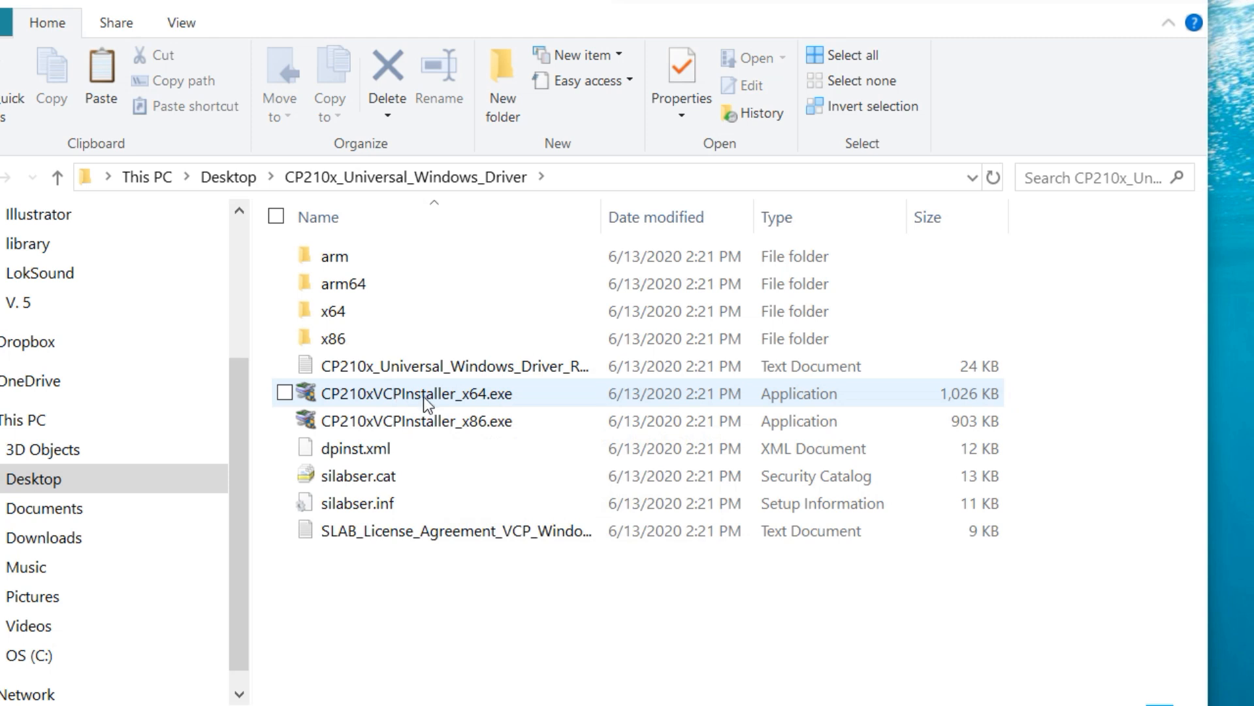
{"action": "mouse_move", "coordinate": [476, 399]}
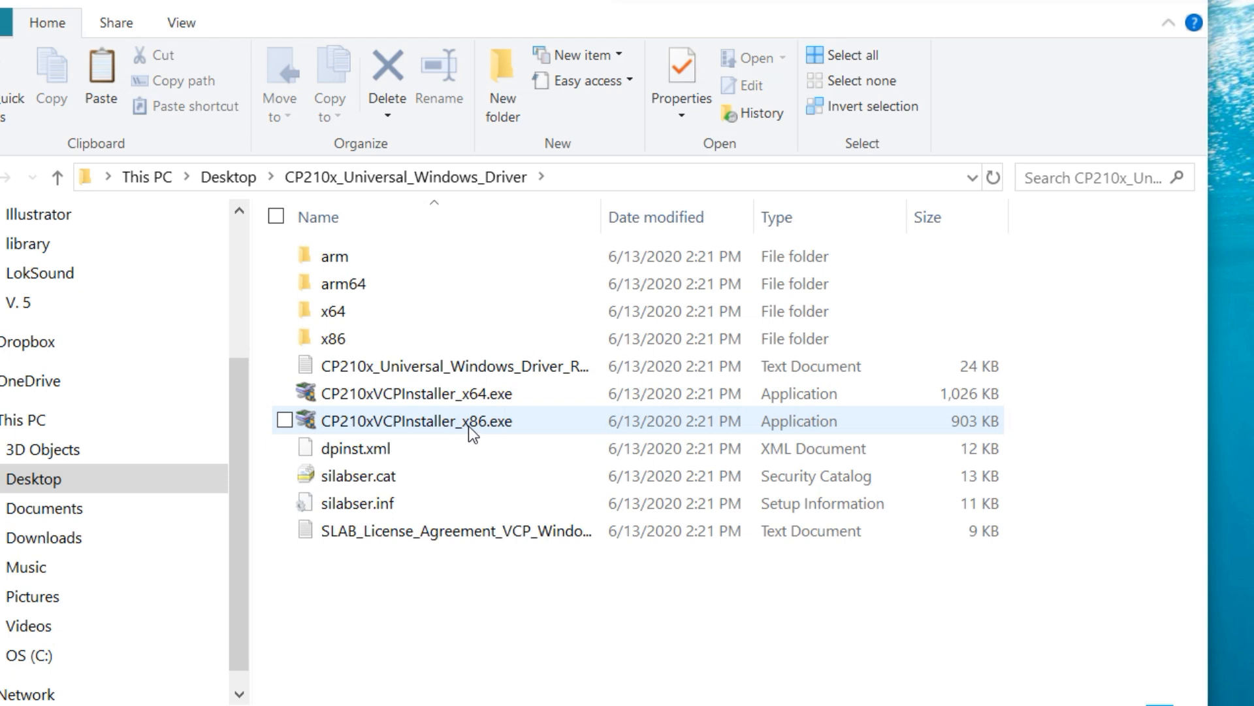
{"action": "mouse_move", "coordinate": [470, 432]}
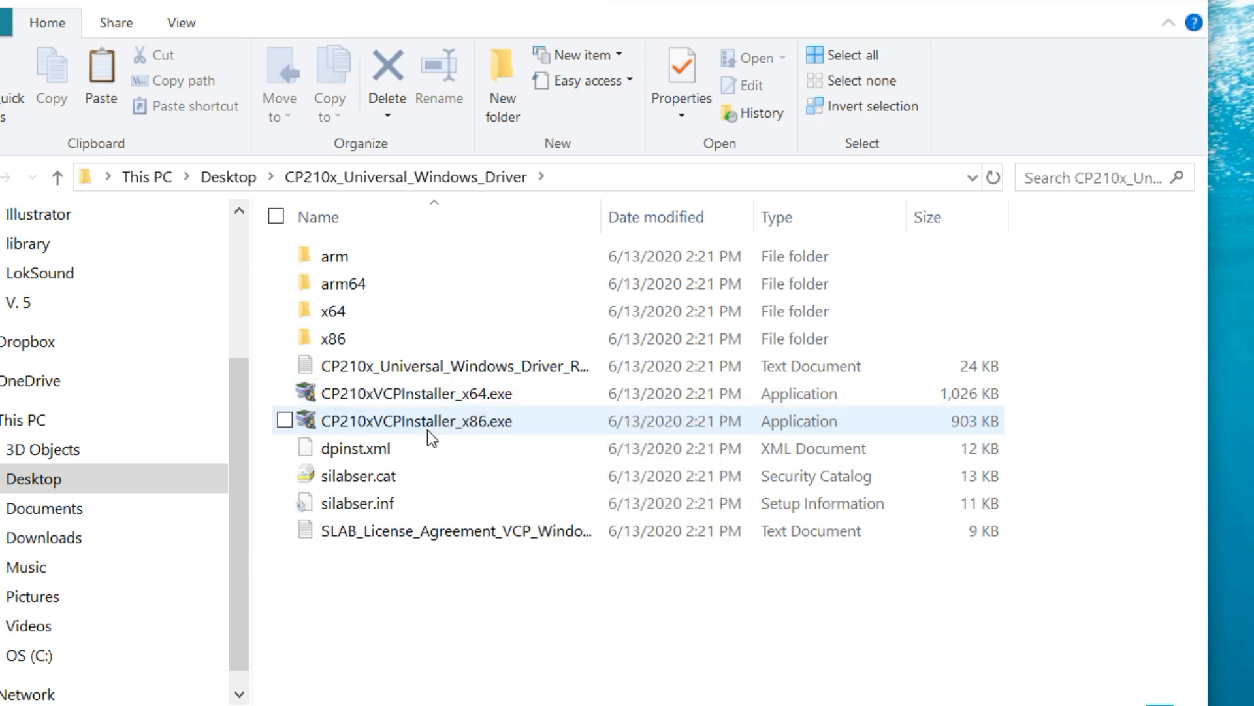
{"action": "mouse_move", "coordinate": [472, 423]}
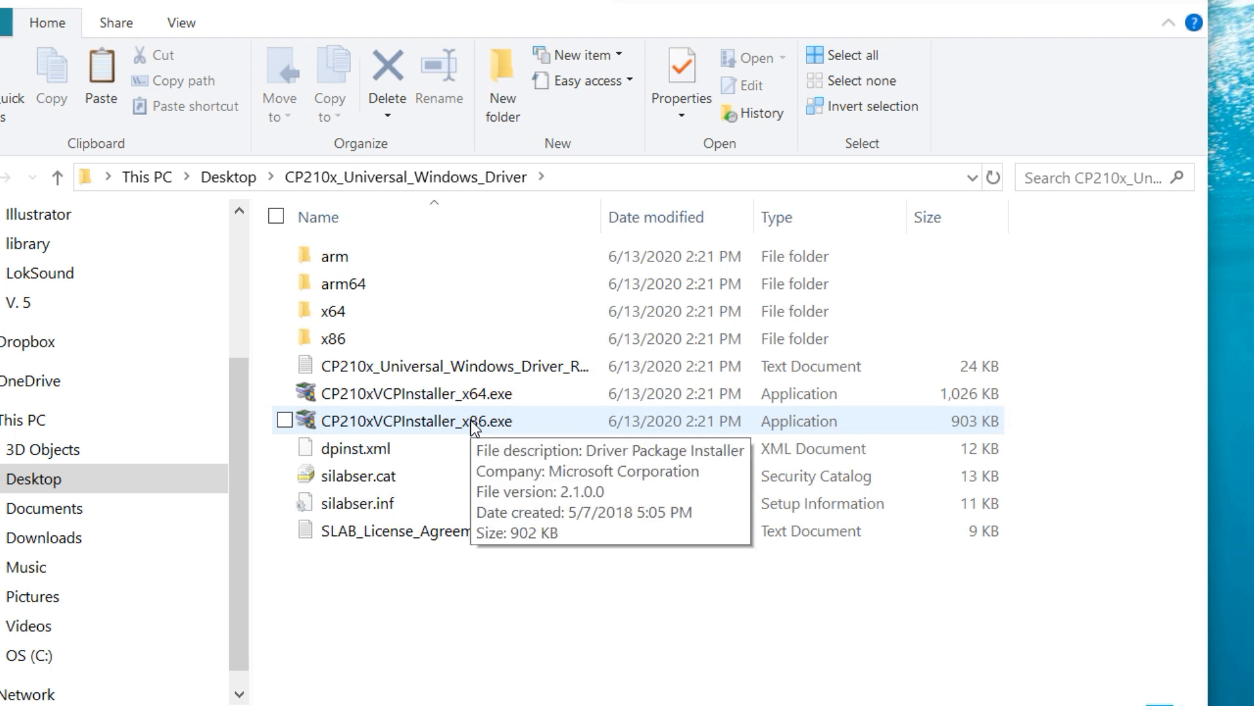
{"action": "mouse_move", "coordinate": [470, 426]}
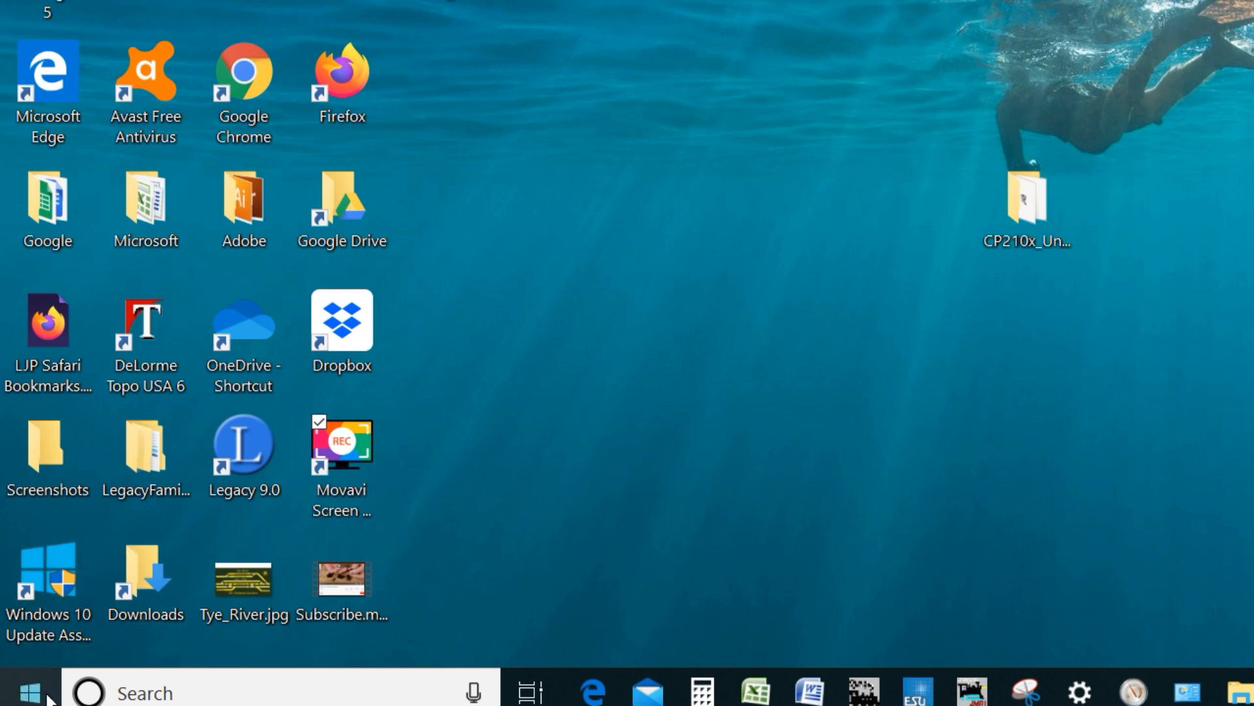
- Reach Device Manager from the Start menu via Control Panel's Hardware and Sound
{"action": "left_click", "coordinate": [28, 691]}
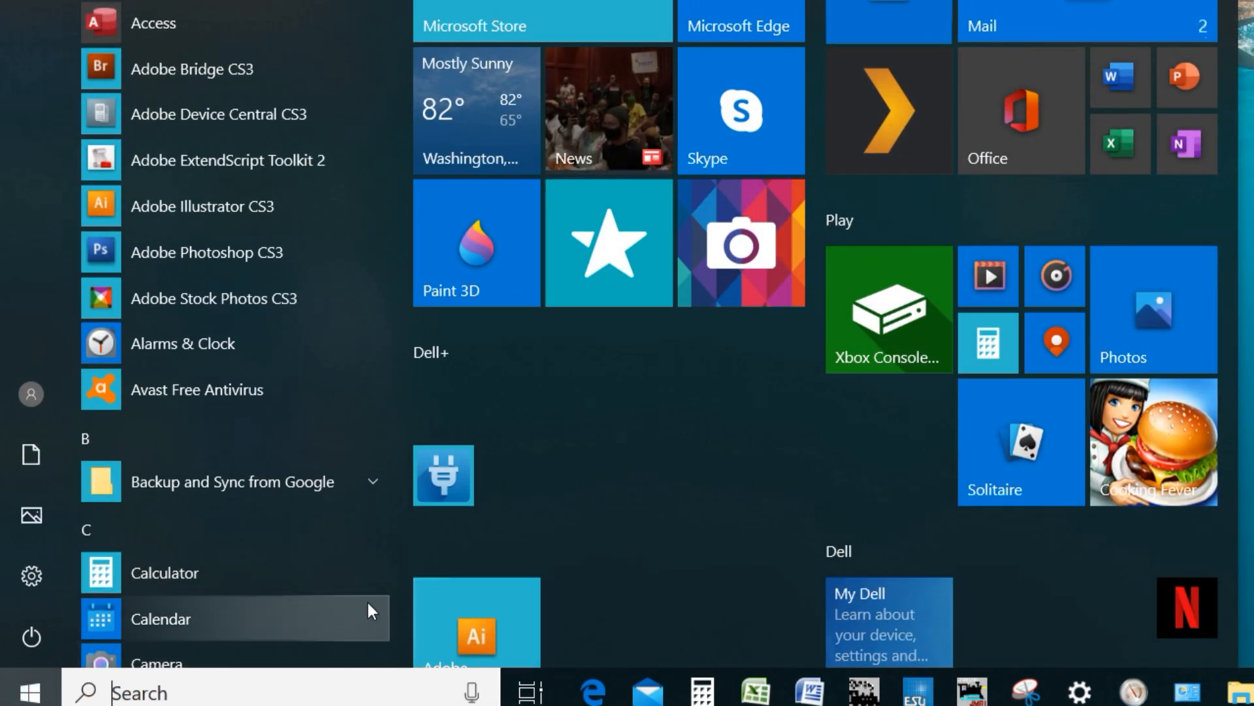
{"action": "scroll", "scroll_direction": "down", "scroll_amount": 3}
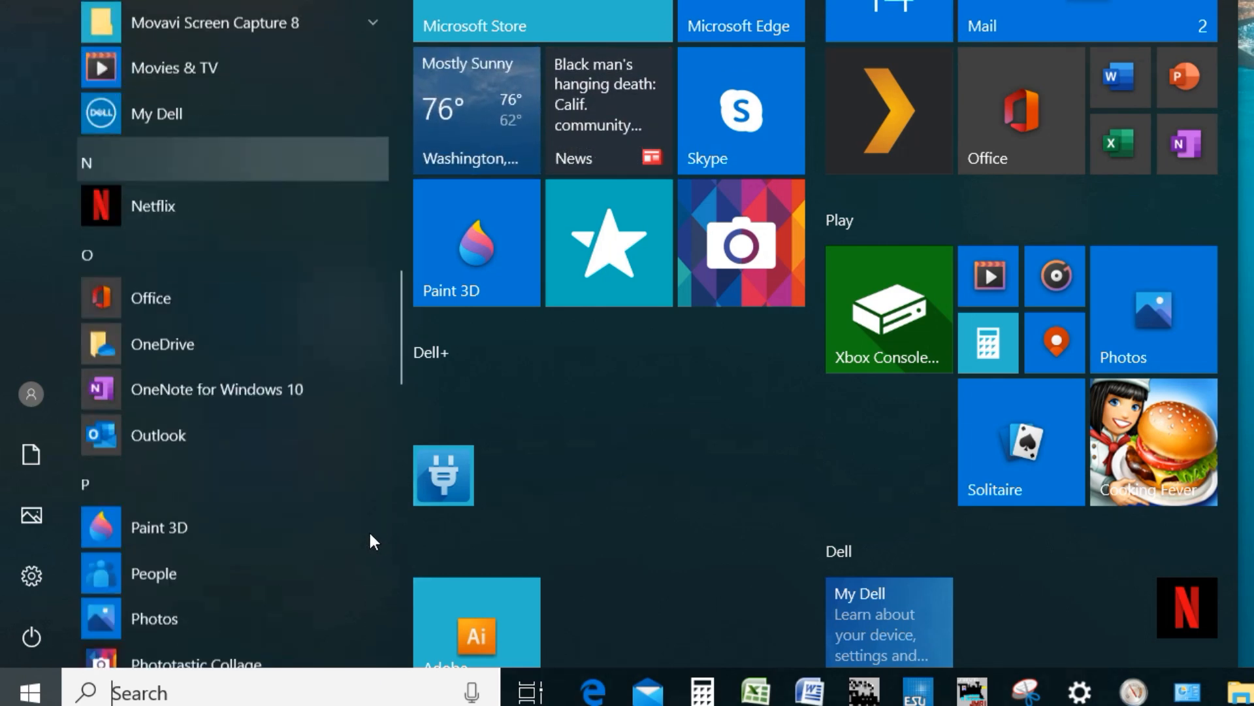
{"action": "scroll", "scroll_direction": "down", "scroll_amount": 3}
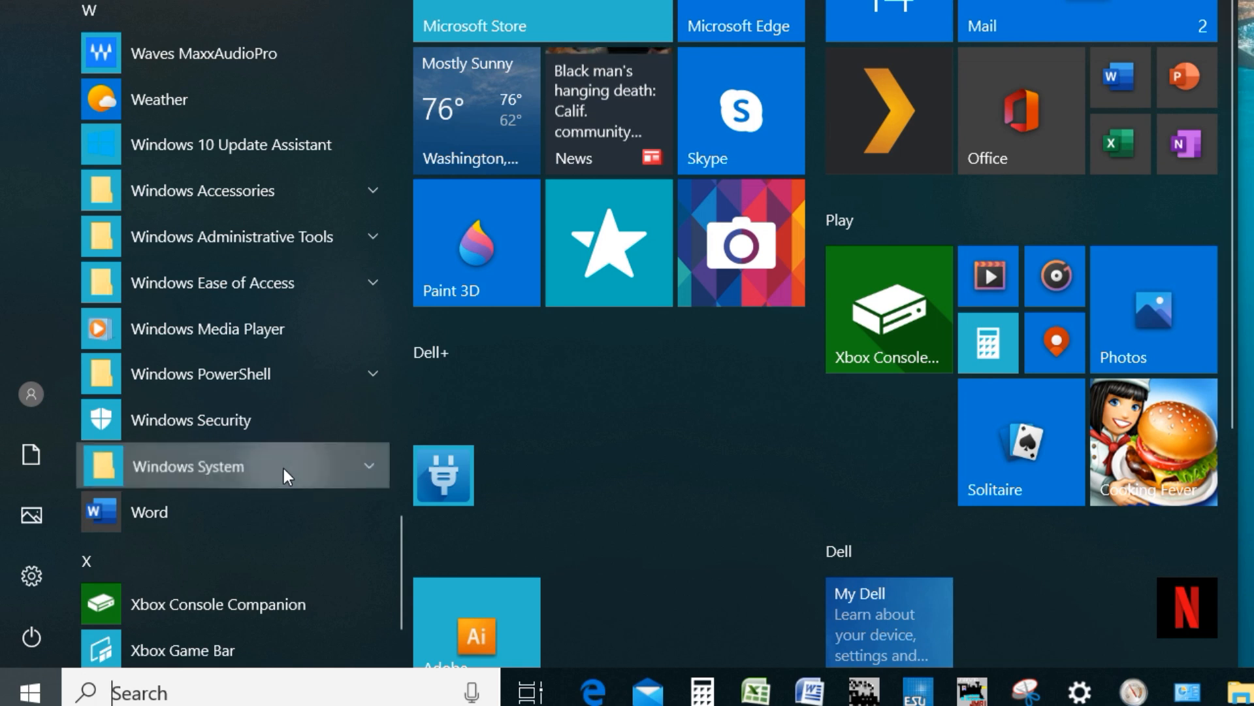
{"action": "left_click", "coordinate": [187, 465]}
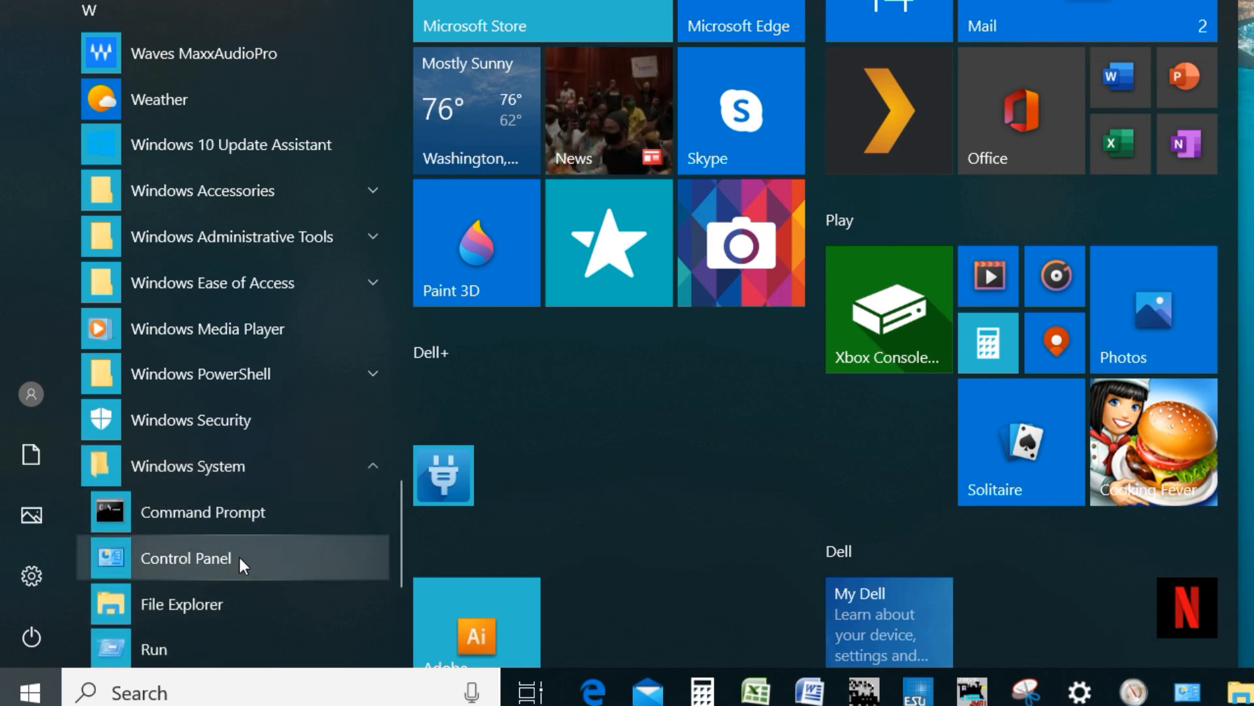
{"action": "left_click", "coordinate": [185, 558]}
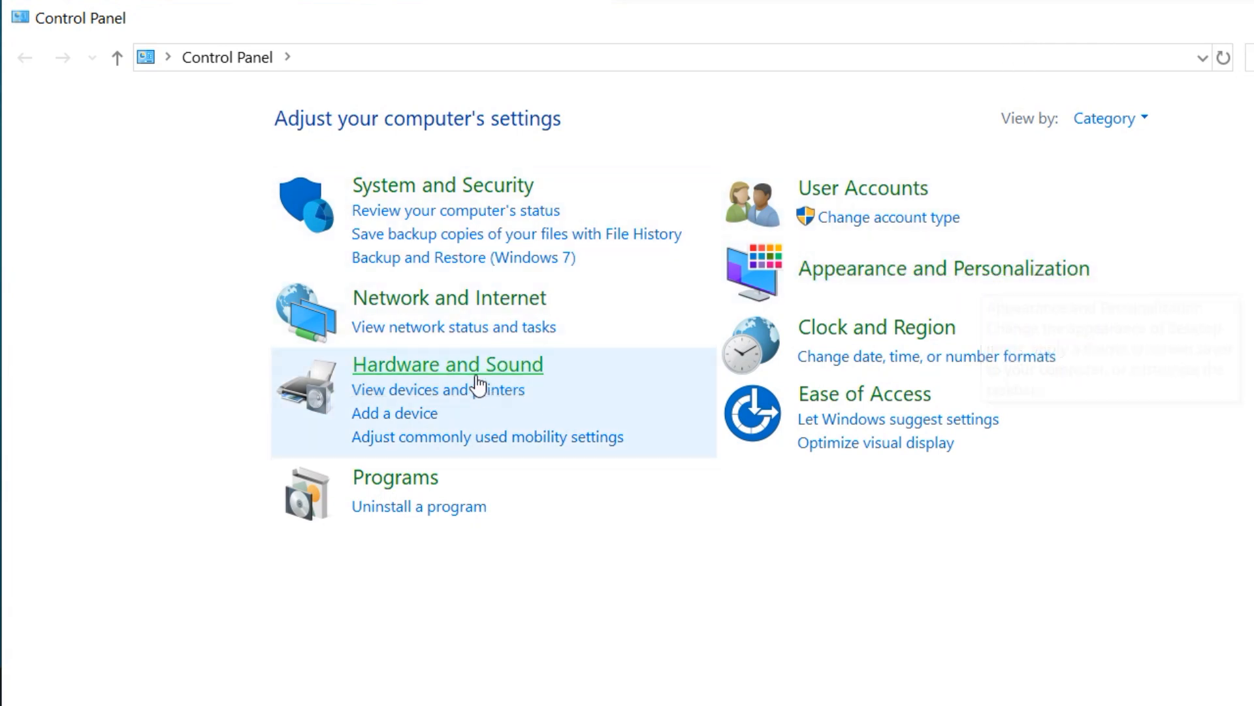
{"action": "mouse_move", "coordinate": [468, 370]}
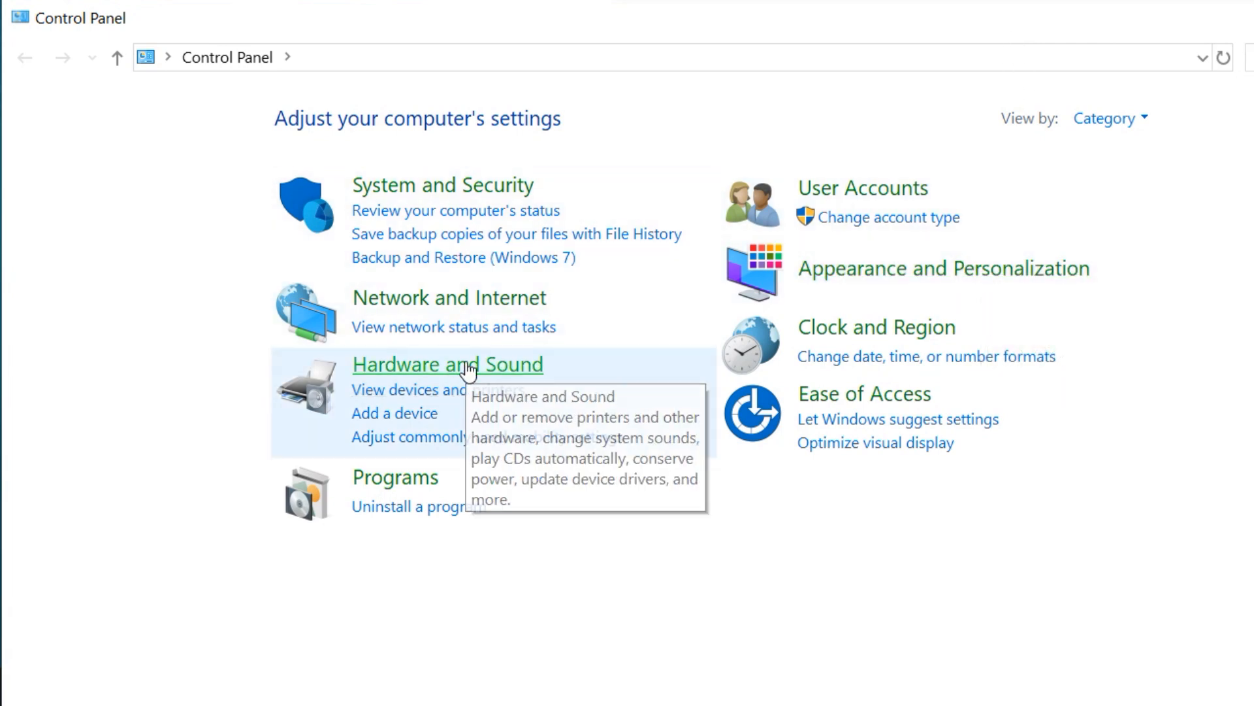
{"action": "left_click", "coordinate": [447, 365]}
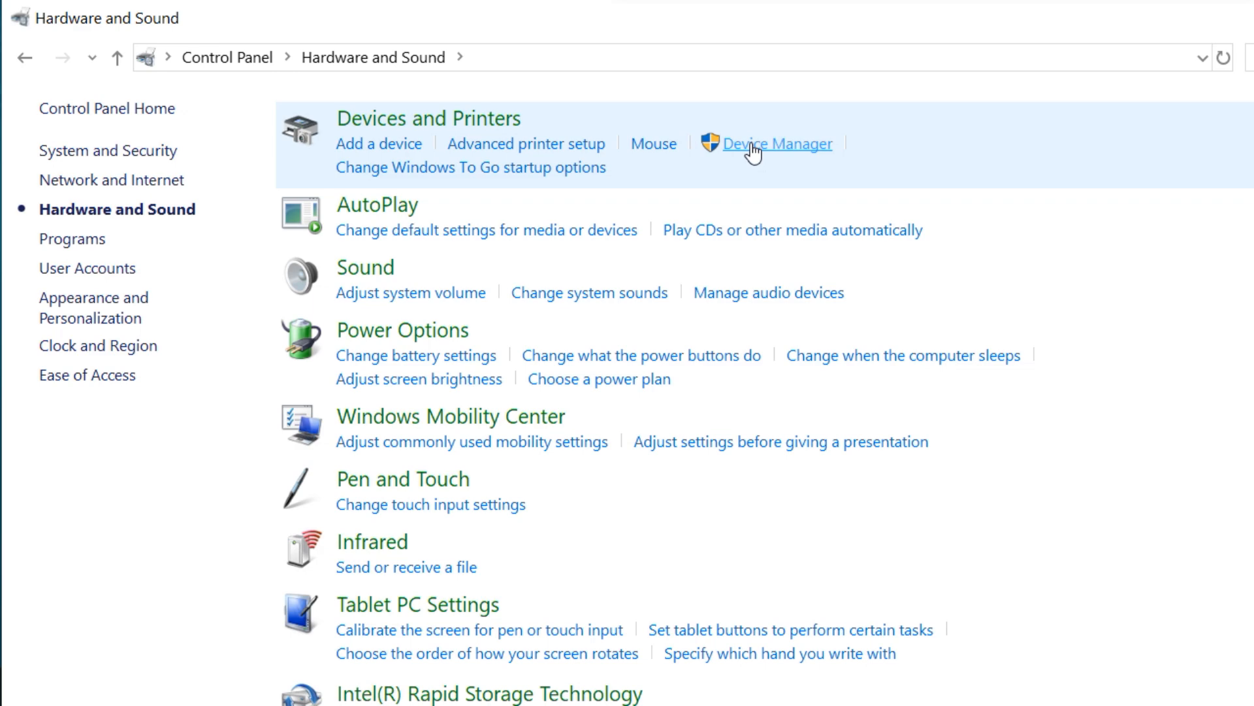
{"action": "left_click", "coordinate": [776, 144]}
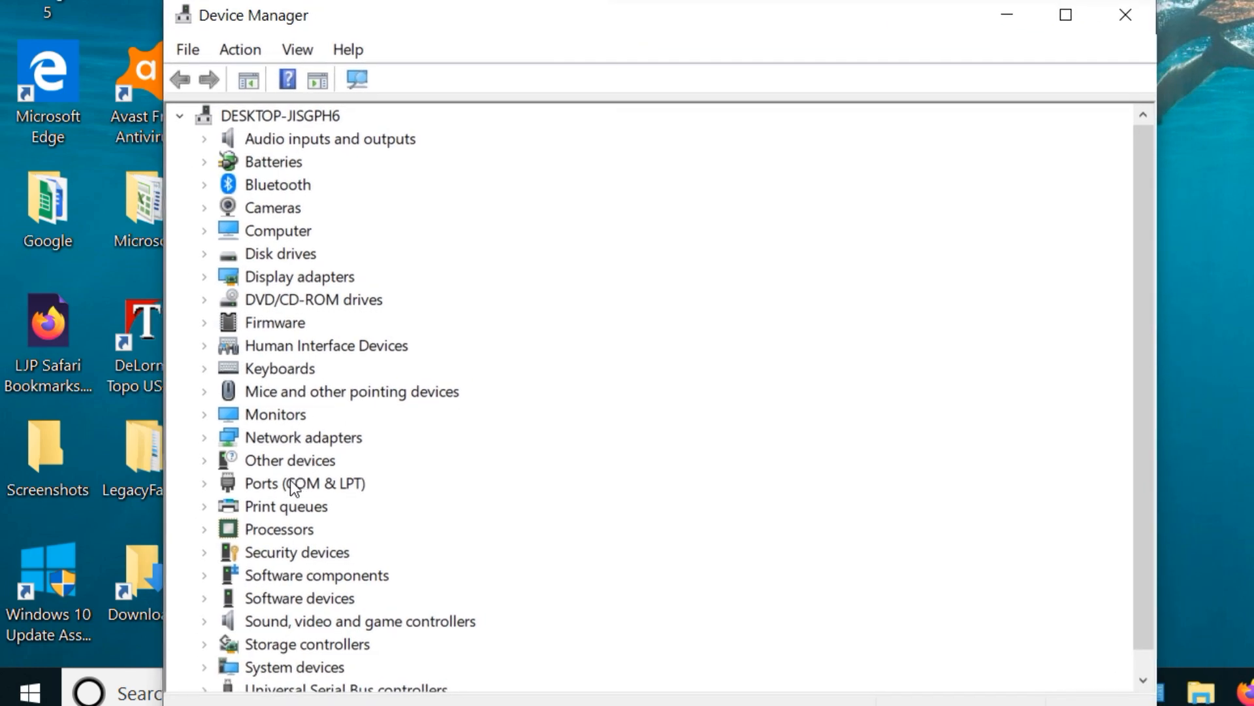
- Expand the Ports (COM & LPT) category to reveal the COM3 and COM4 Bluetooth entries
{"action": "left_click", "coordinate": [304, 482]}
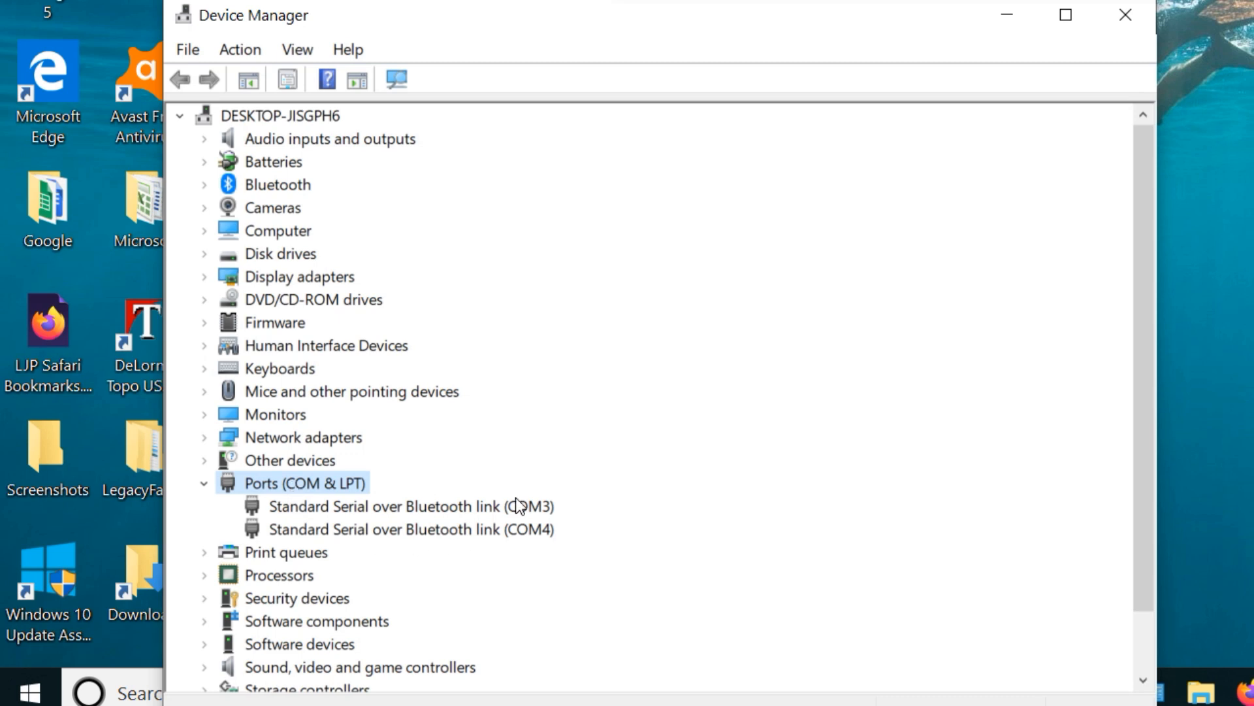
{"action": "mouse_move", "coordinate": [459, 550]}
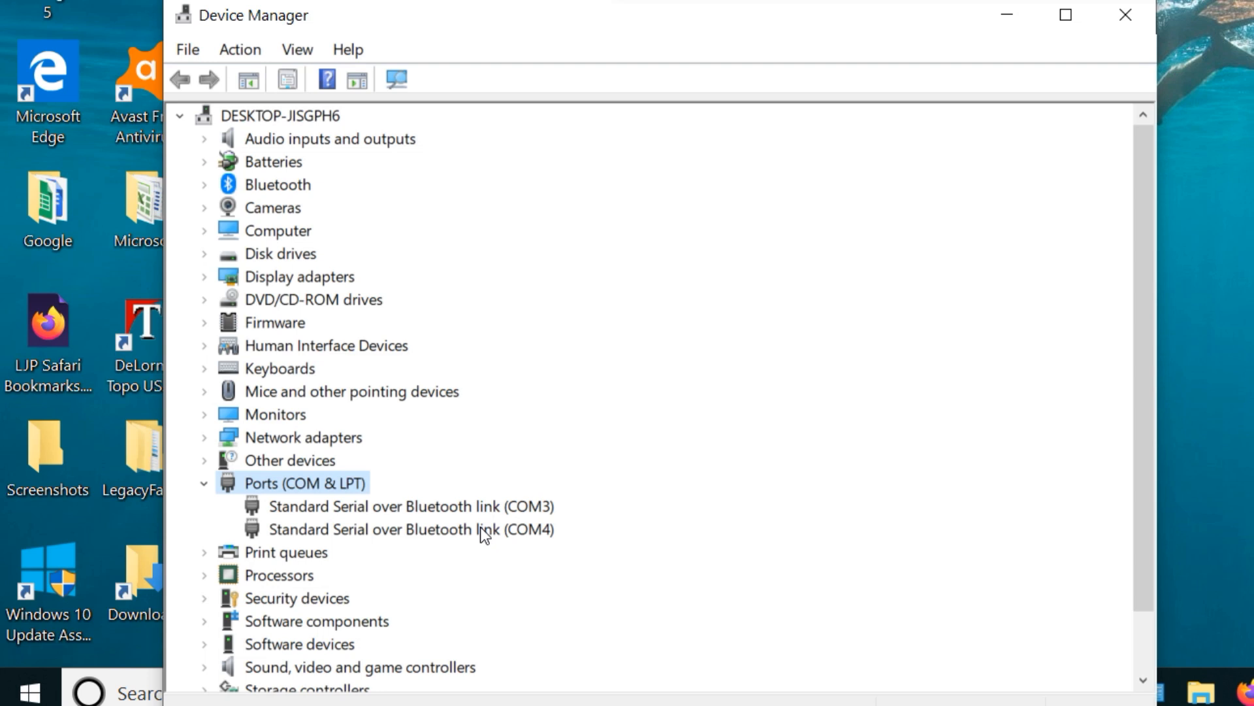
{"action": "mouse_move", "coordinate": [440, 516]}
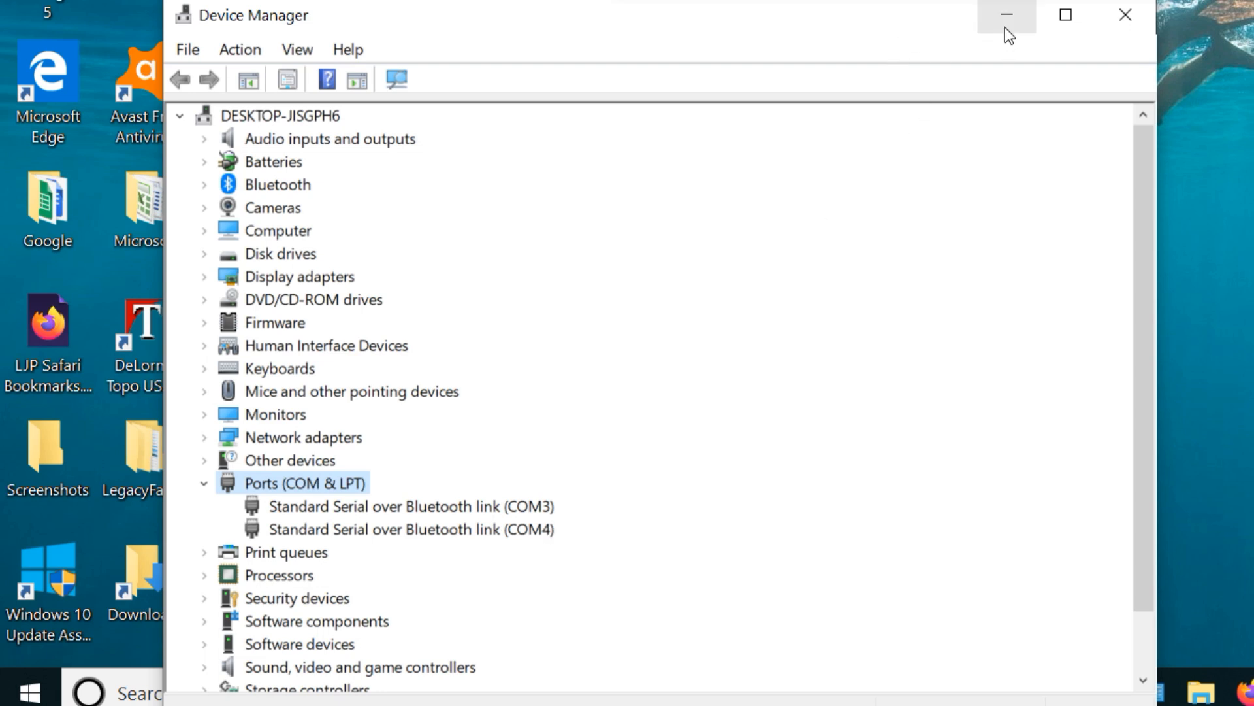
{"action": "mouse_move", "coordinate": [1006, 16]}
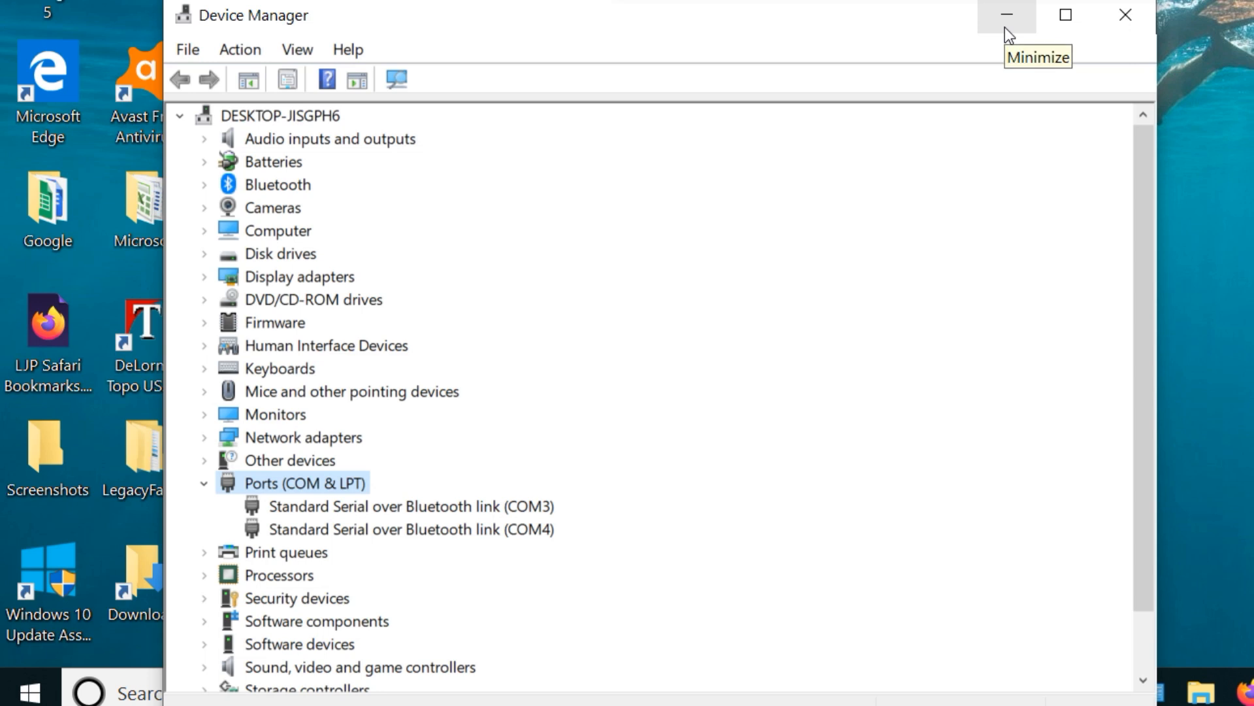
{"action": "mouse_move", "coordinate": [1006, 37]}
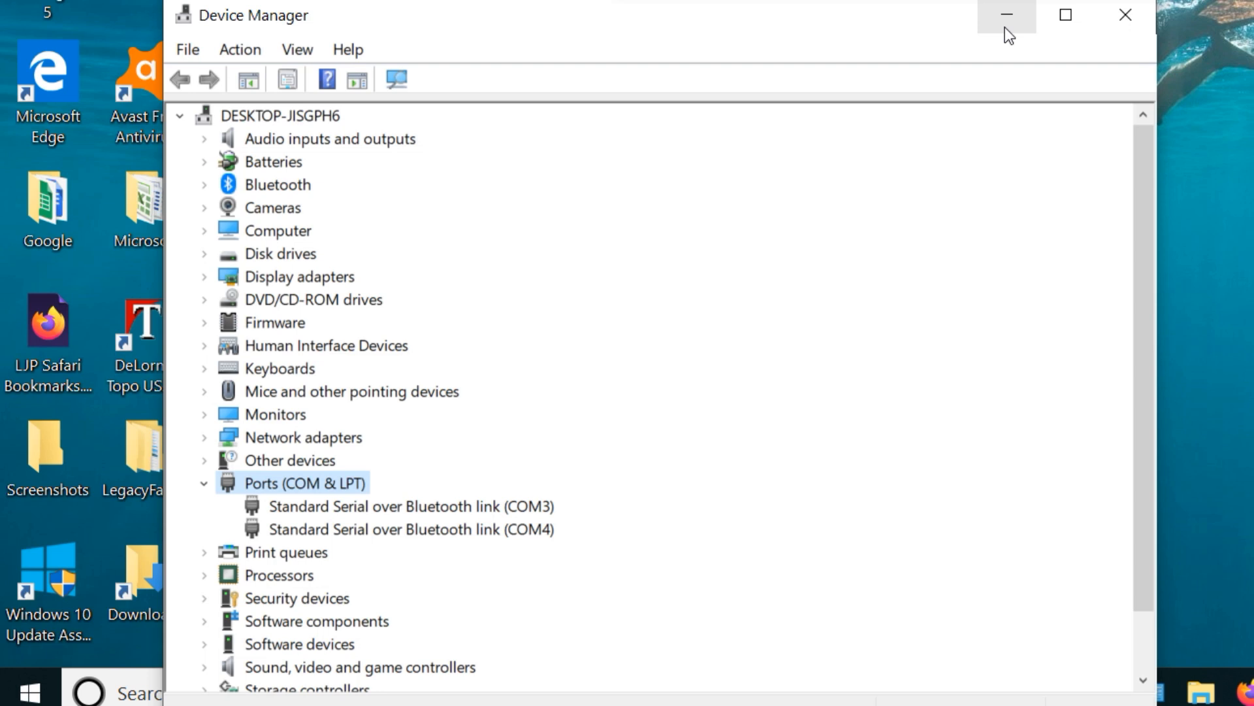
{"action": "mouse_move", "coordinate": [1009, 22]}
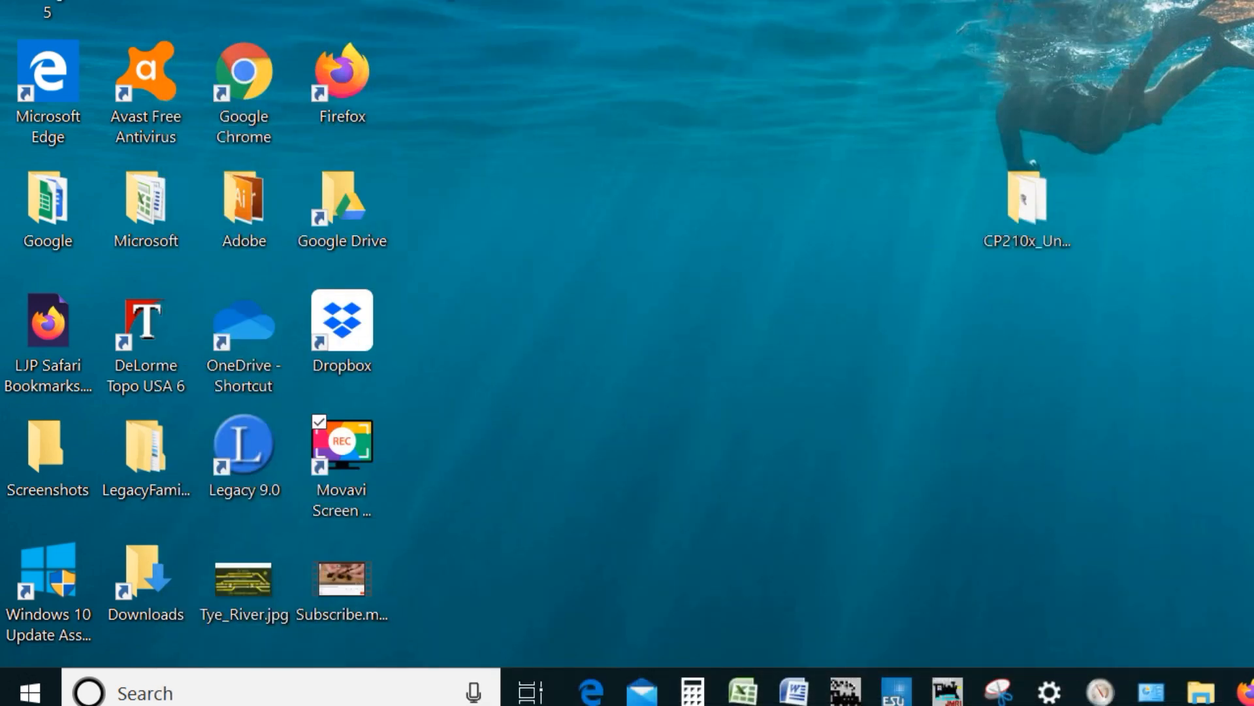
- Browse the CP210x_Universal_Windows_Driver folder, selecting silabser.cat, the text document and the x86 installer
{"action": "double_click", "coordinate": [1024, 196]}
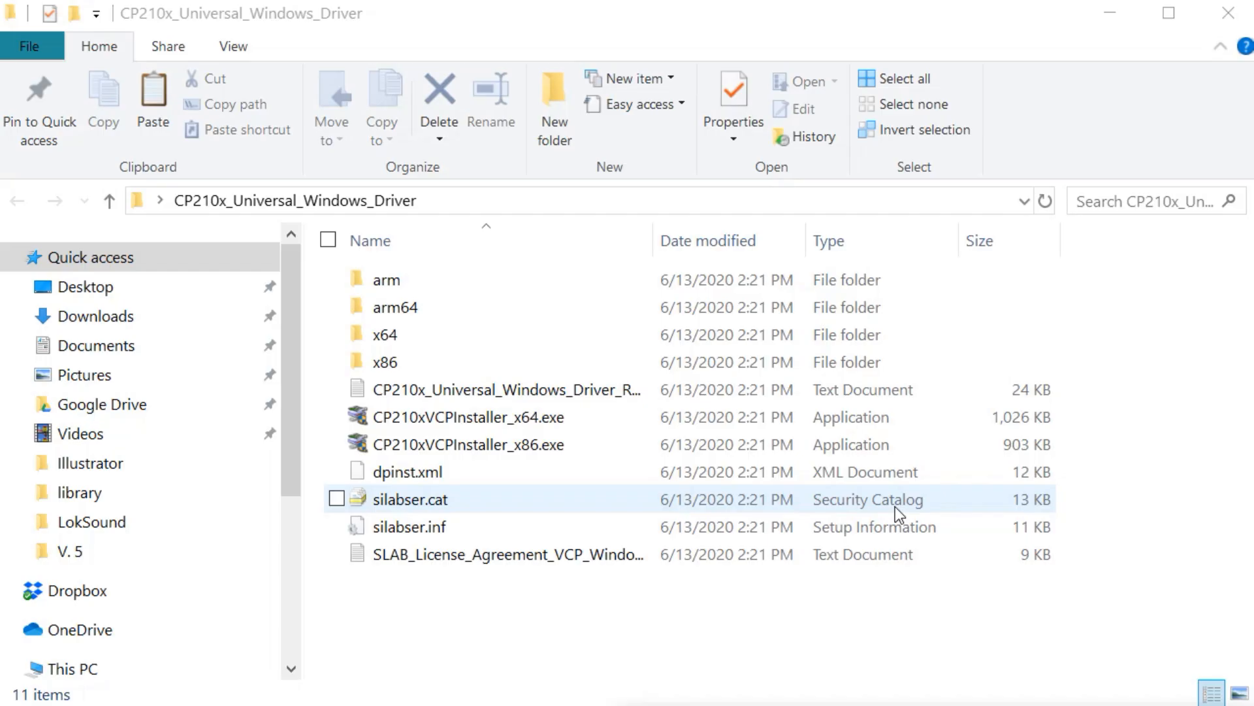
{"action": "left_click", "coordinate": [384, 333]}
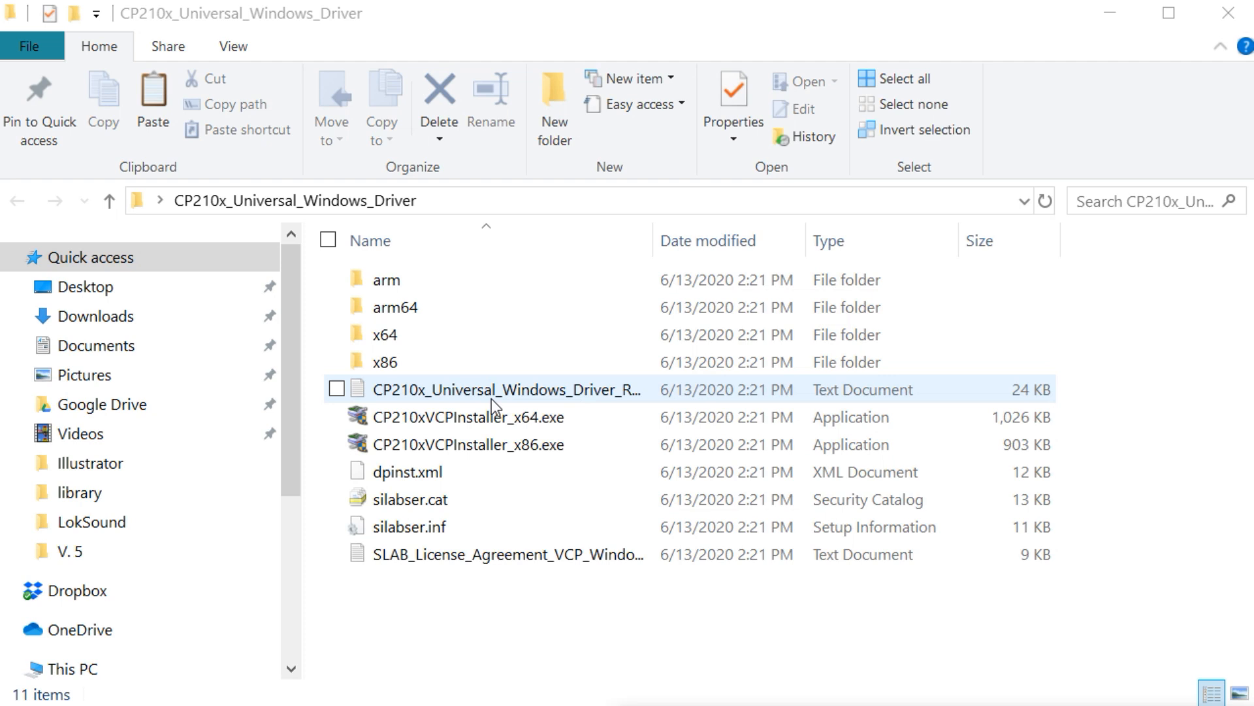
{"action": "left_click", "coordinate": [408, 471]}
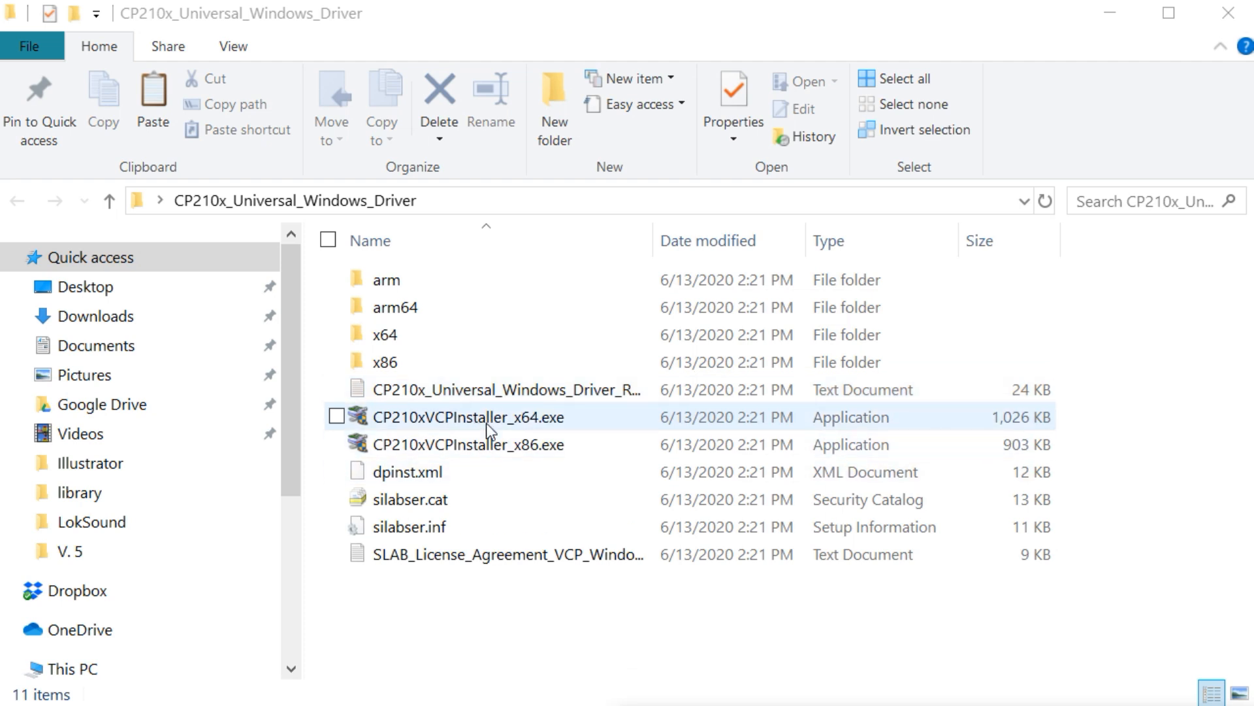
{"action": "mouse_move", "coordinate": [532, 427]}
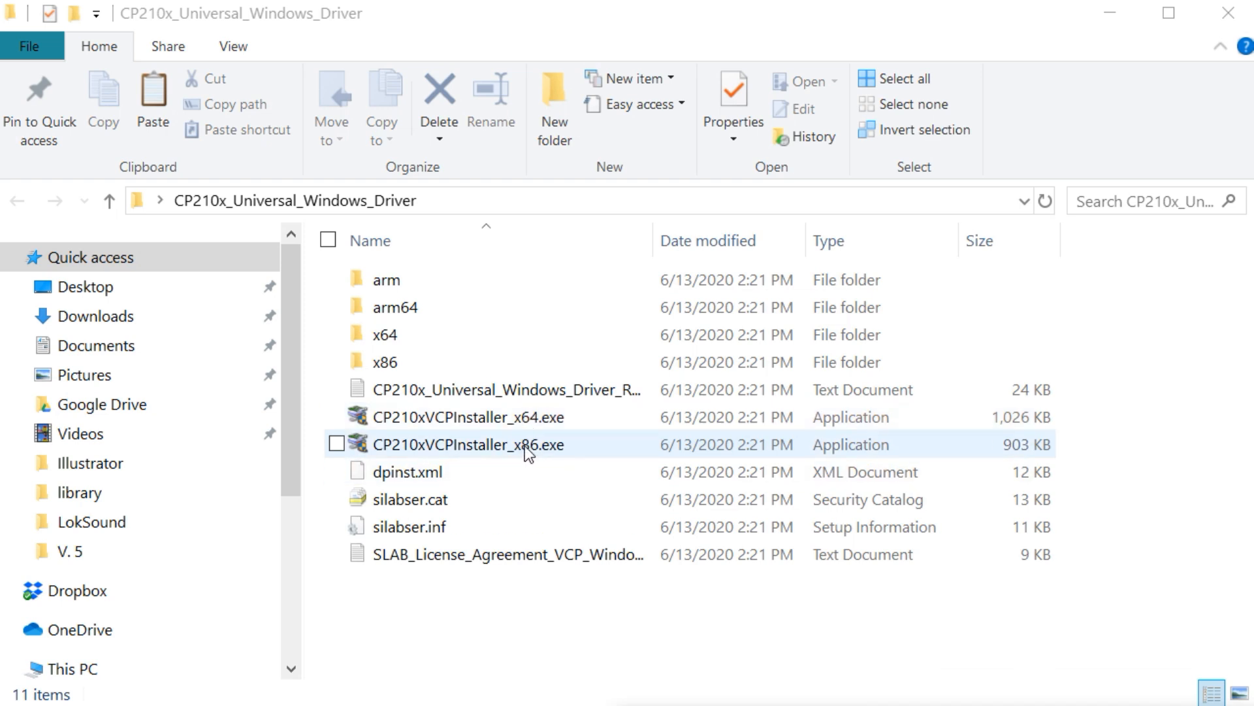
{"action": "left_click", "coordinate": [504, 417]}
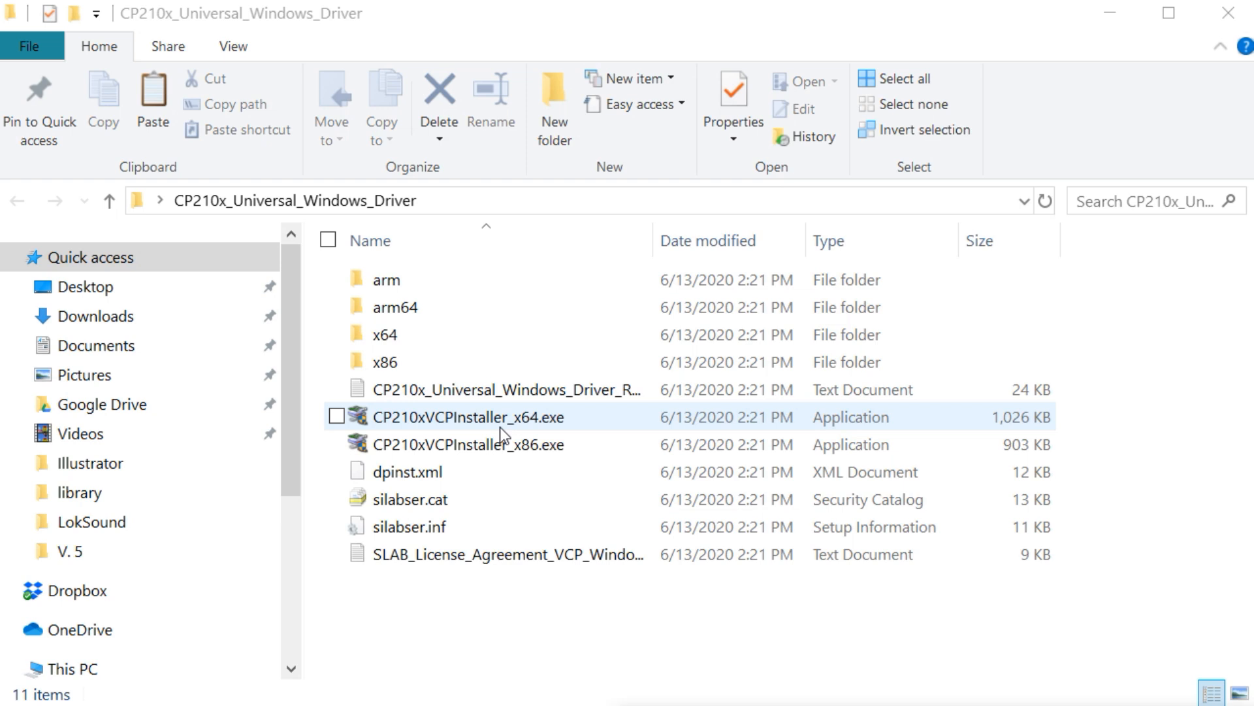
{"action": "mouse_move", "coordinate": [468, 423]}
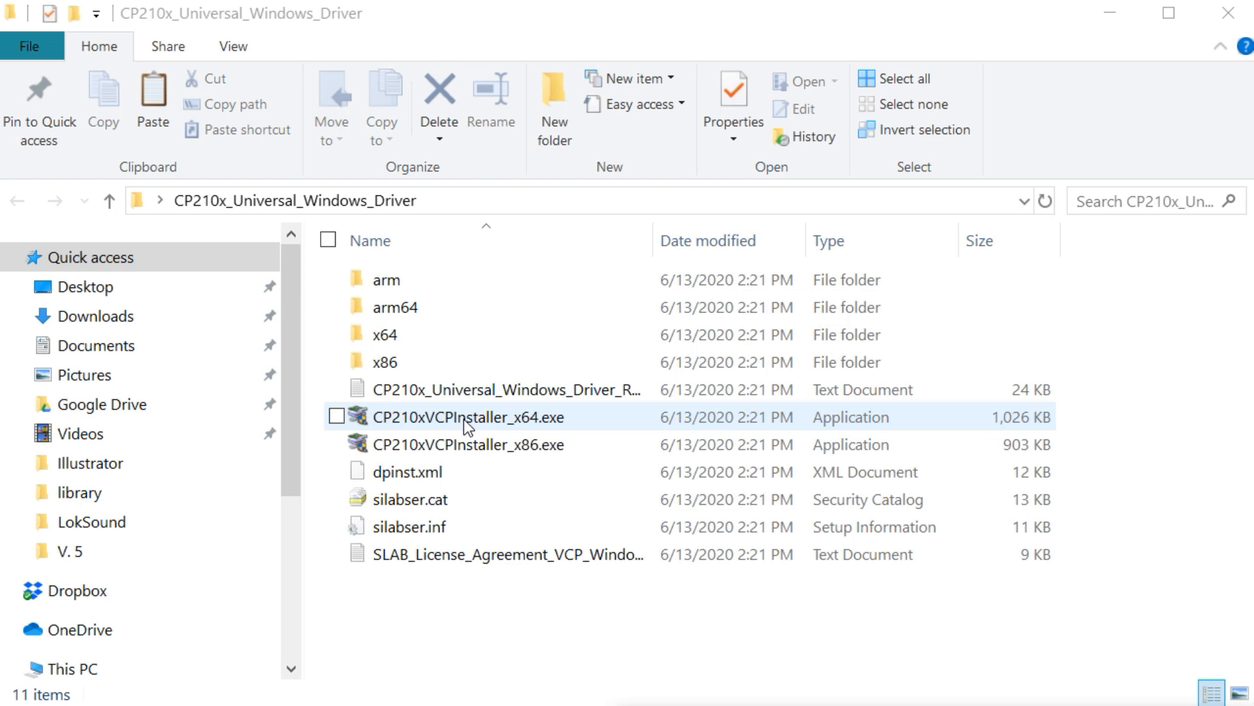
- Launch the 64-bit CP210xVCPInstaller_x64.exe driver installer
{"action": "left_click", "coordinate": [468, 417]}
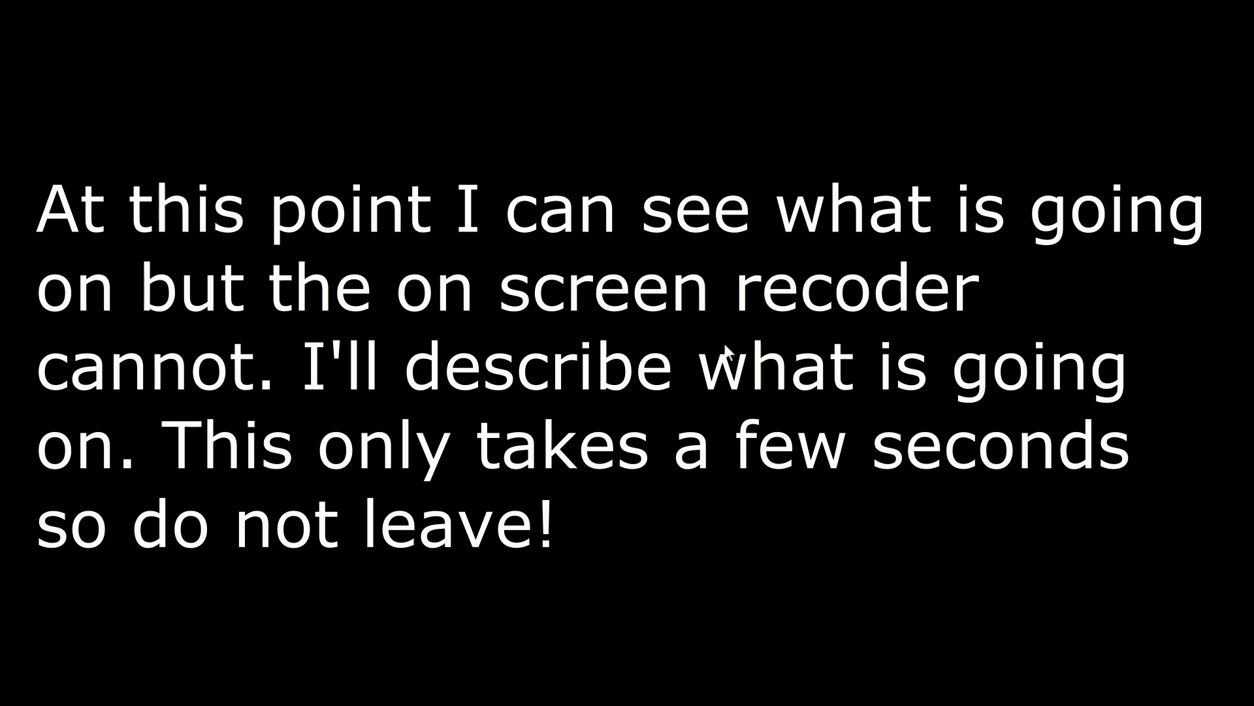
{"action": "mouse_move", "coordinate": [715, 602]}
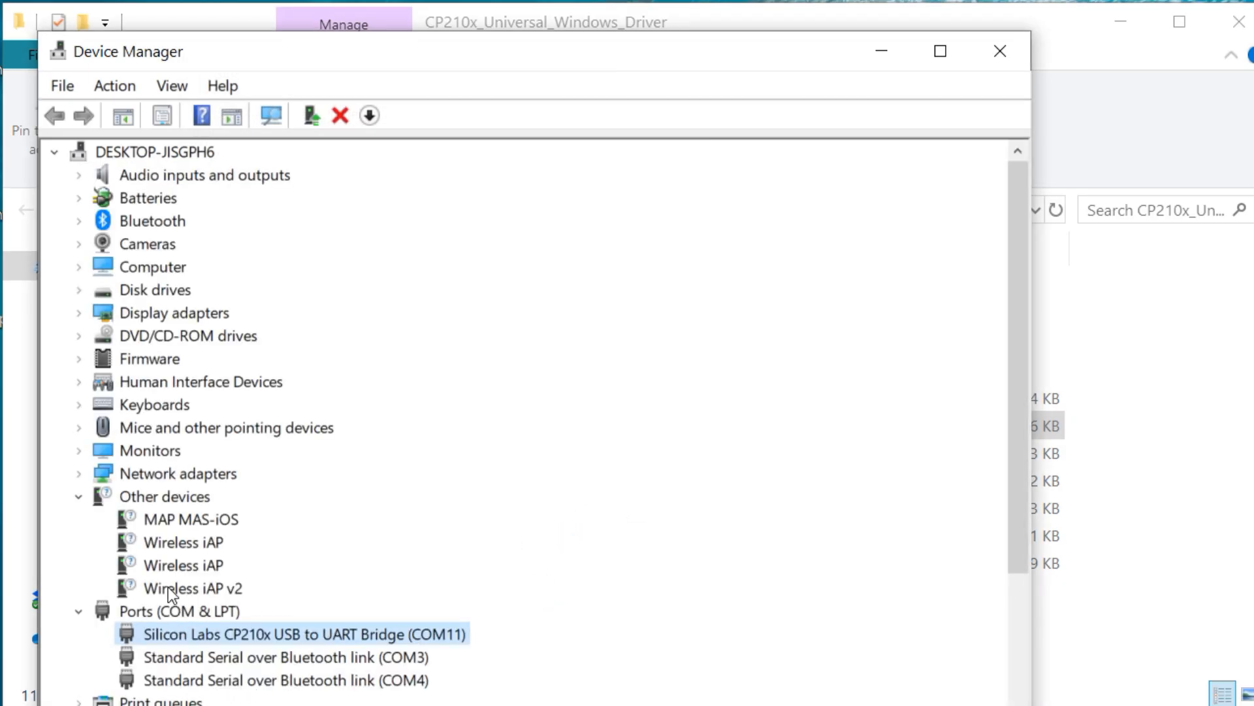
{"action": "mouse_move", "coordinate": [527, 666]}
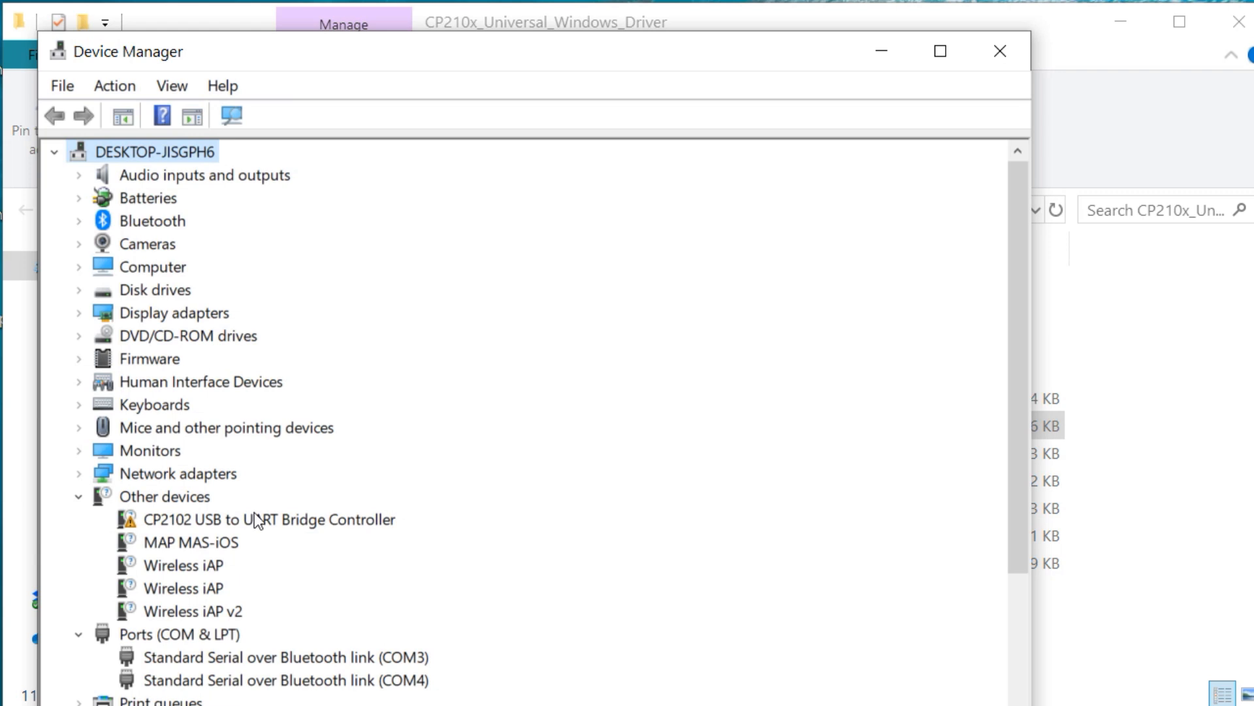
{"action": "mouse_move", "coordinate": [165, 532]}
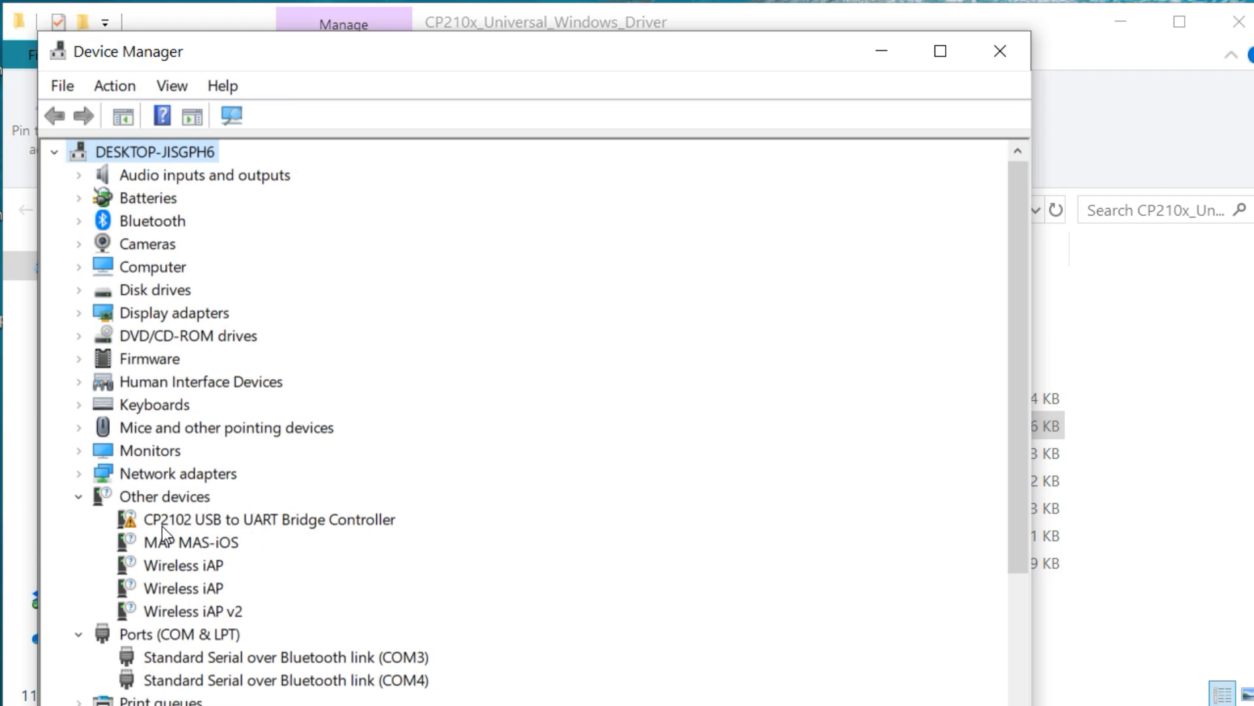
{"action": "mouse_move", "coordinate": [315, 533]}
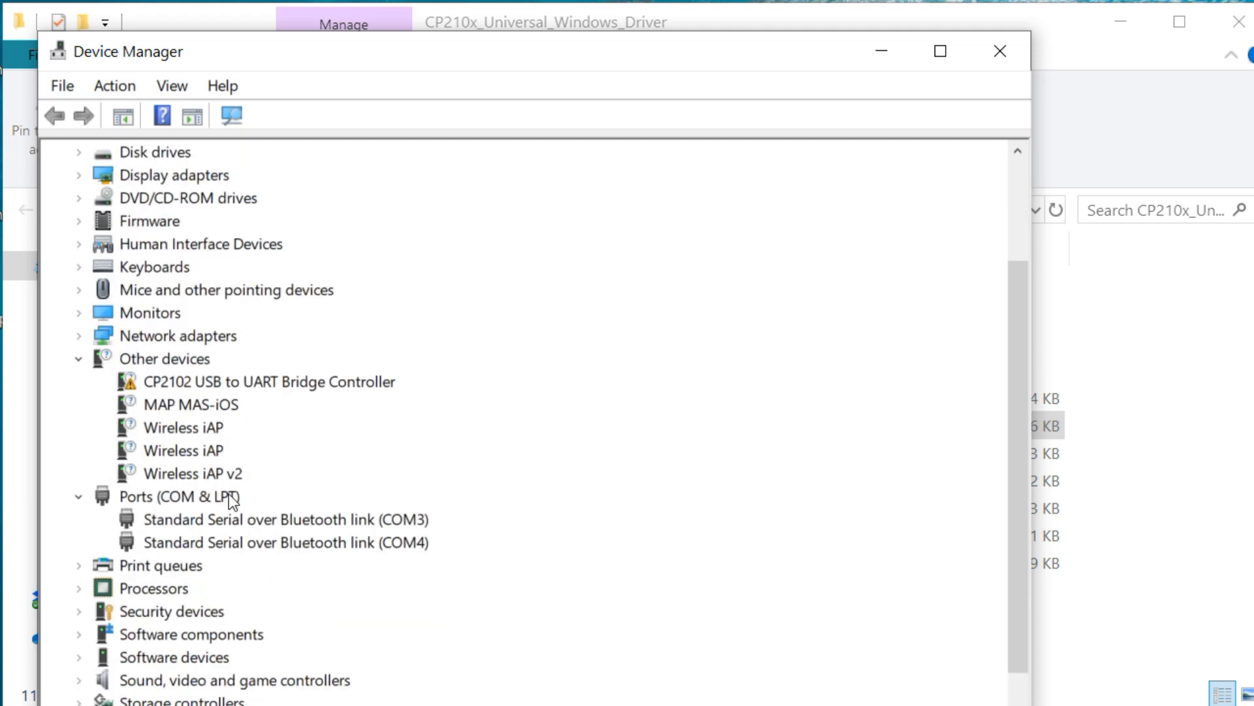
{"action": "mouse_move", "coordinate": [147, 529]}
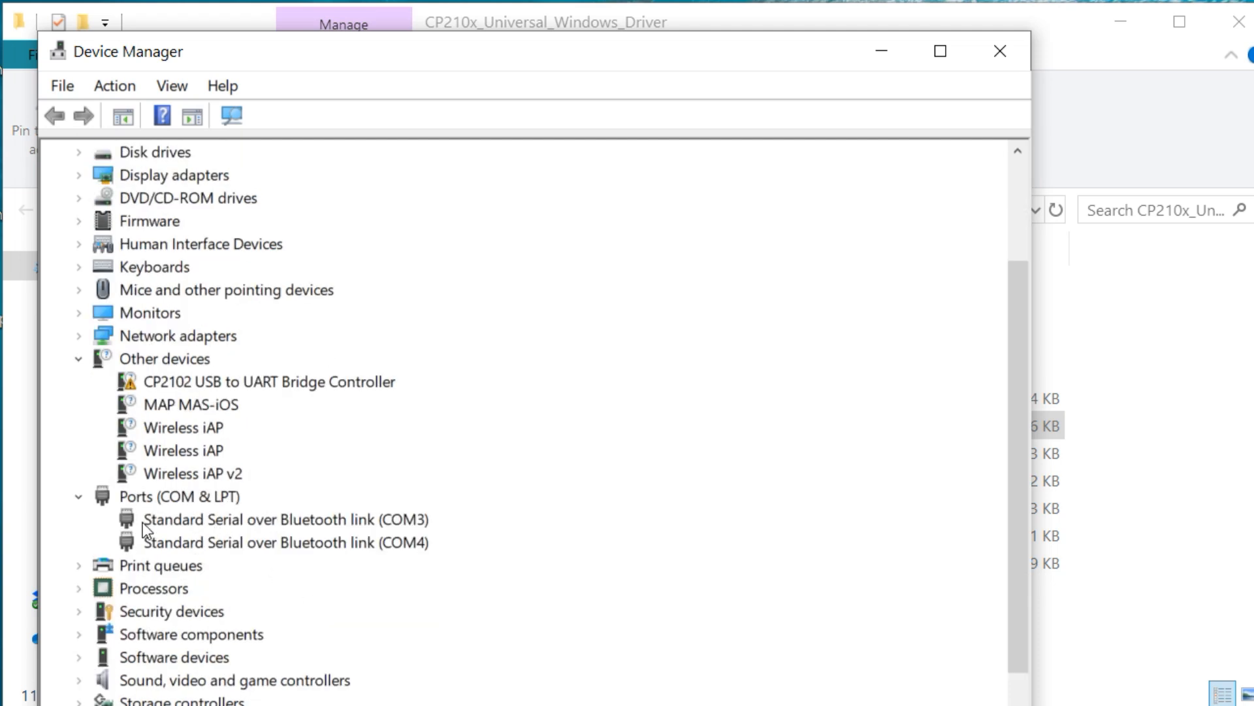
- Show the CP2102 USB to UART Bridge Controller's properties reporting Code 28, drivers not installed
{"action": "left_click", "coordinate": [268, 382]}
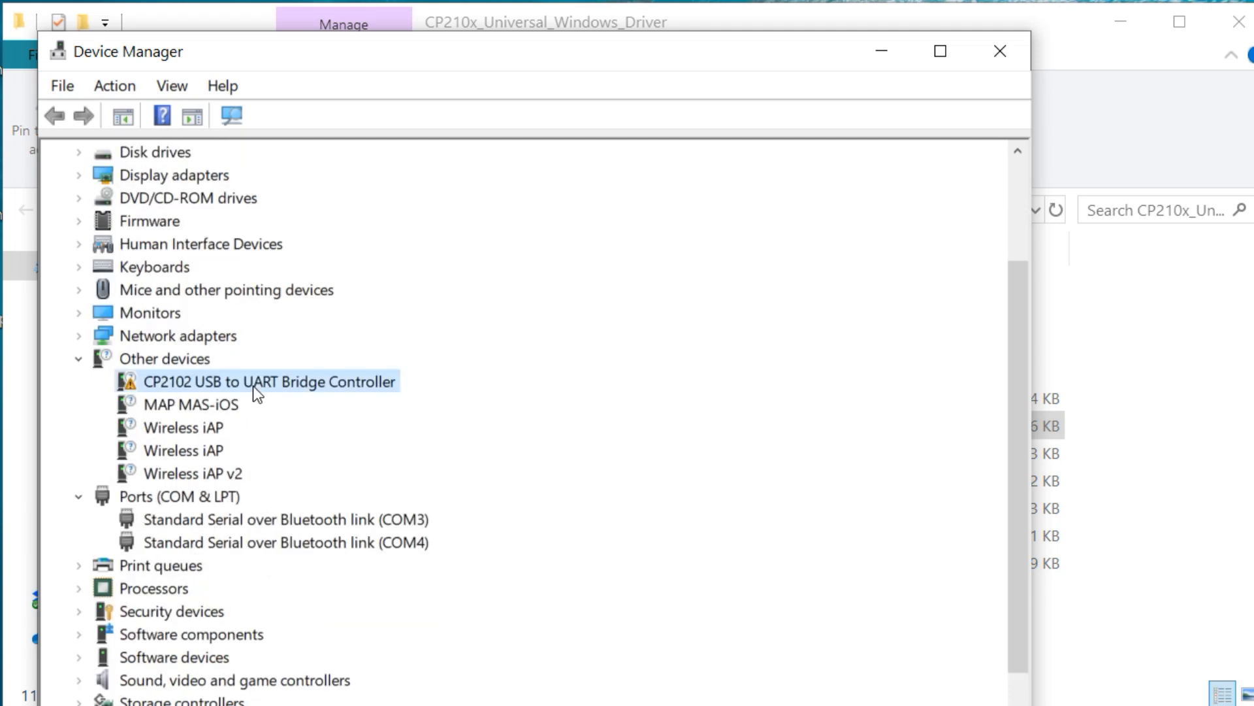
{"action": "double_click", "coordinate": [268, 381]}
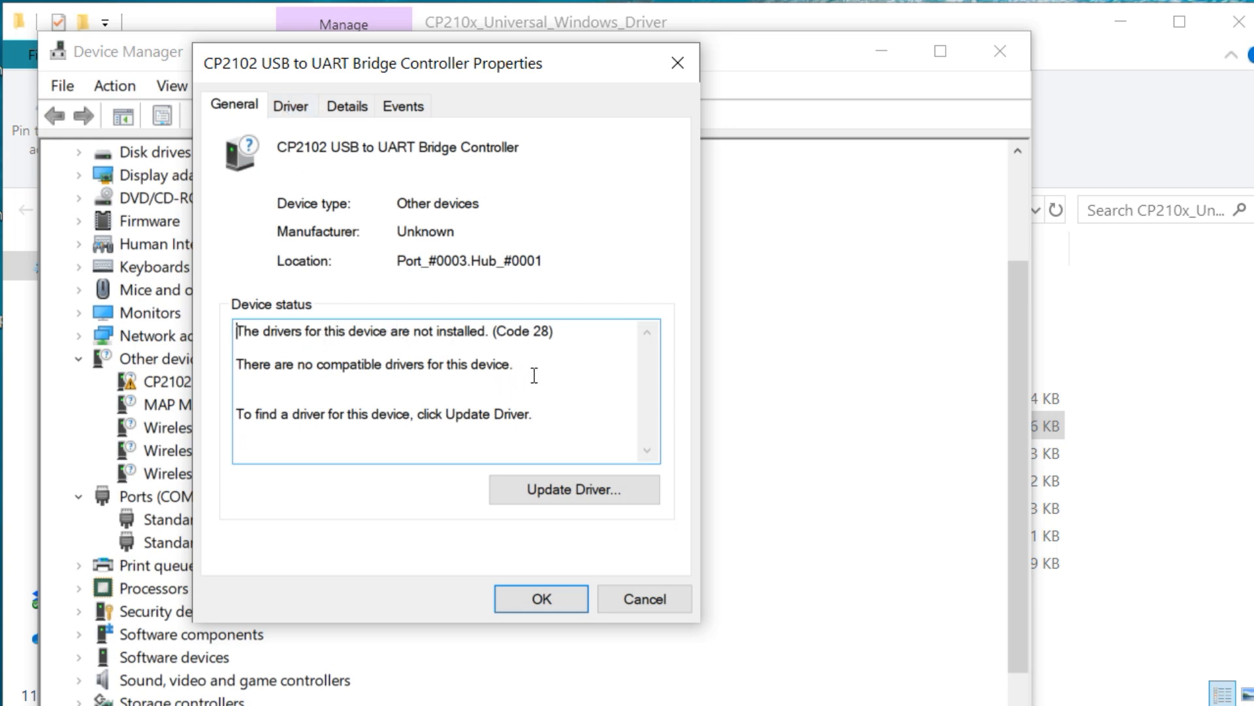
{"action": "mouse_move", "coordinate": [341, 429]}
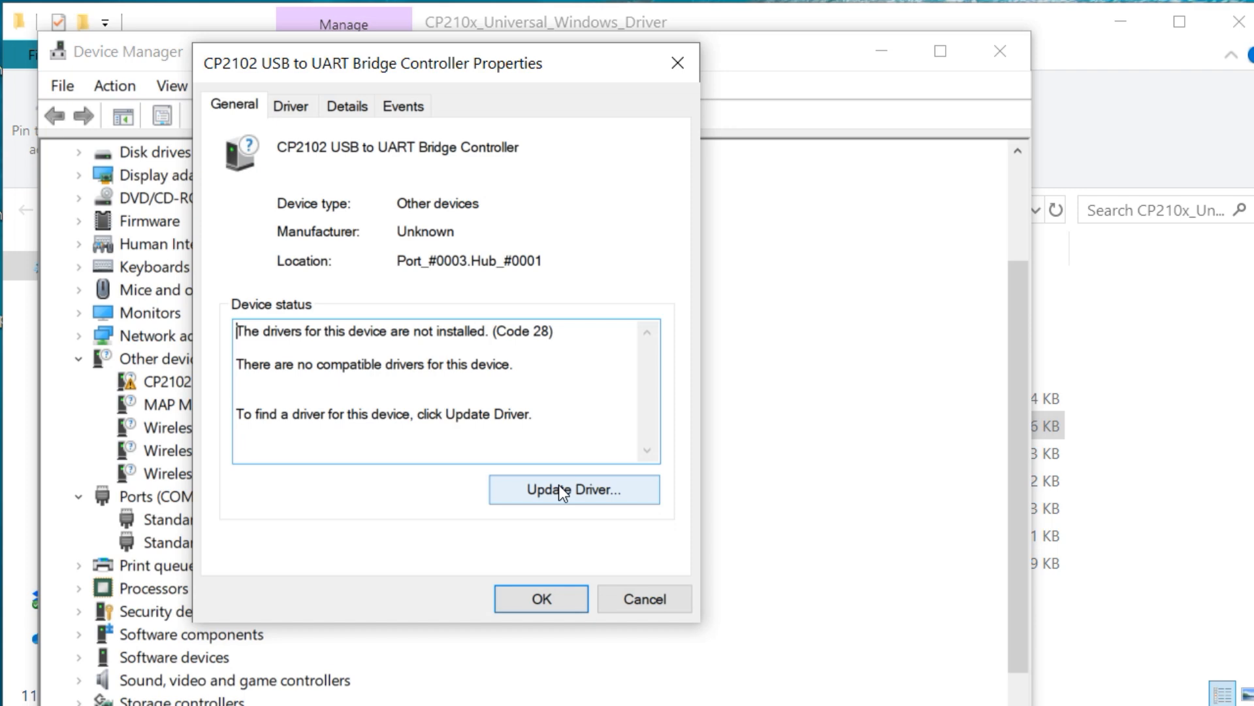
- Update the driver from the desktop CP210x folder, installing Silicon Labs CP210x USB to UART Bridge on COM11
{"action": "left_click", "coordinate": [573, 488]}
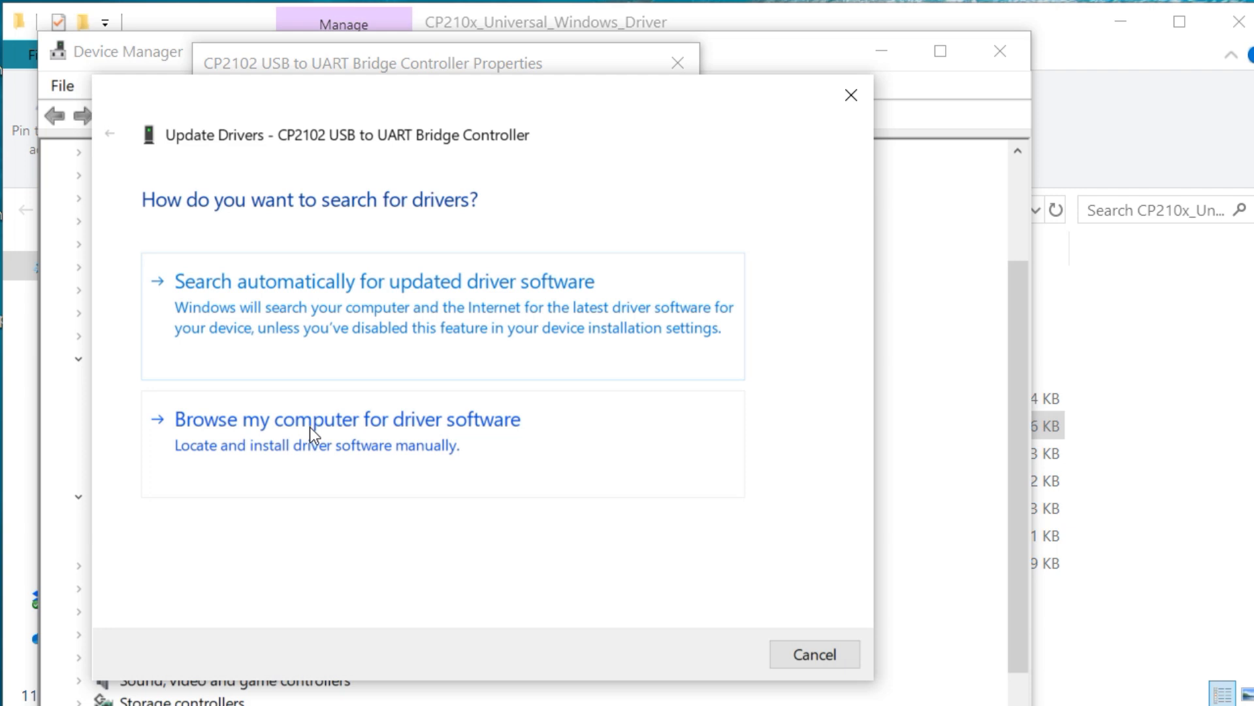
{"action": "left_click", "coordinate": [344, 419]}
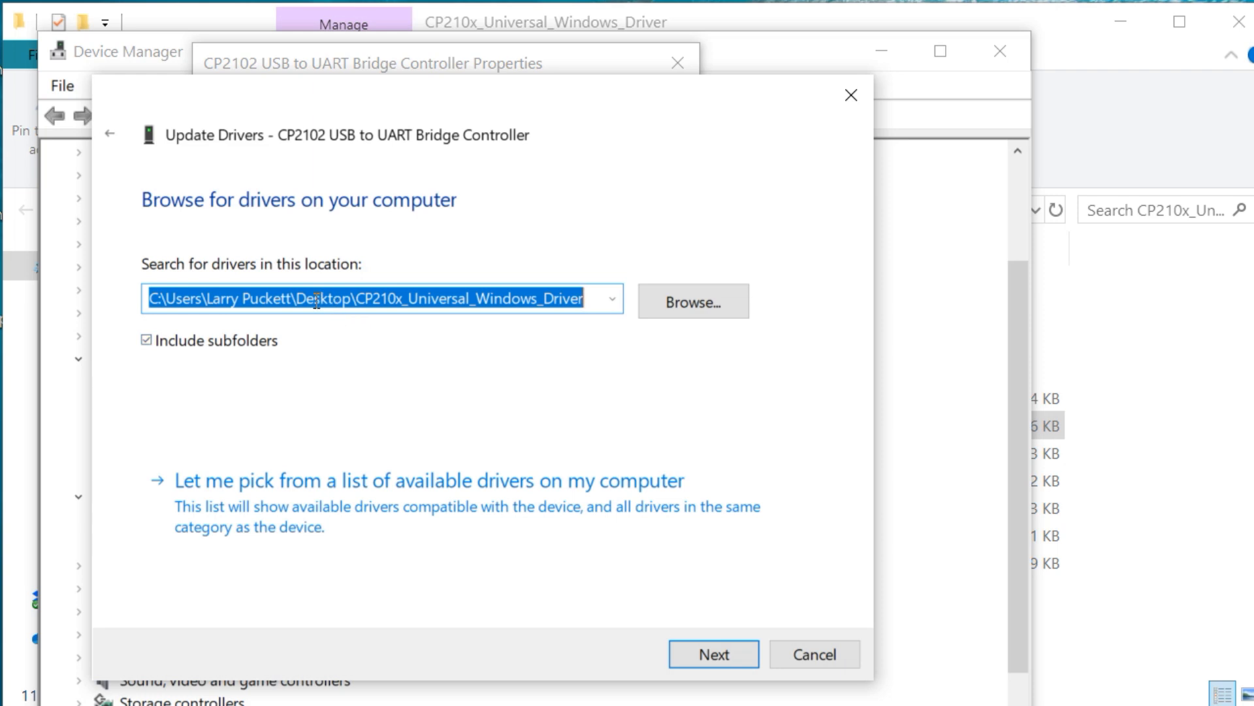
{"action": "mouse_move", "coordinate": [305, 320]}
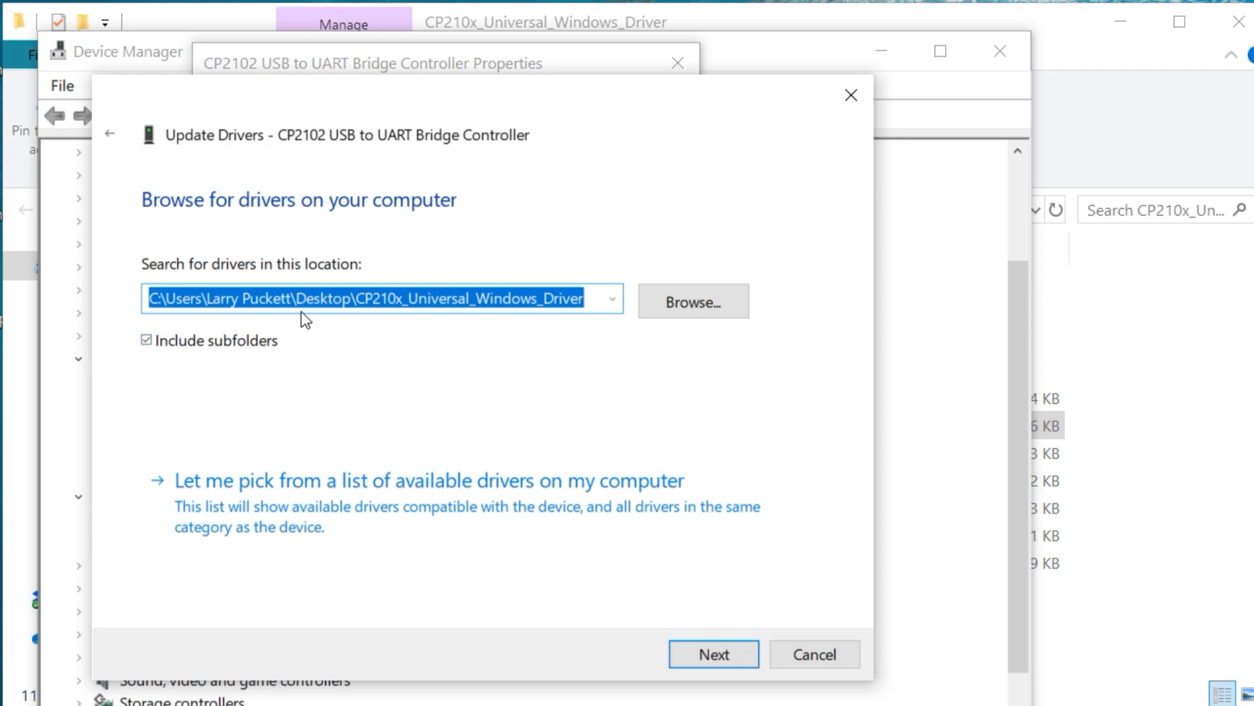
{"action": "mouse_move", "coordinate": [450, 322]}
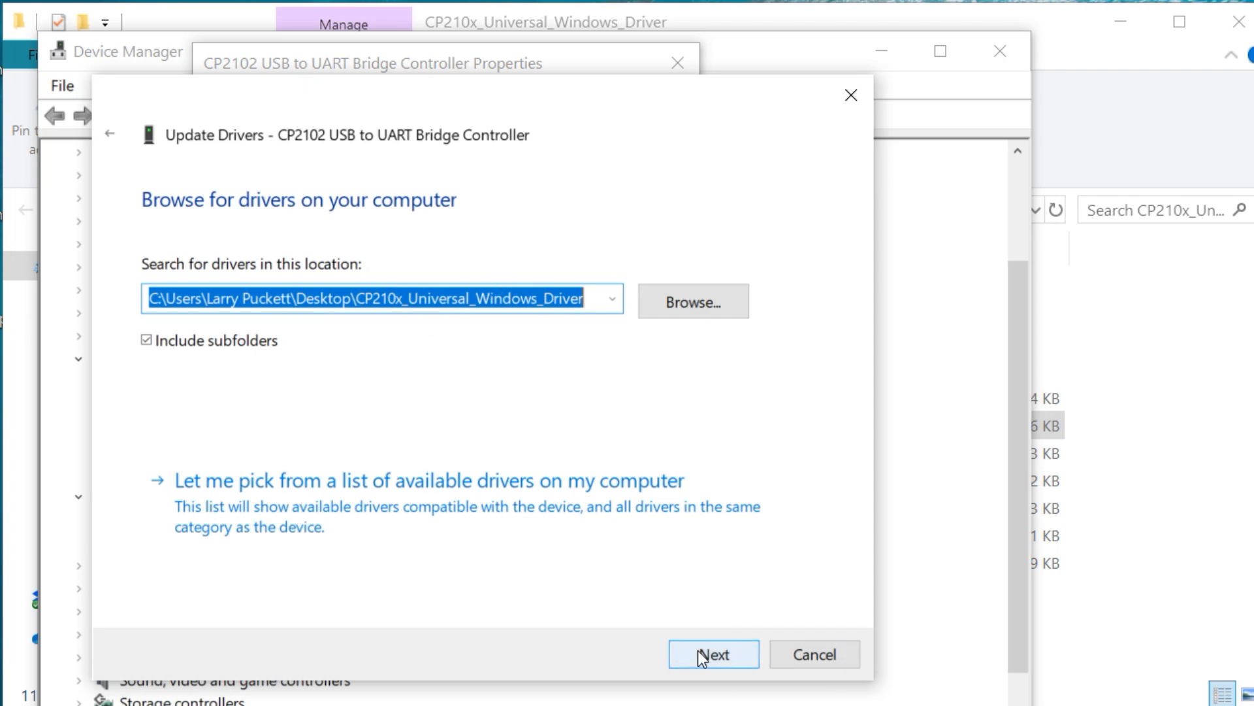
{"action": "left_click", "coordinate": [714, 654]}
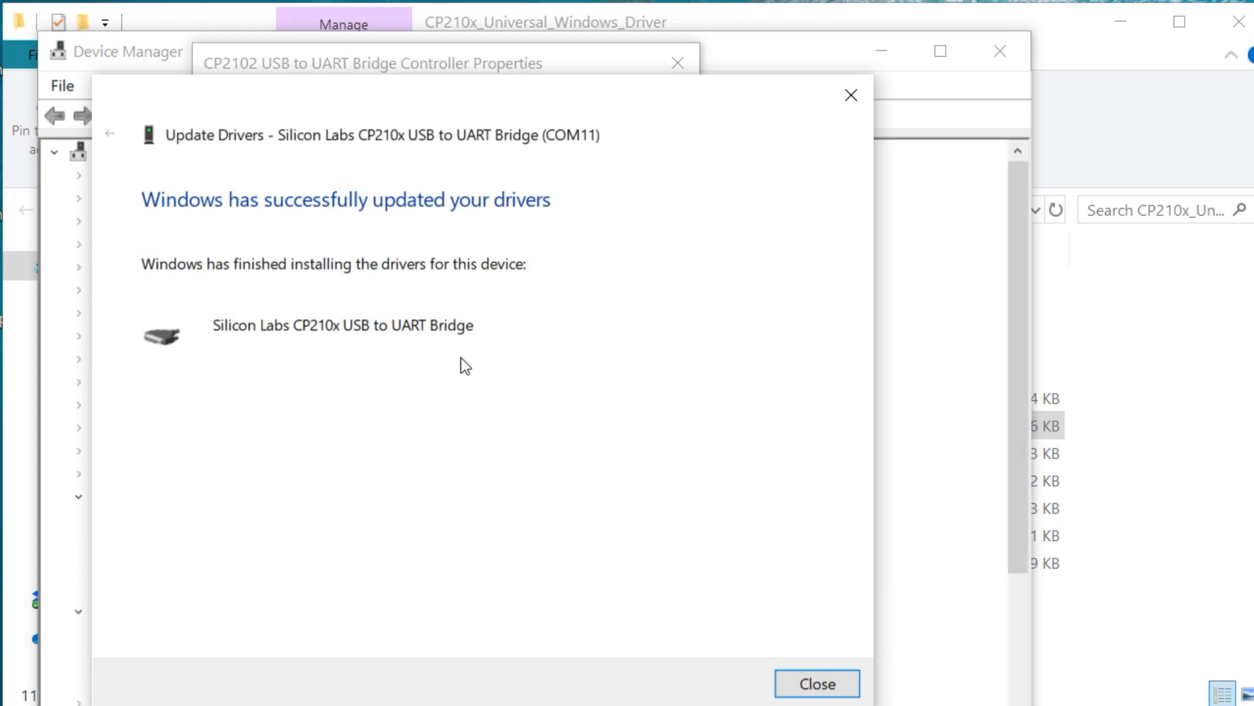
{"action": "mouse_move", "coordinate": [816, 684]}
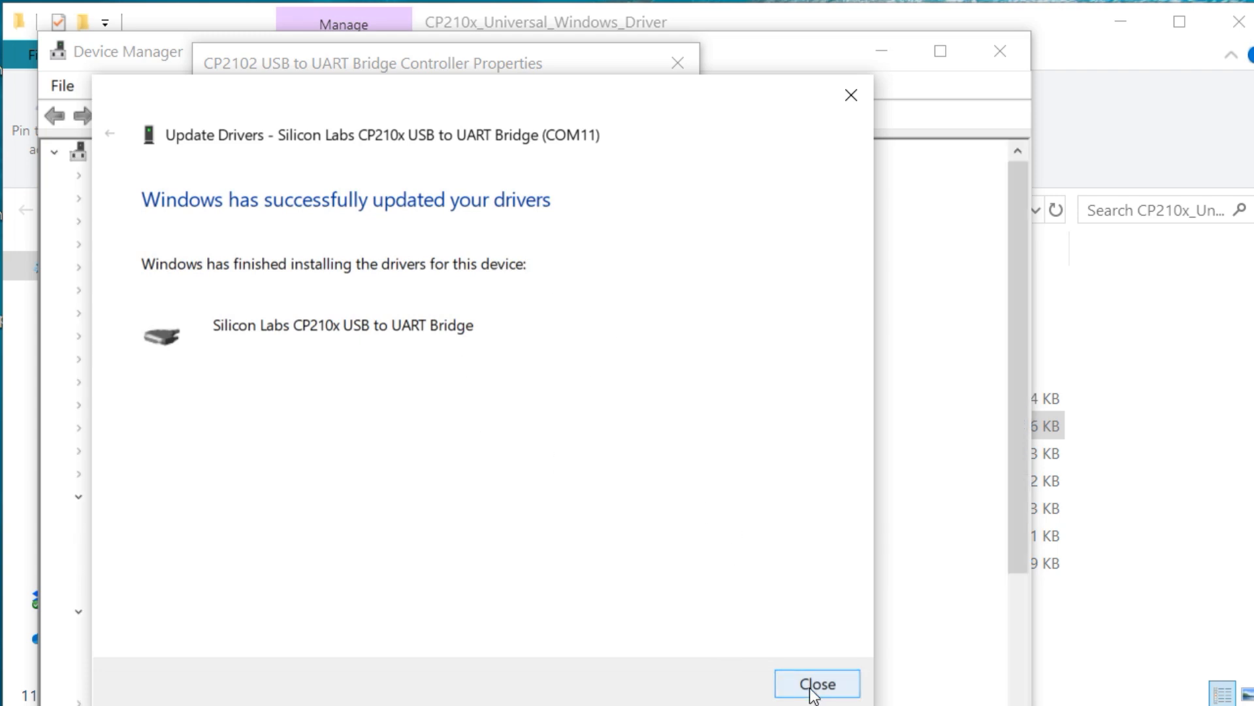
- Dismiss the driver success message and properties, then close Device Manager to the desktop
{"action": "left_click", "coordinate": [815, 684]}
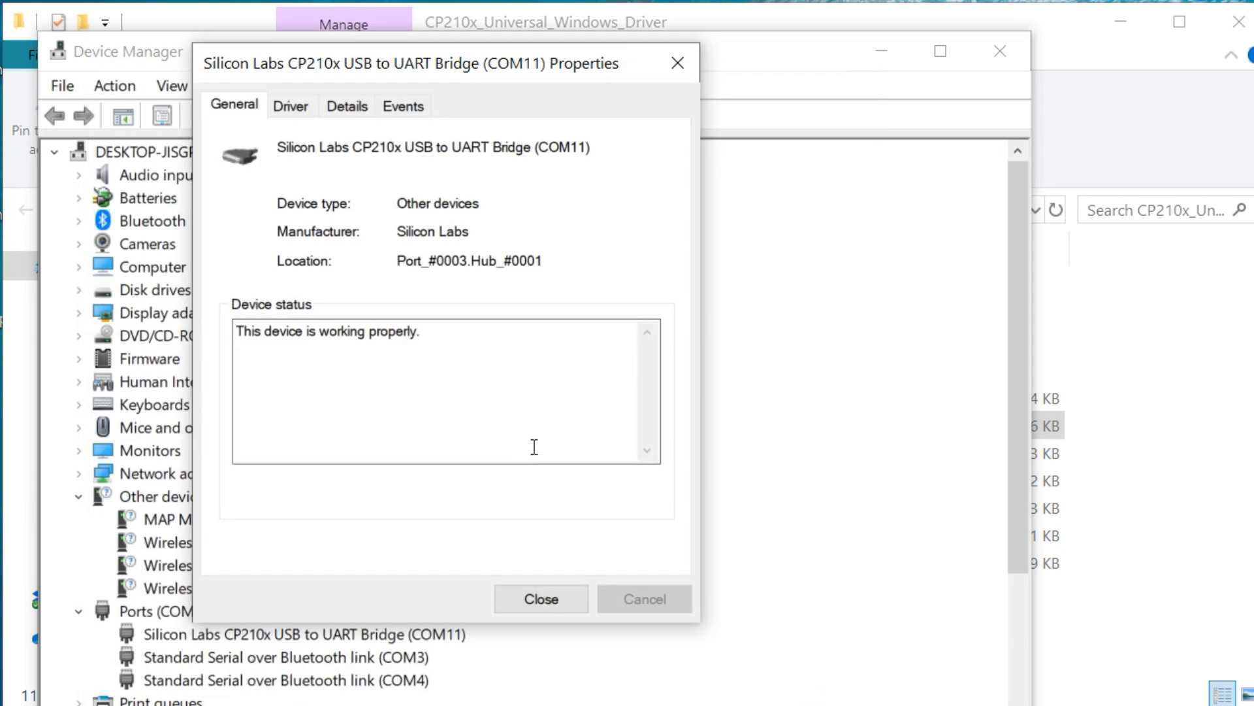
{"action": "left_click", "coordinate": [541, 599]}
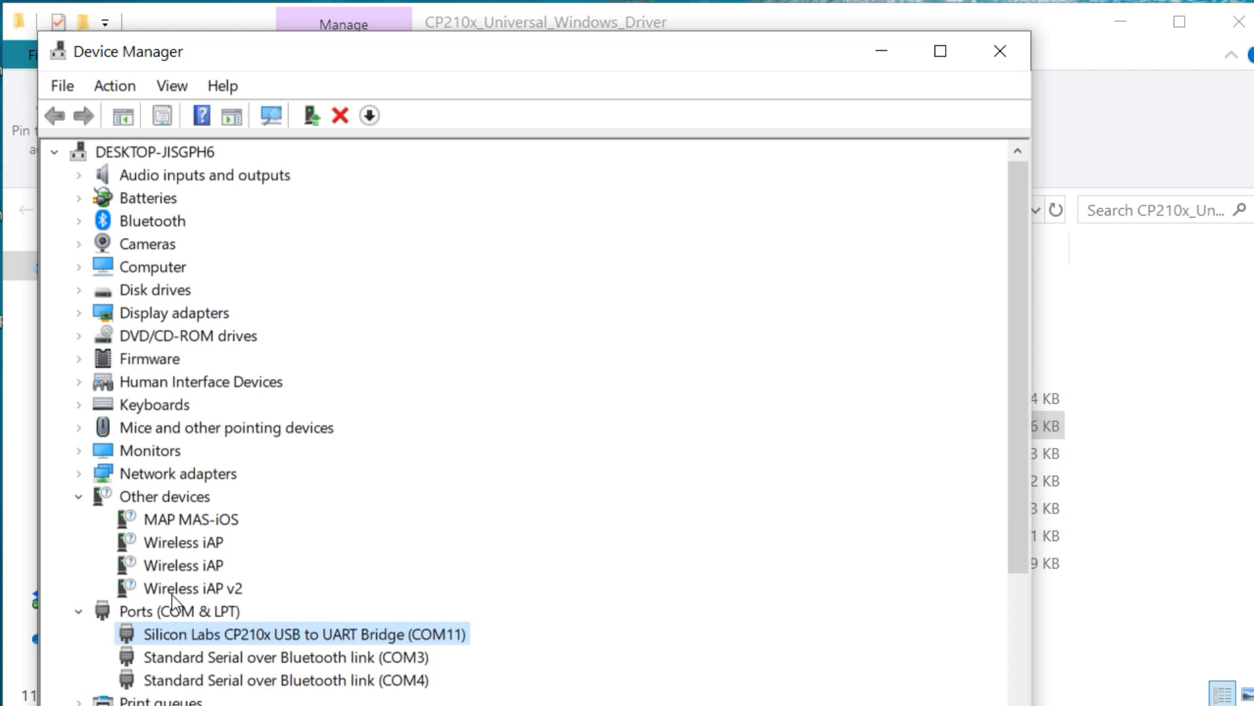
{"action": "mouse_move", "coordinate": [520, 669]}
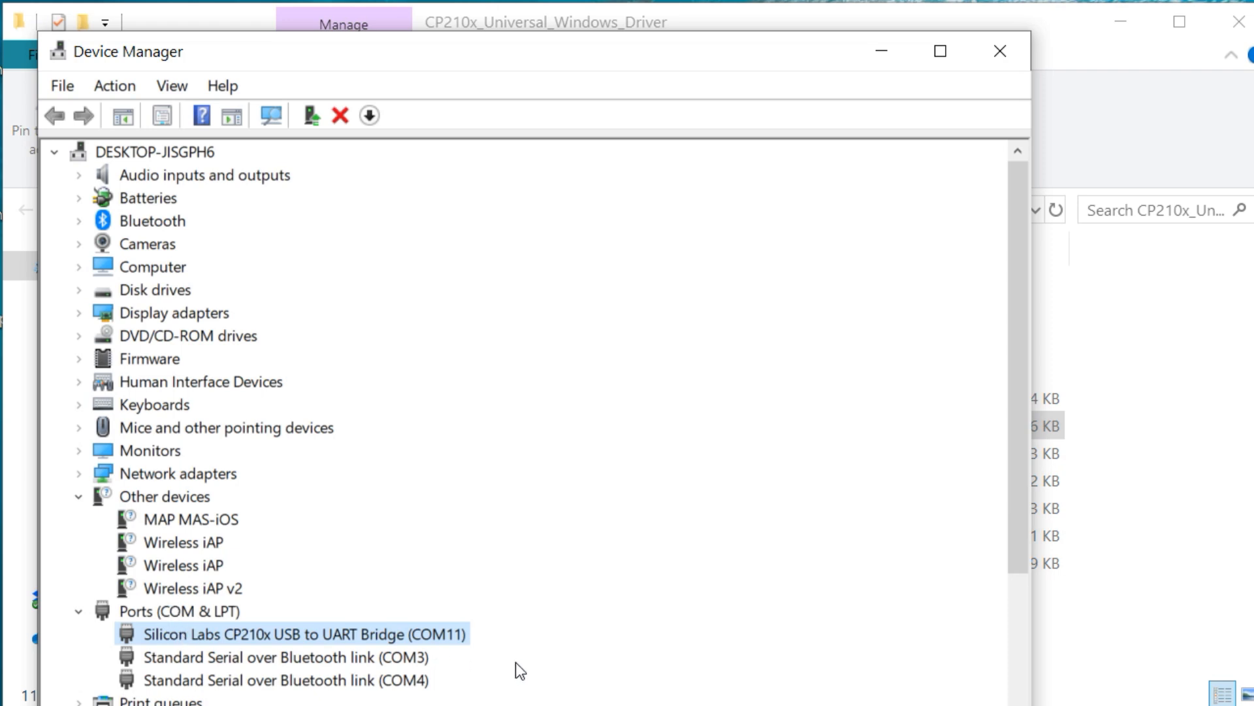
{"action": "mouse_move", "coordinate": [301, 640]}
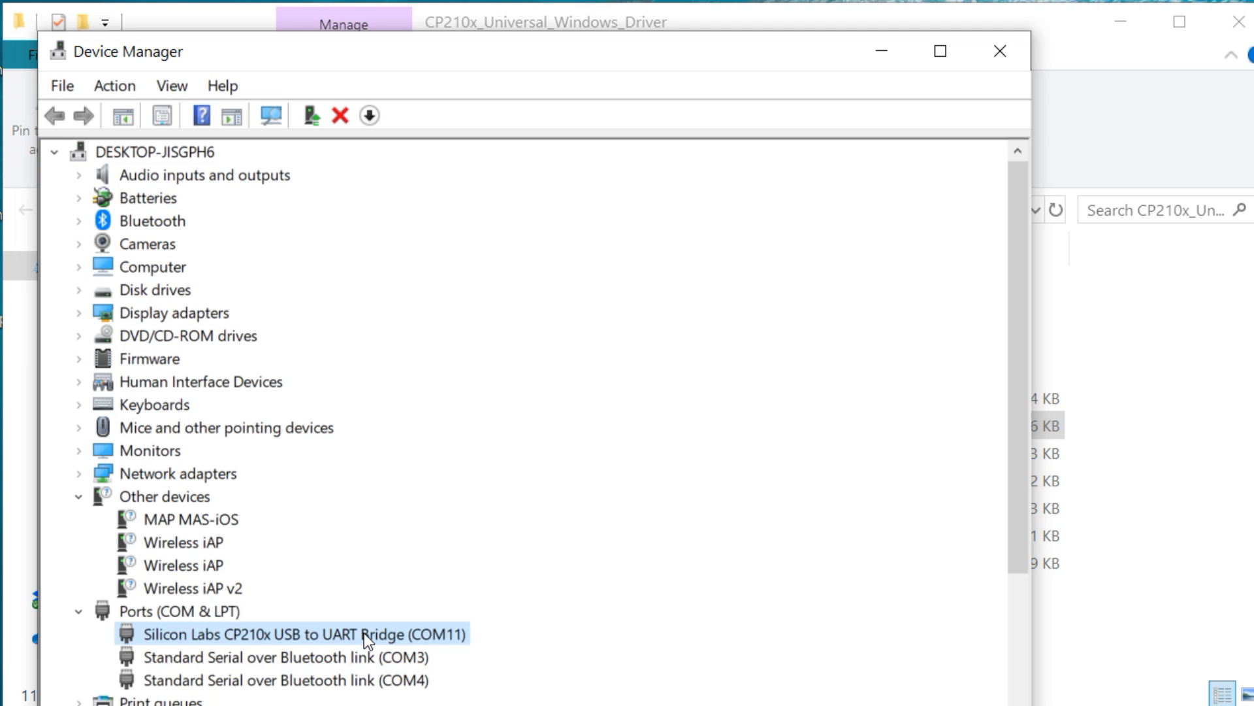
{"action": "mouse_move", "coordinate": [697, 601]}
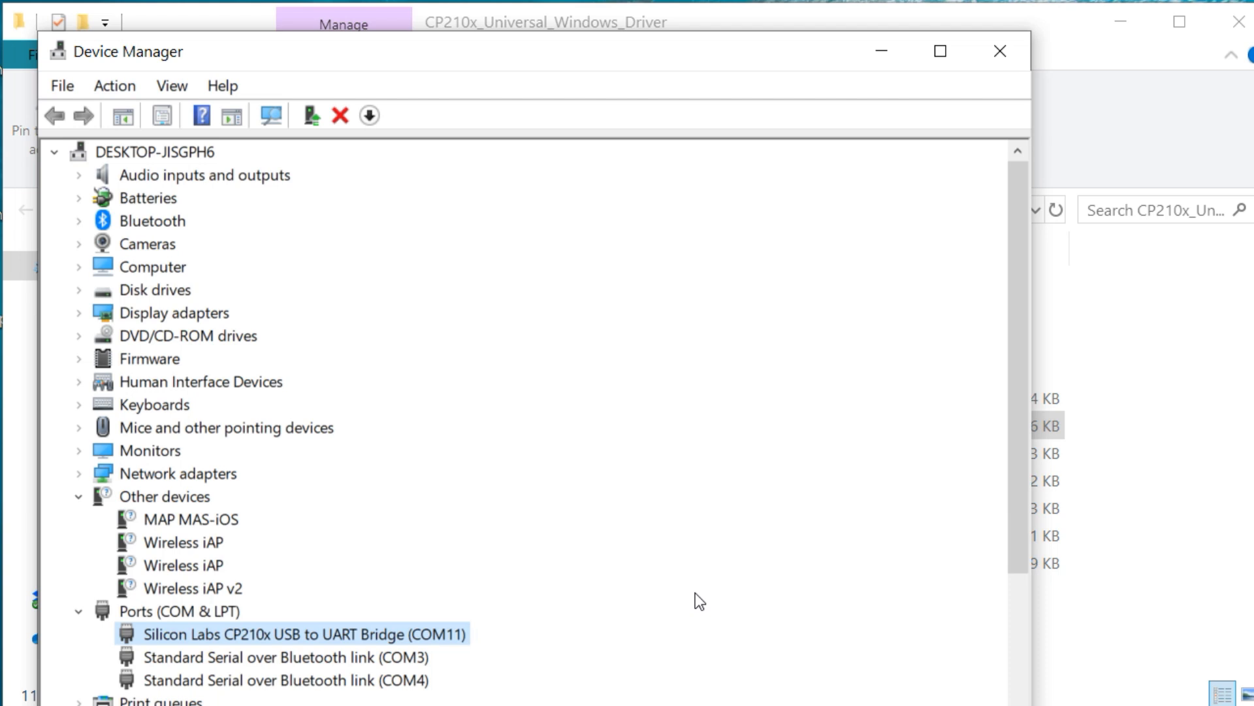
{"action": "mouse_move", "coordinate": [886, 271]}
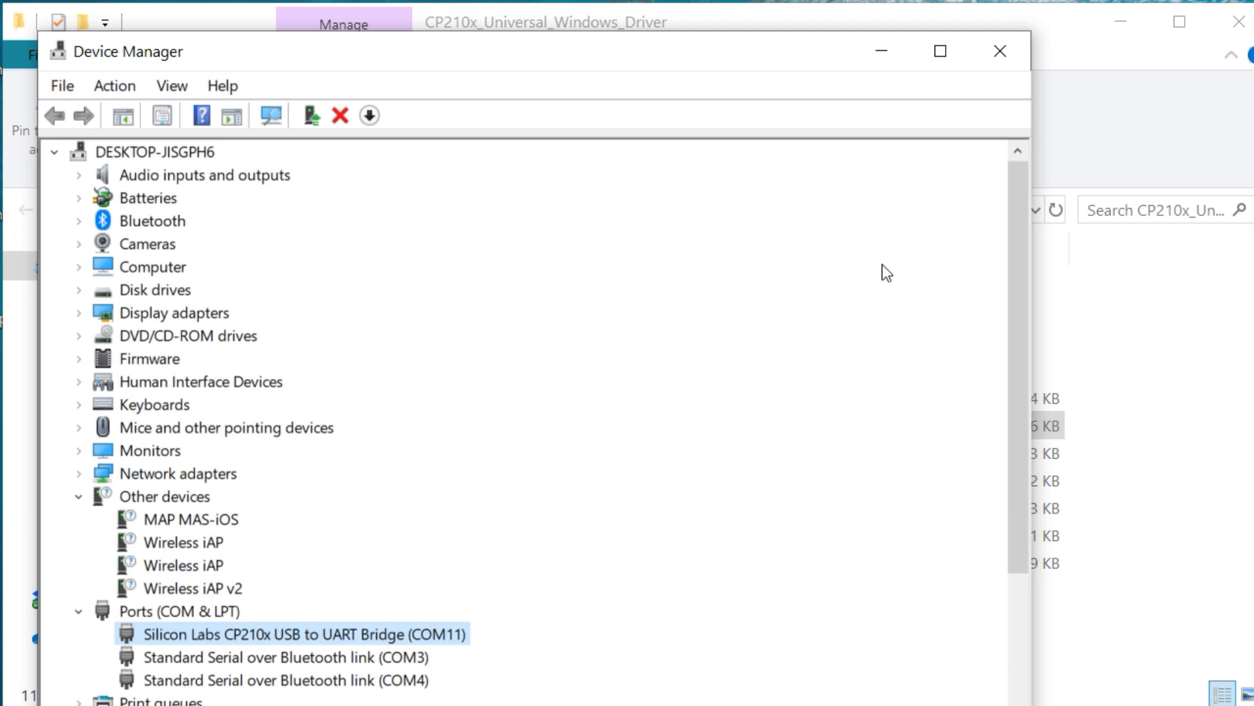
{"action": "mouse_move", "coordinate": [907, 143]}
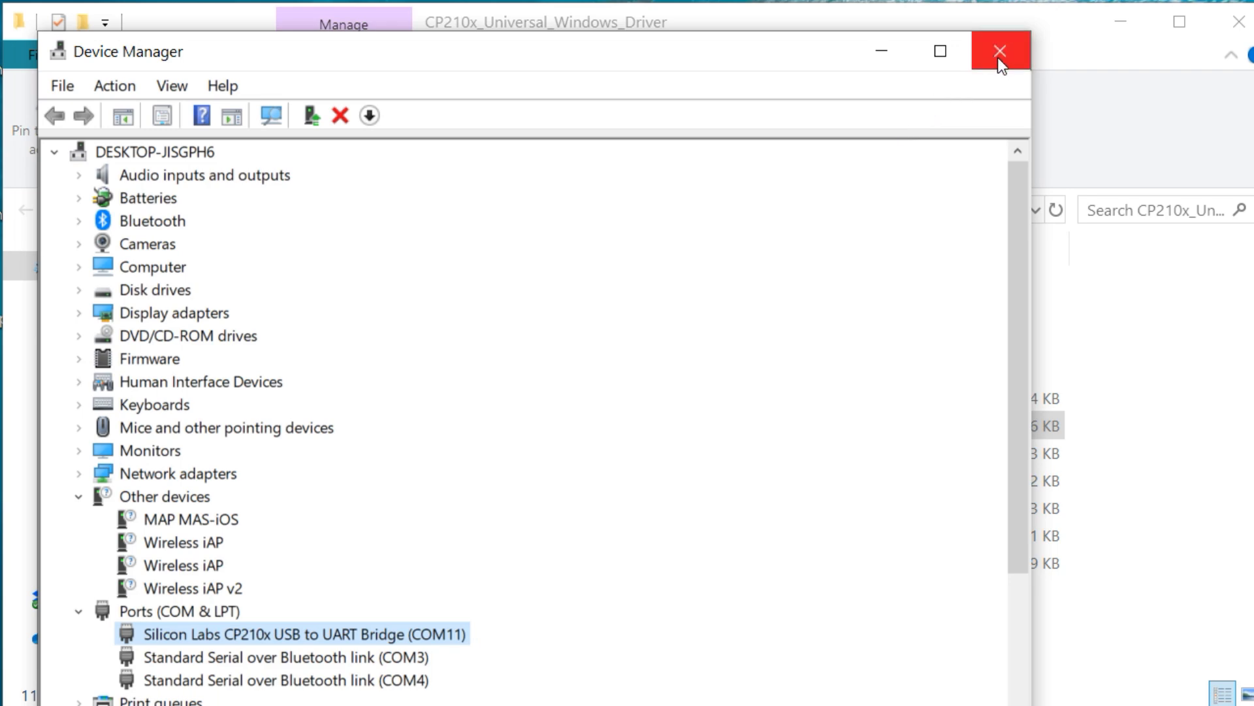
{"action": "left_click", "coordinate": [999, 51]}
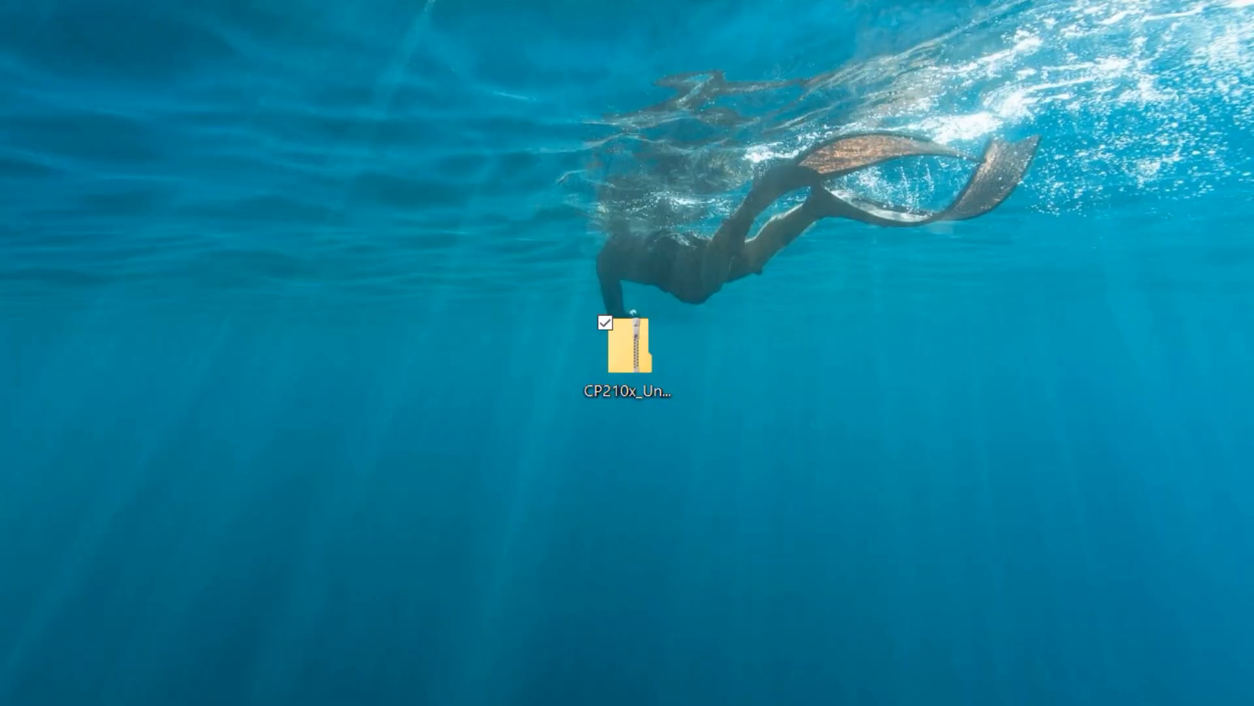
- Launch DecoderPro and create a new configuration profile named PCABUSB from the Set Active Profile dialog
{"action": "double_click", "coordinate": [629, 347]}
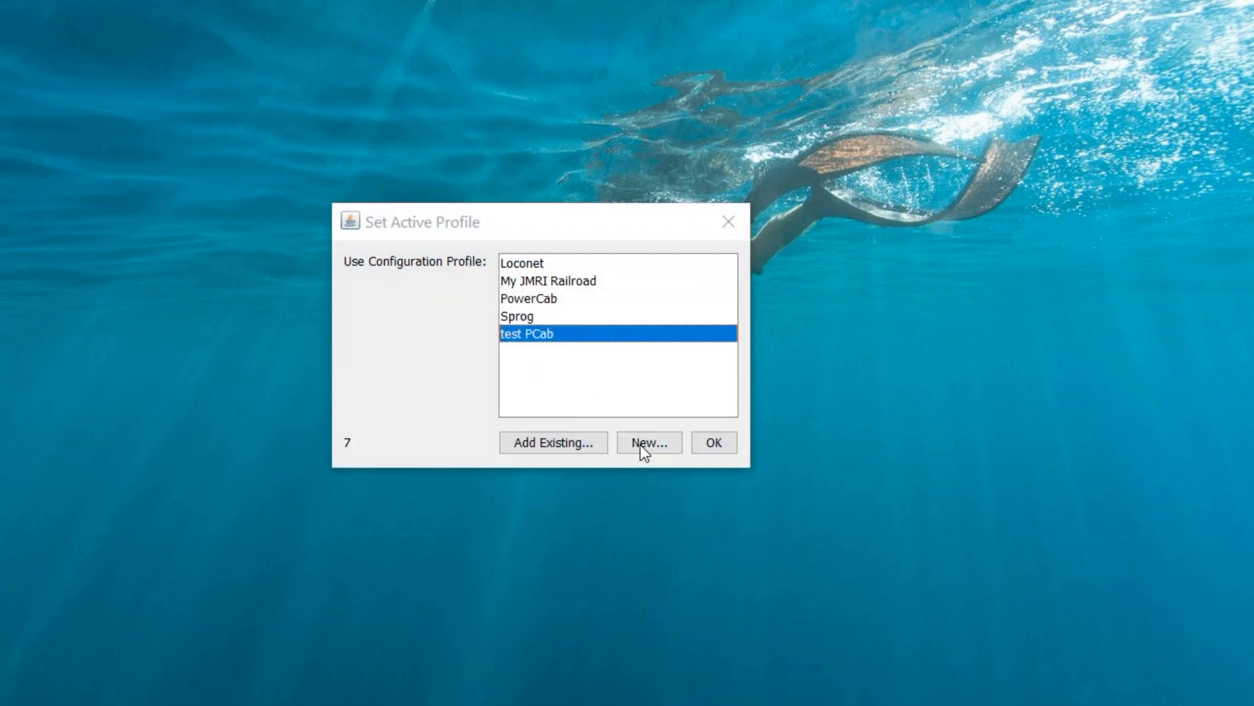
{"action": "mouse_move", "coordinate": [520, 287]}
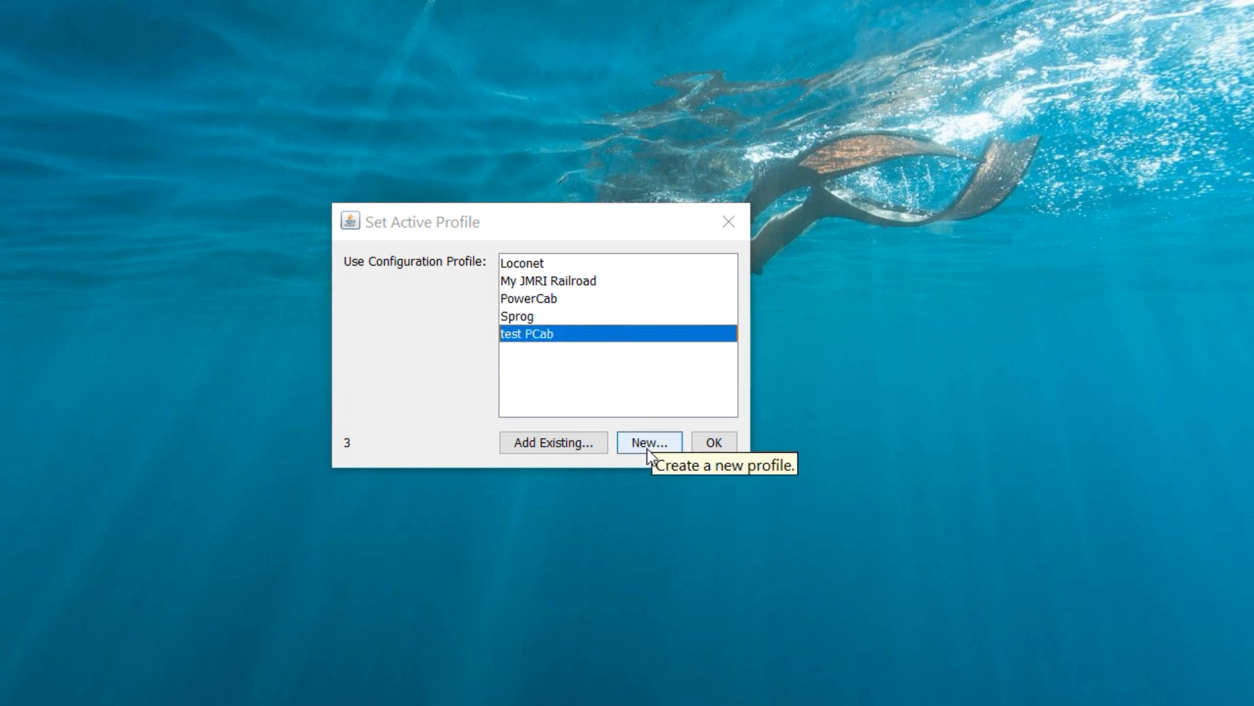
{"action": "left_click", "coordinate": [649, 442]}
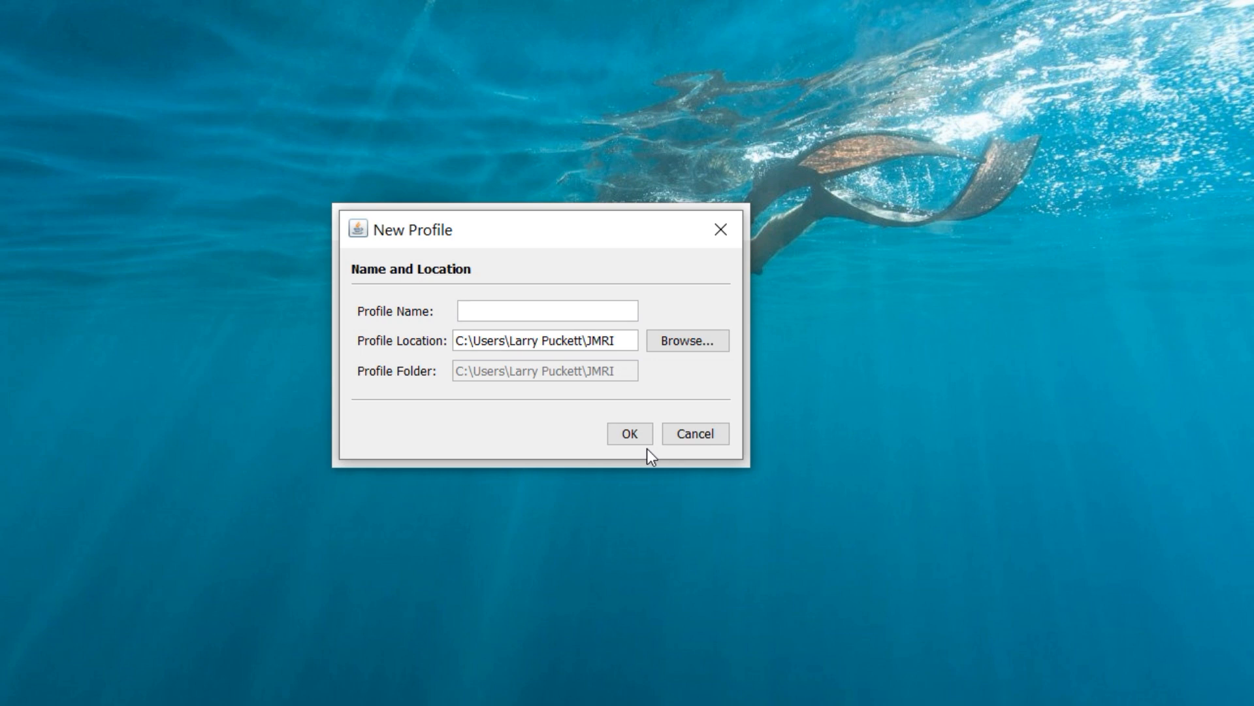
{"action": "type", "text": "PCAB"}
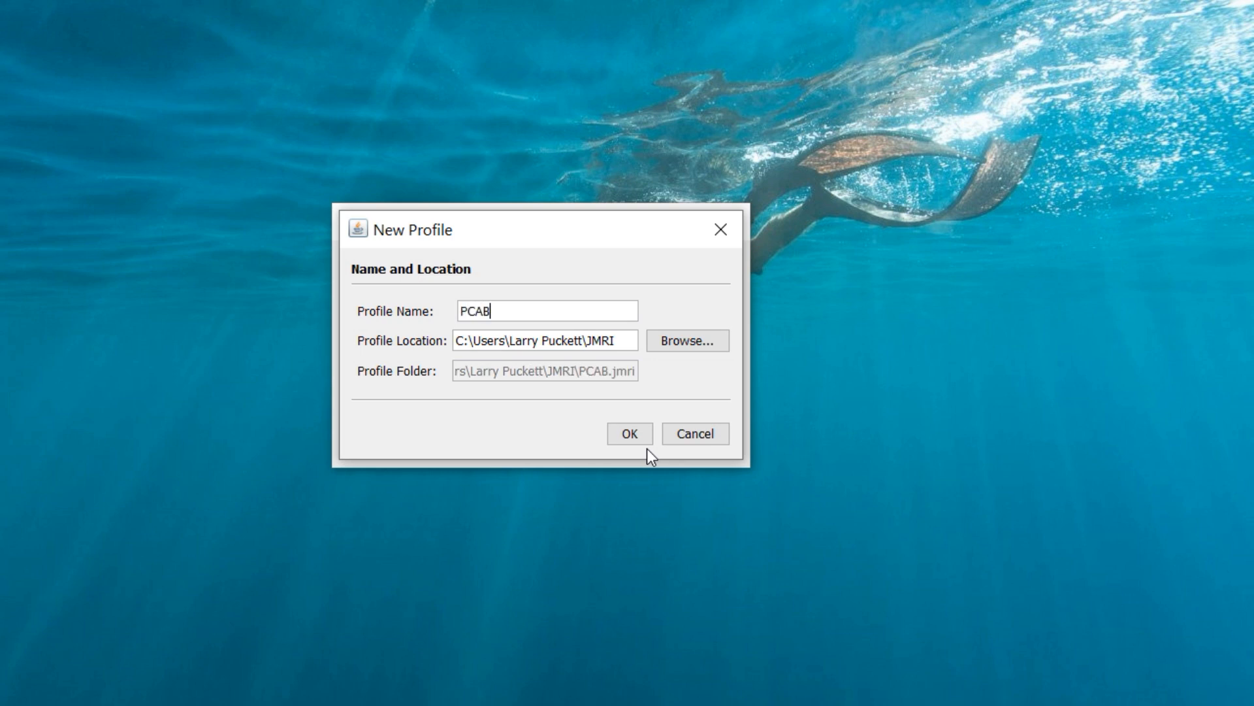
{"action": "type", "text": "US"}
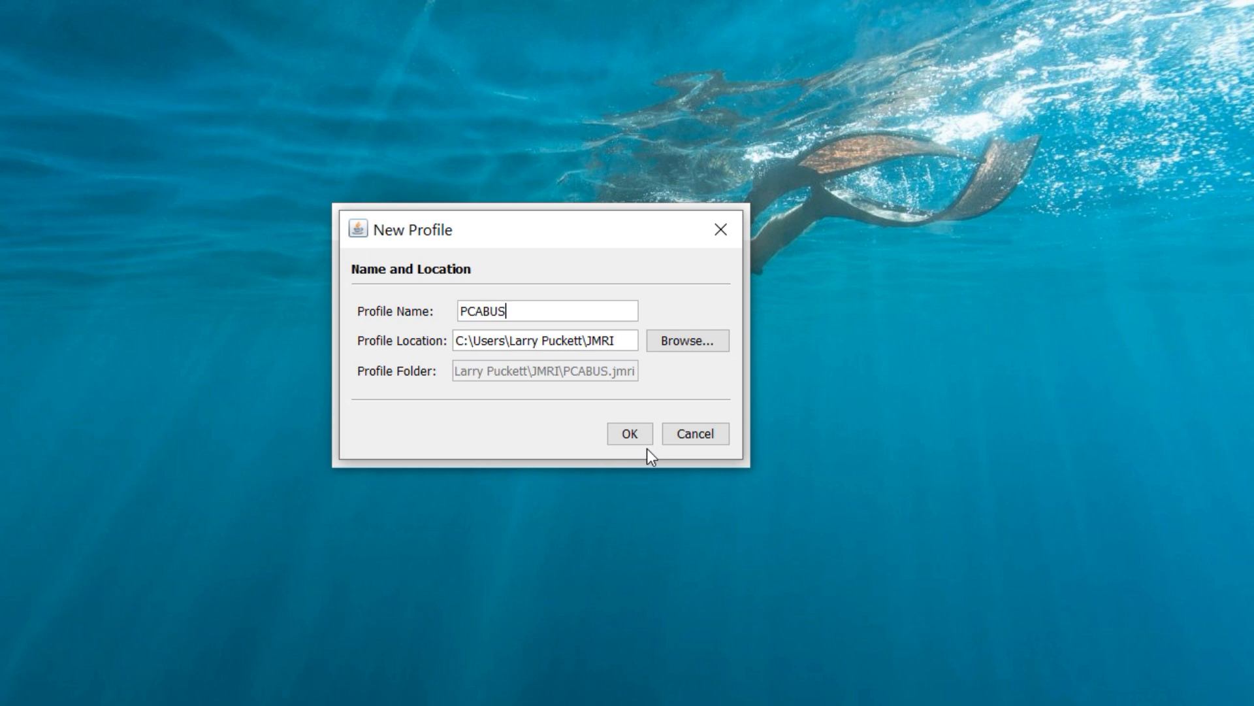
{"action": "type", "text": "B"}
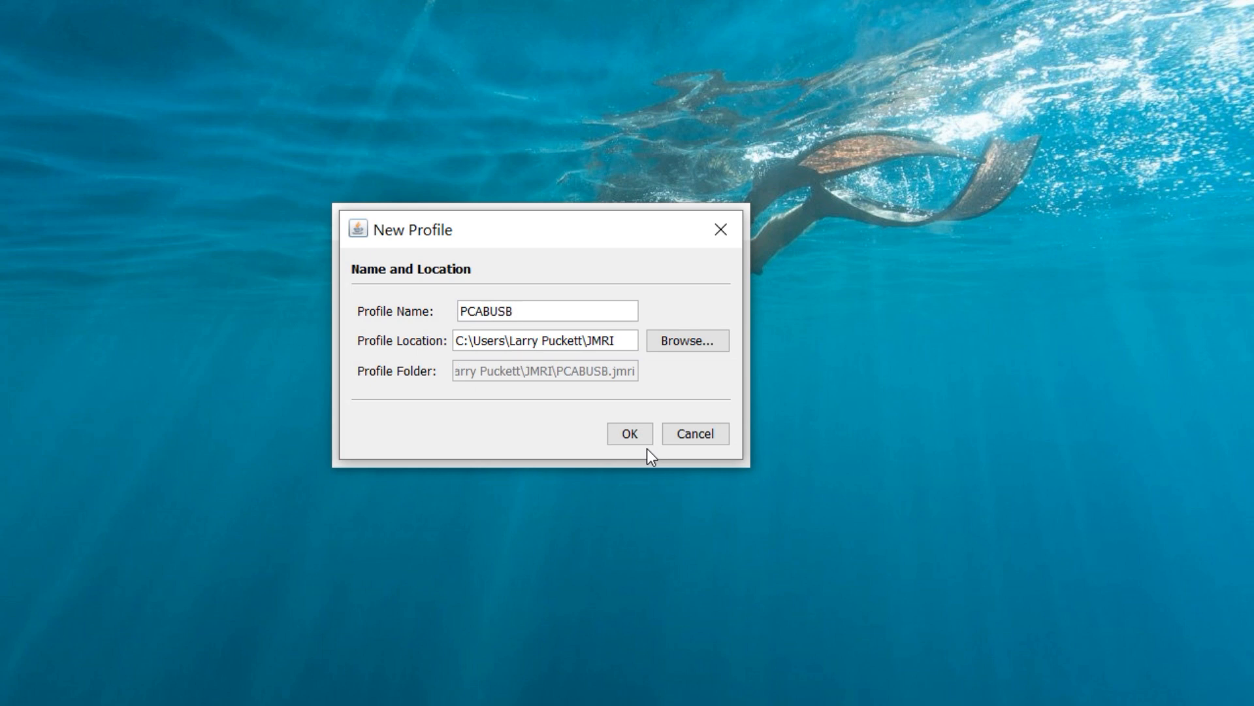
{"action": "mouse_move", "coordinate": [578, 392]}
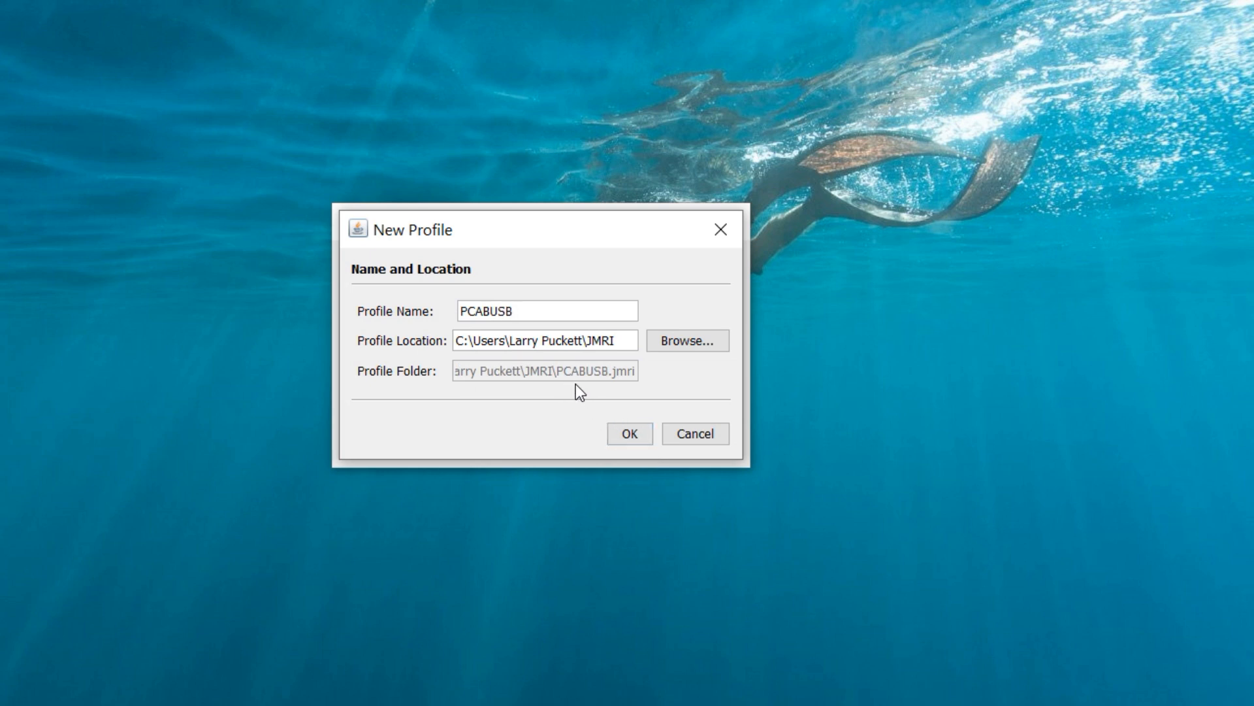
{"action": "mouse_move", "coordinate": [568, 230]}
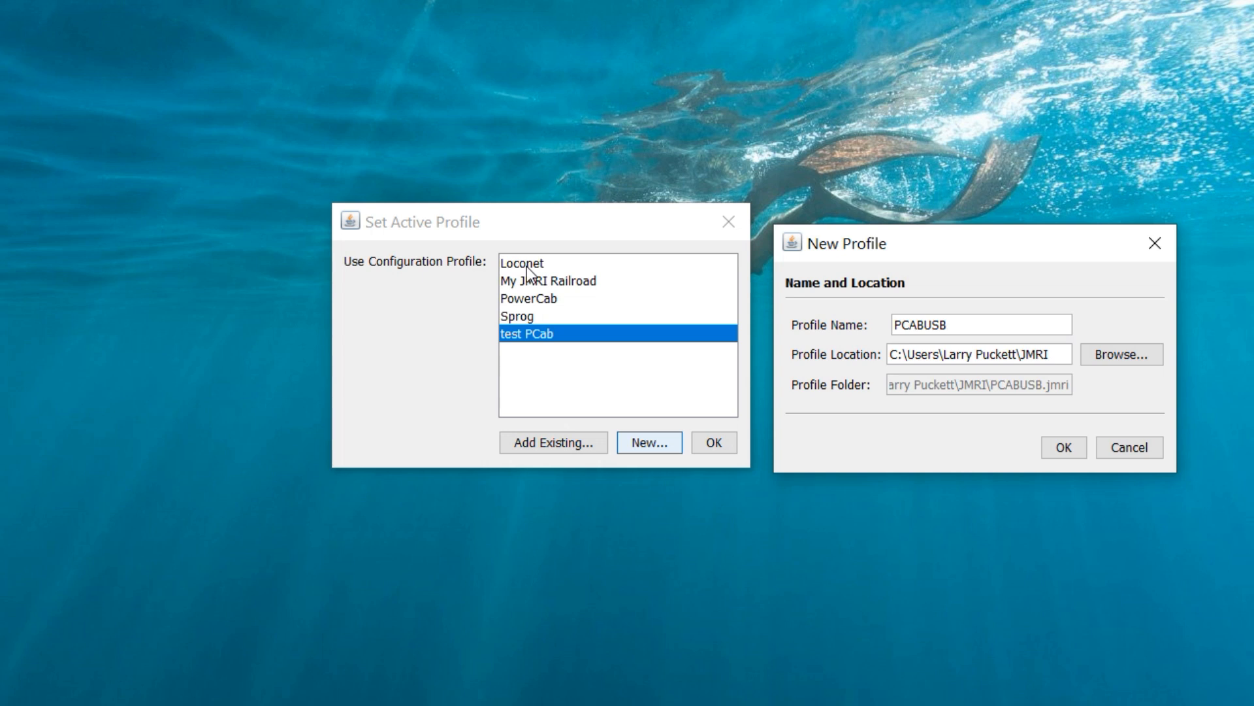
{"action": "mouse_move", "coordinate": [534, 311]}
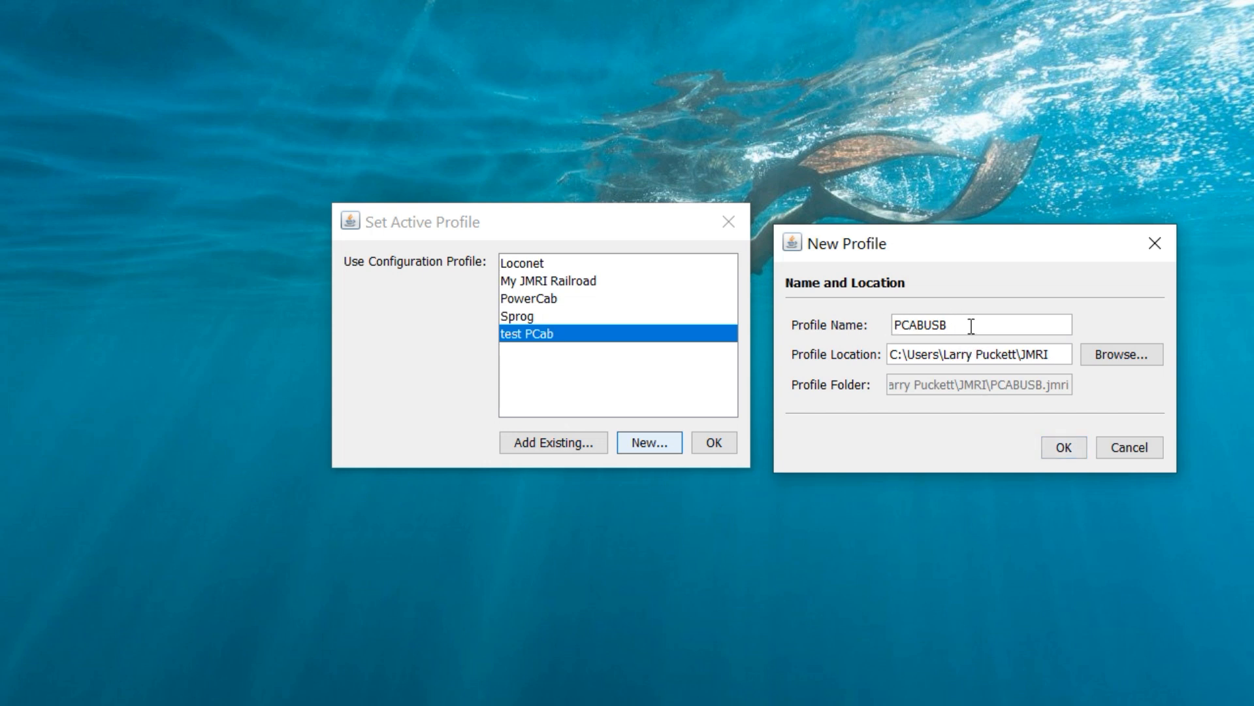
{"action": "mouse_move", "coordinate": [1012, 376]}
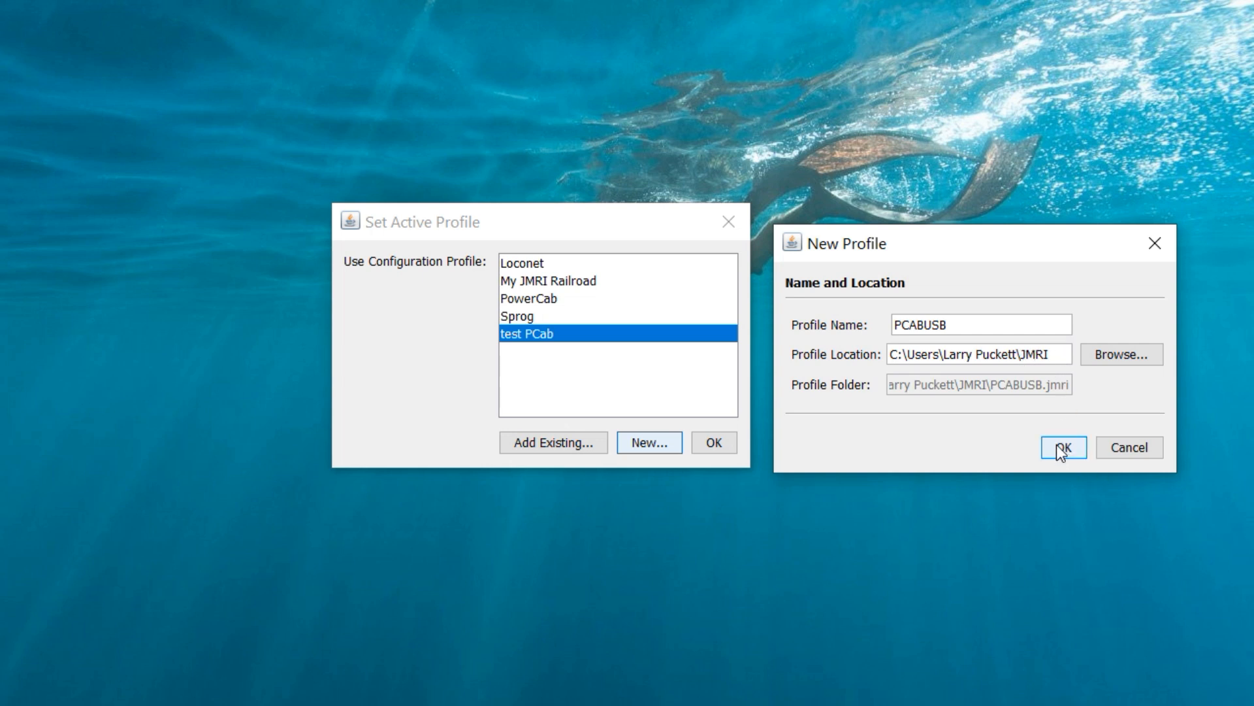
{"action": "left_click", "coordinate": [1063, 447]}
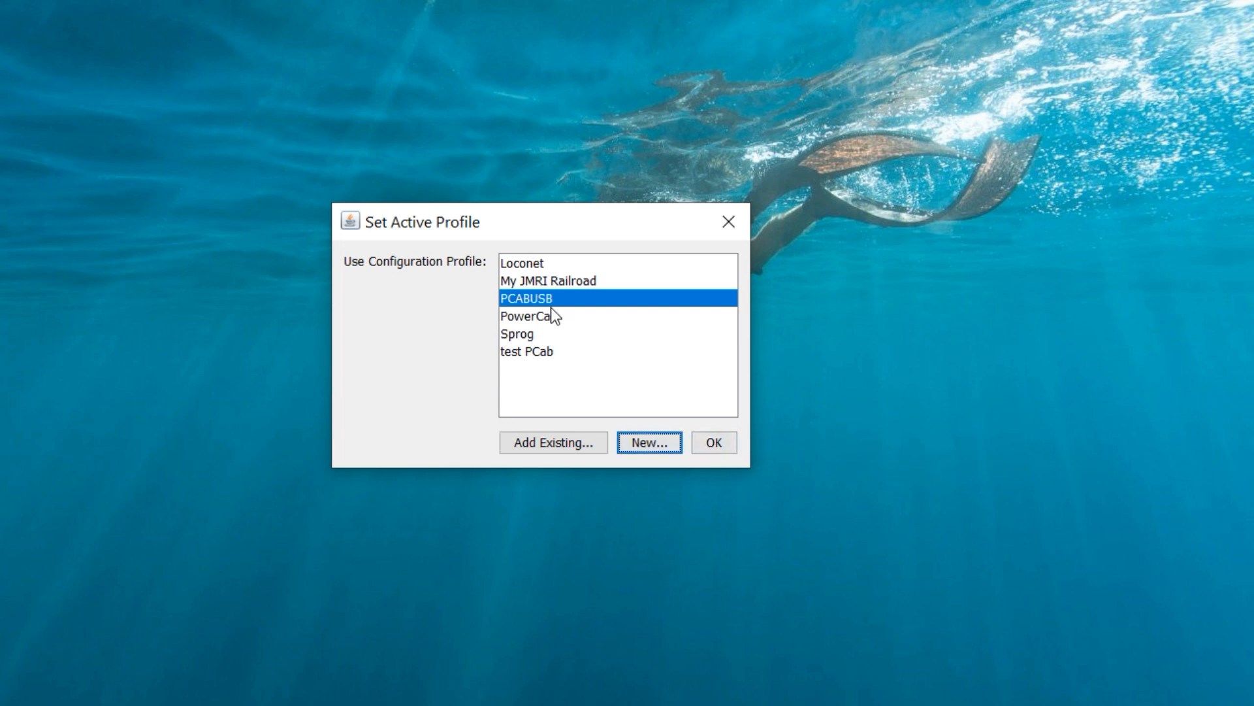
{"action": "mouse_move", "coordinate": [533, 298]}
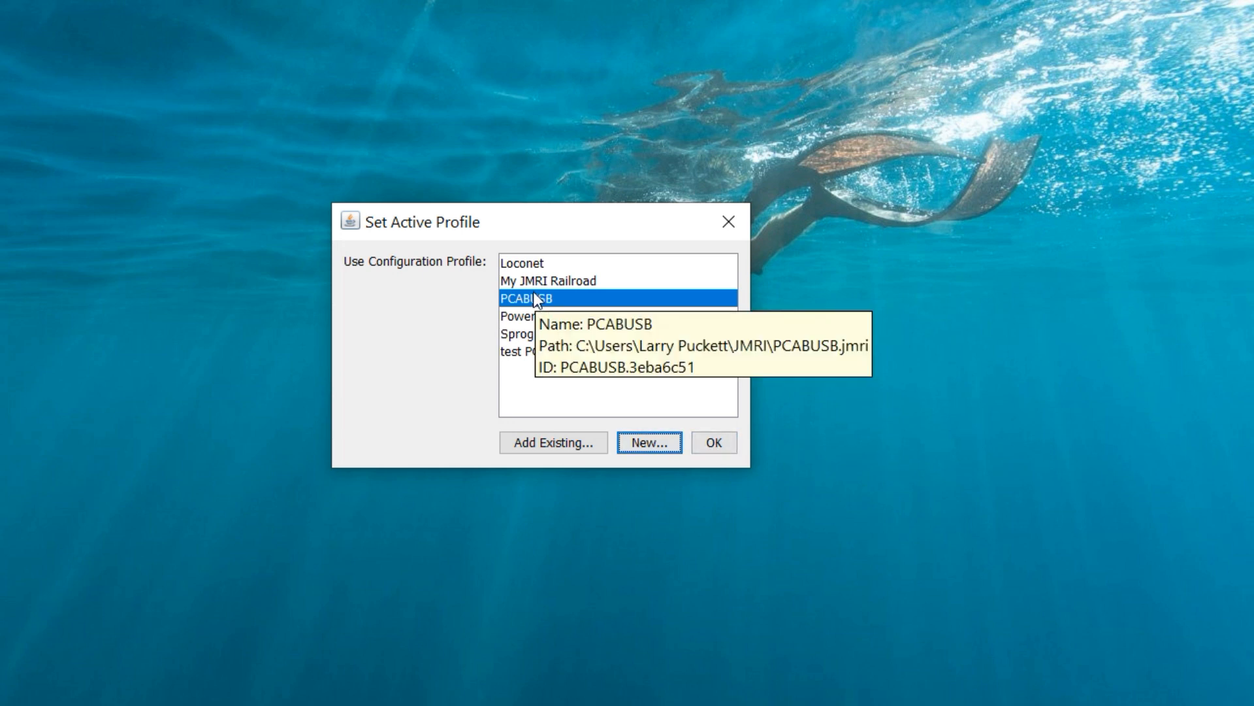
- Start DecoderPro under the PCABUSB profile, reaching the StartUp Wizard welcome screen
{"action": "left_click", "coordinate": [712, 443]}
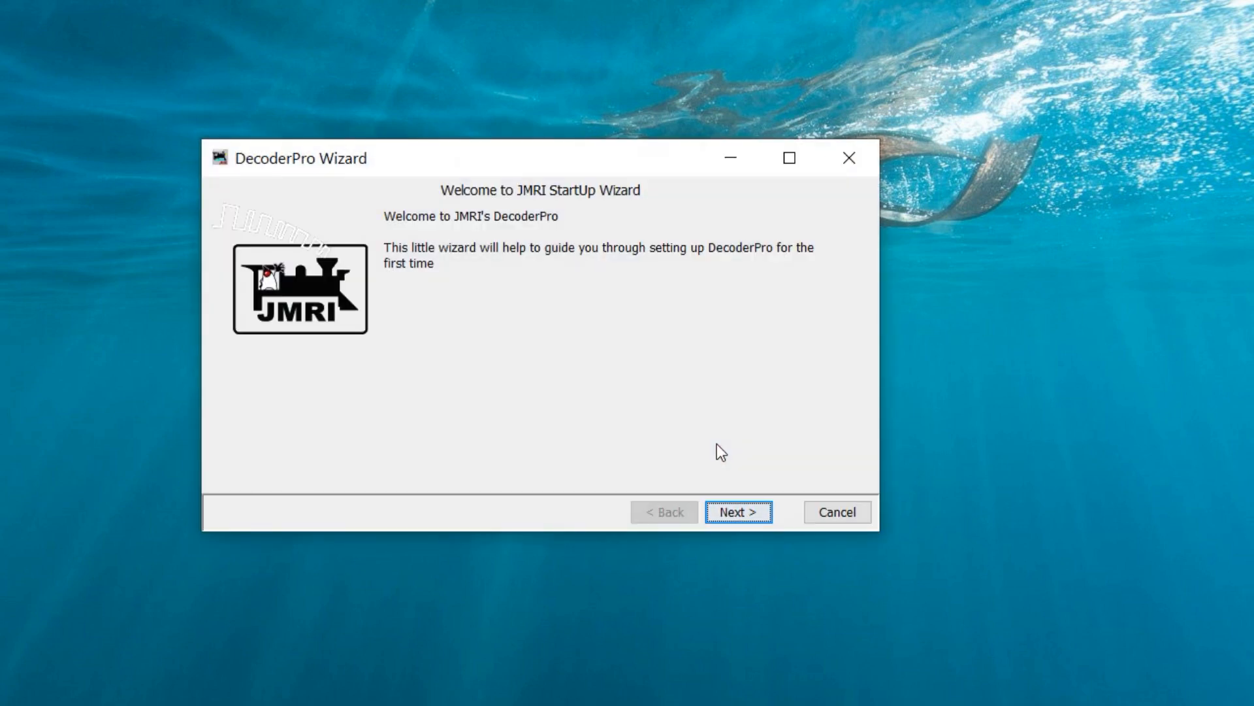
{"action": "mouse_move", "coordinate": [732, 463]}
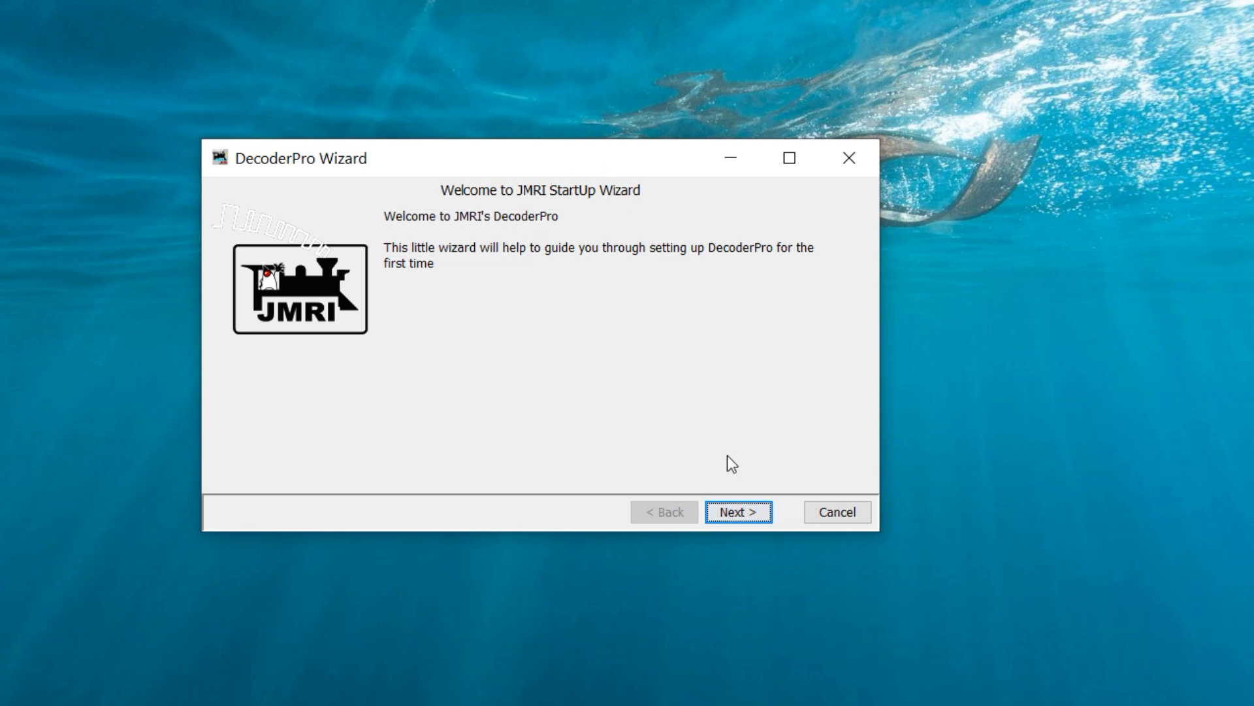
- Advance to the wizard's language page, keep English selected and check the Default Owner entry
{"action": "left_click", "coordinate": [737, 510]}
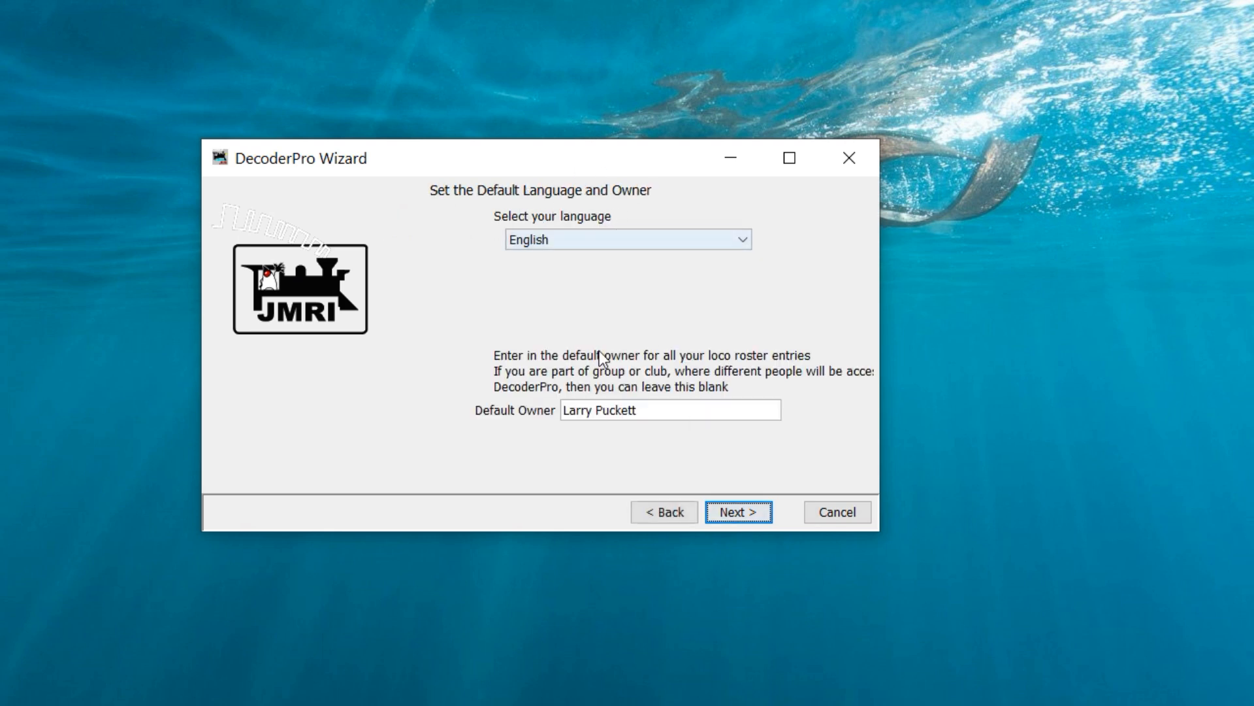
{"action": "left_click", "coordinate": [626, 239]}
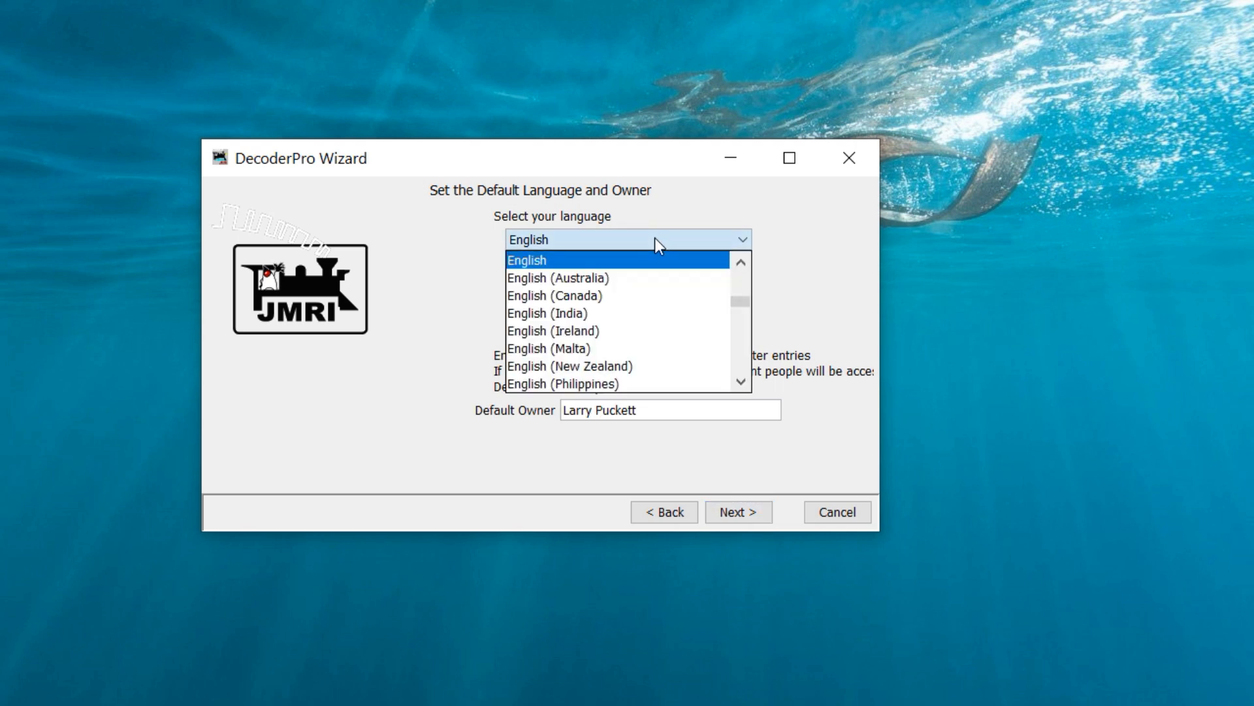
{"action": "left_click", "coordinate": [525, 259]}
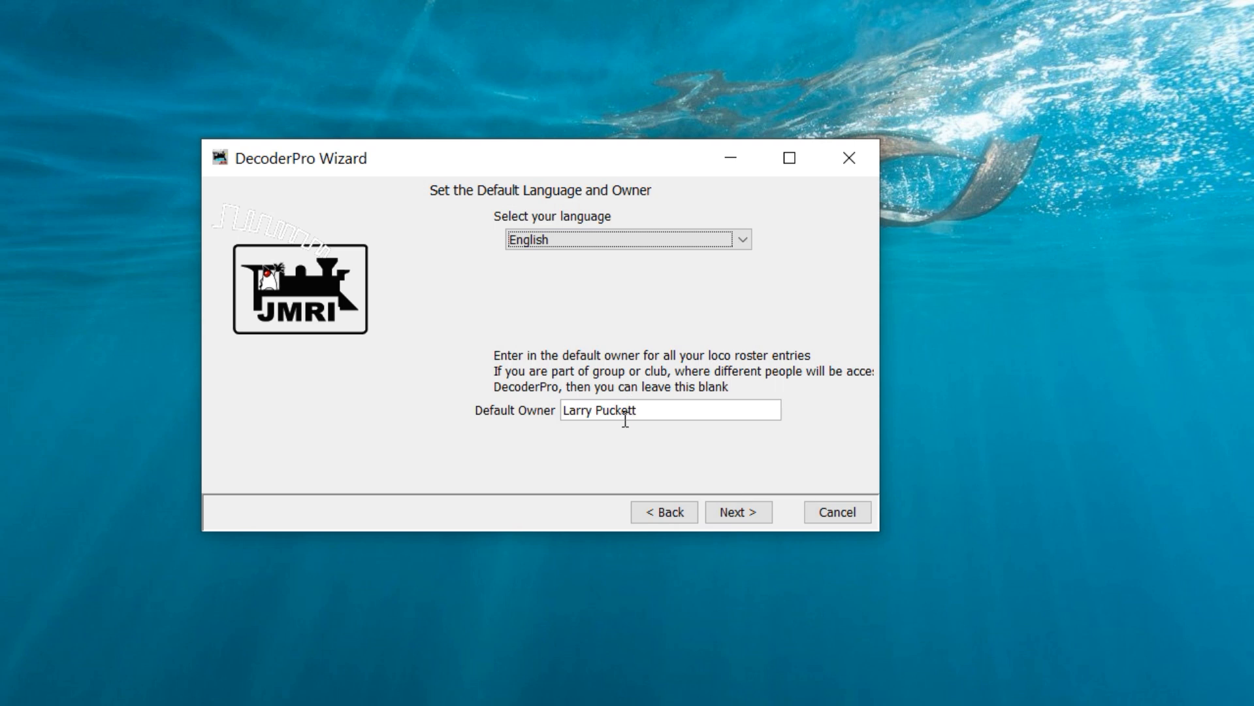
{"action": "left_click", "coordinate": [736, 511]}
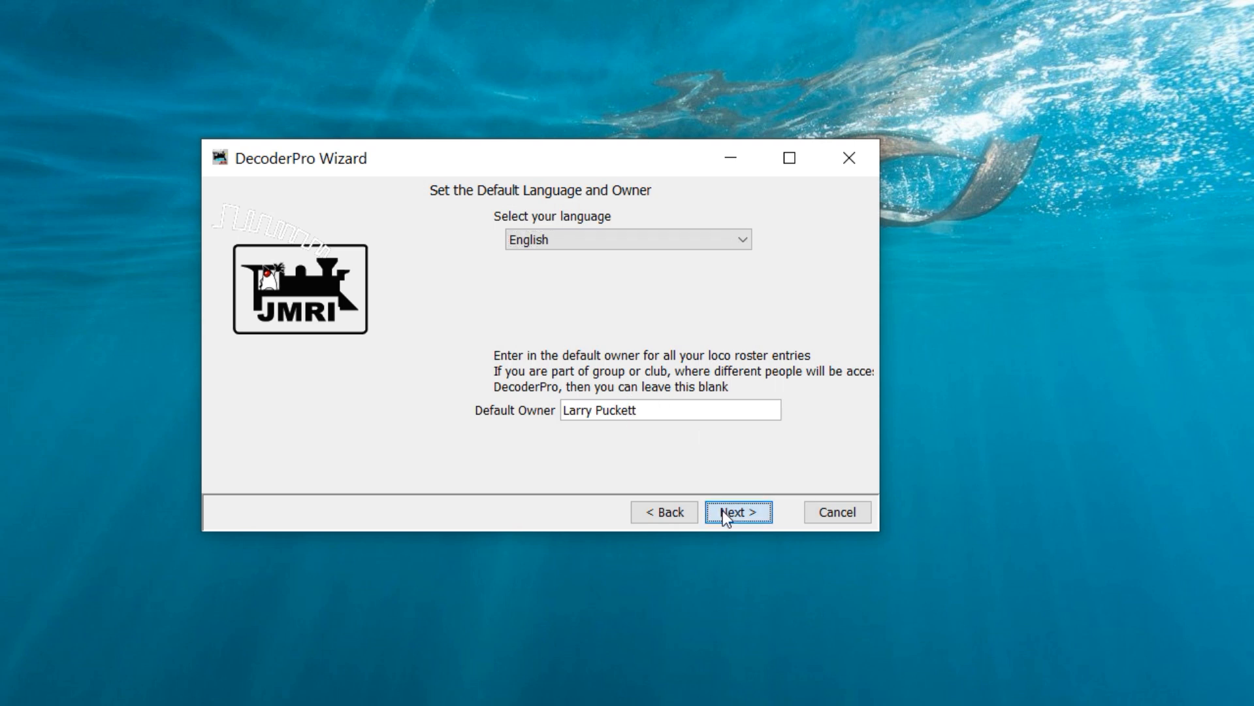
- Choose NCE as the system manufacturer and NCE USB as the connection type
{"action": "left_click", "coordinate": [737, 511]}
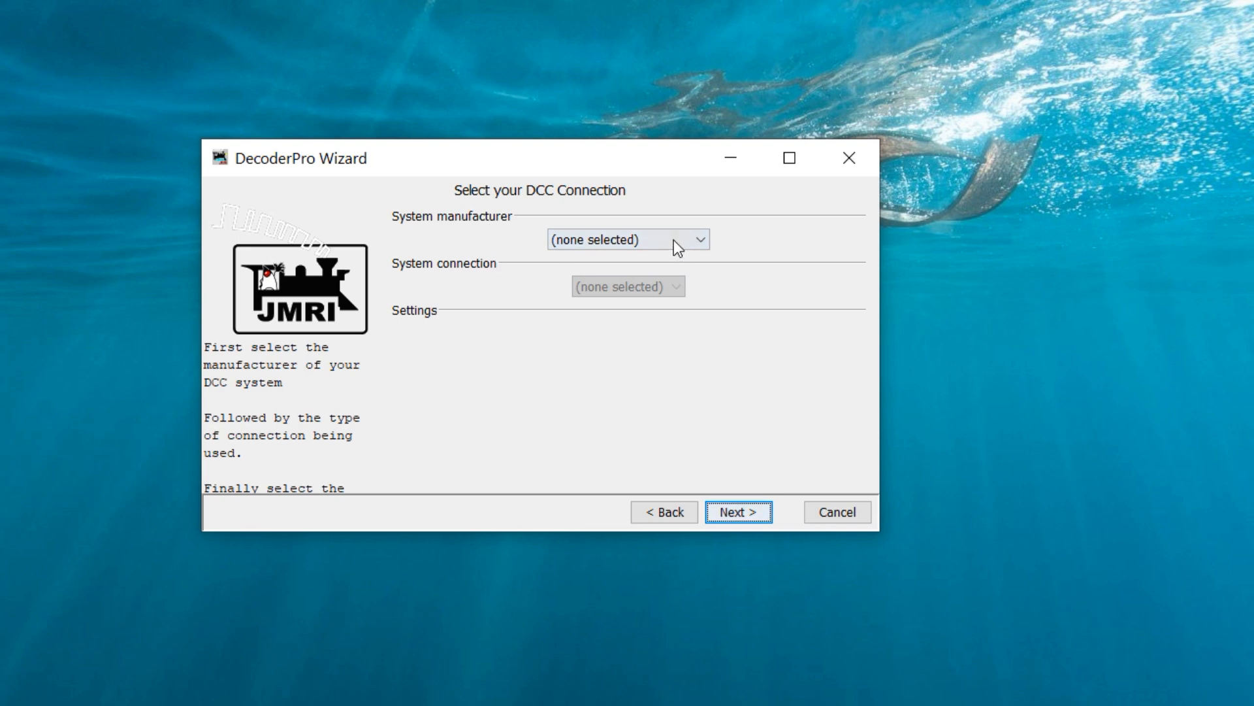
{"action": "left_click", "coordinate": [626, 239]}
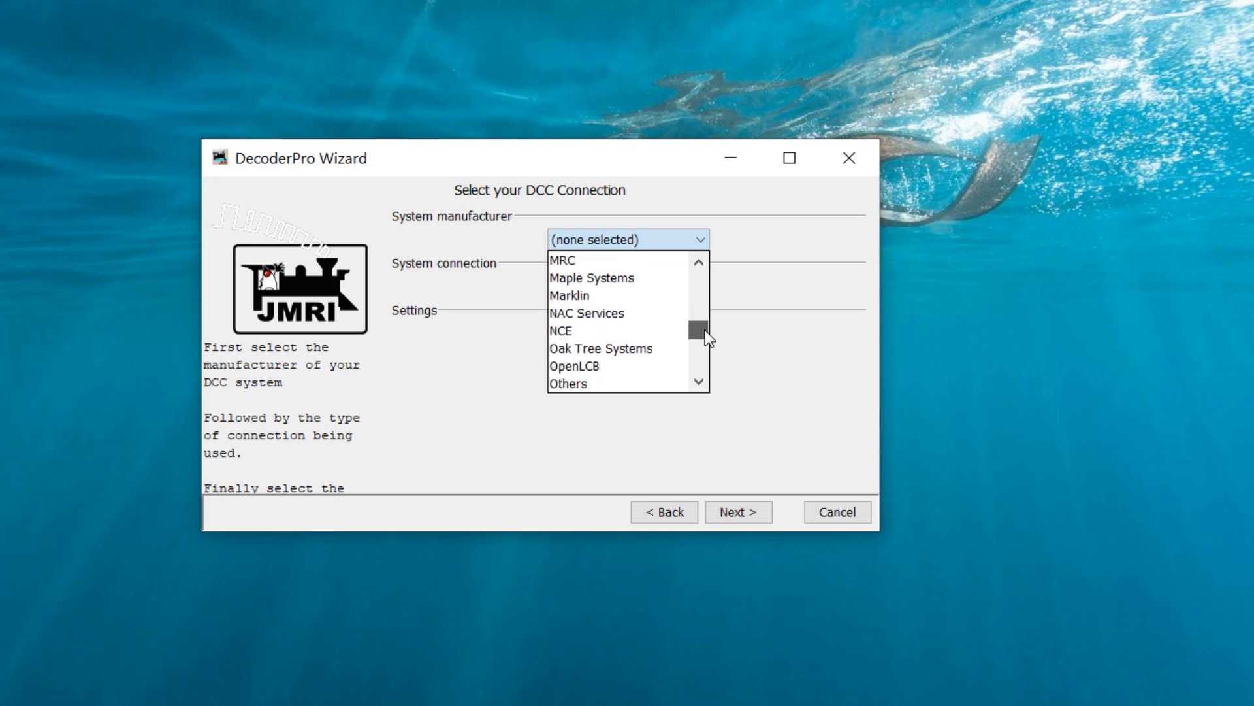
{"action": "left_click", "coordinate": [560, 330]}
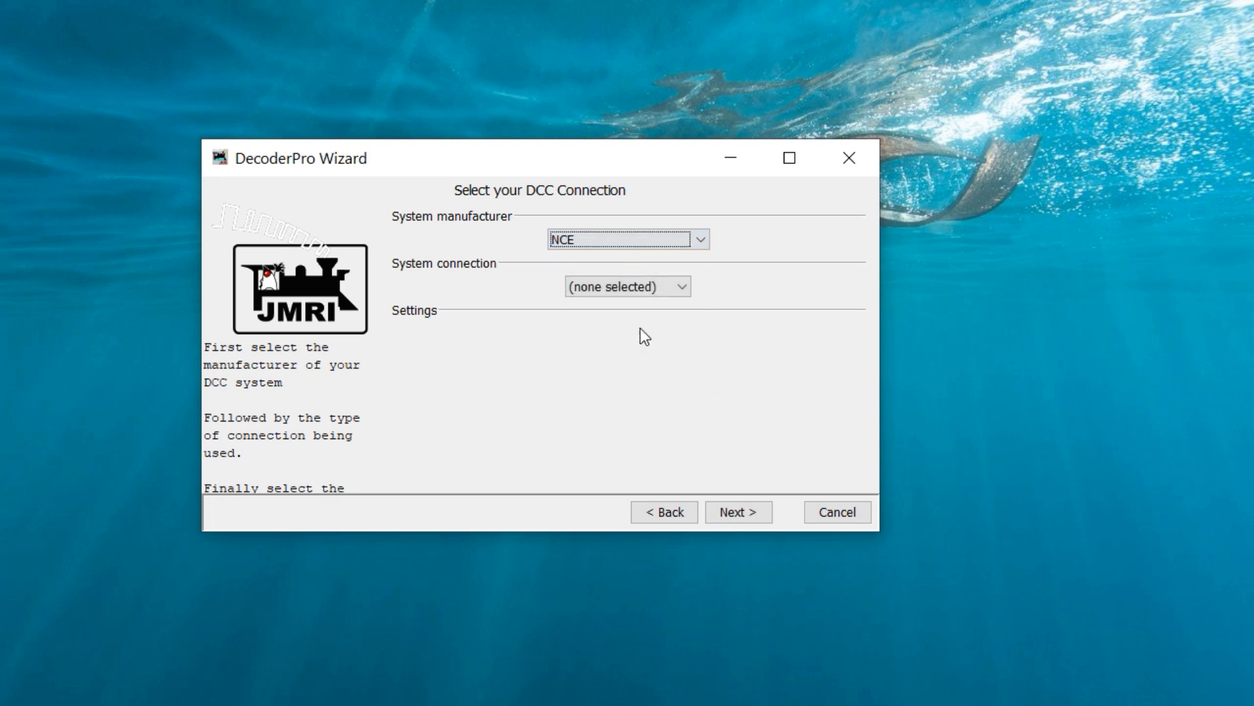
{"action": "left_click", "coordinate": [626, 286]}
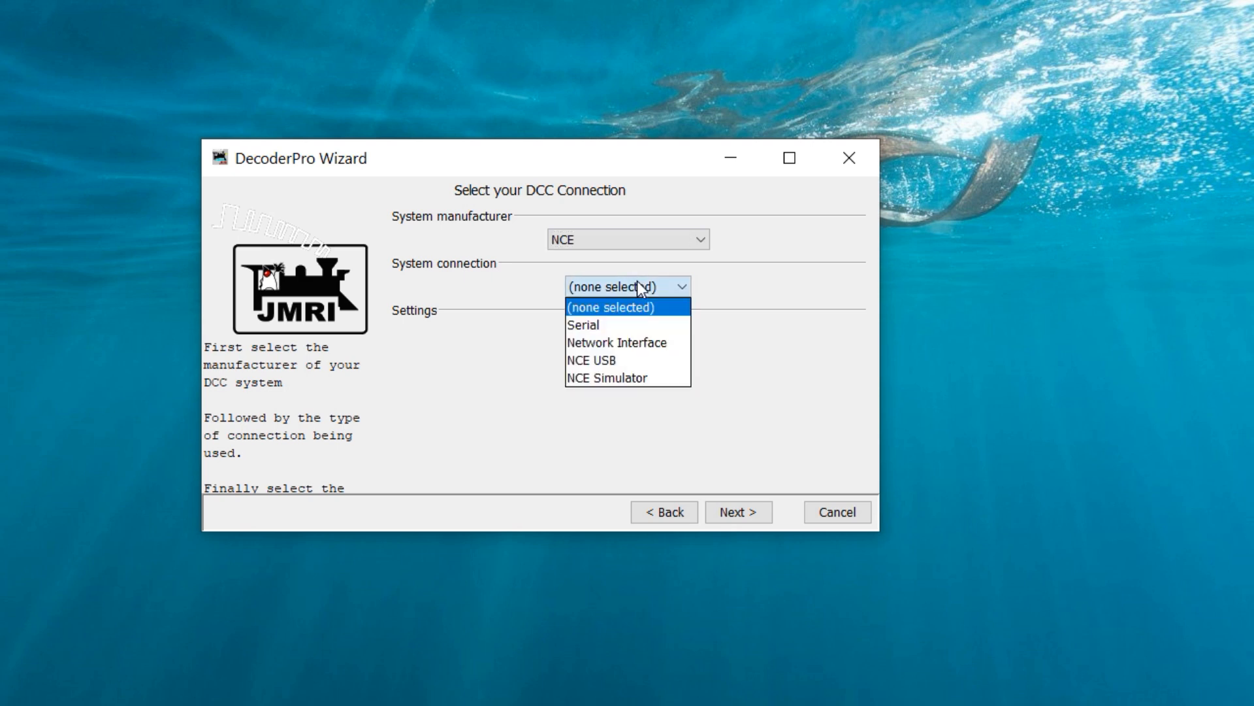
{"action": "mouse_move", "coordinate": [624, 361]}
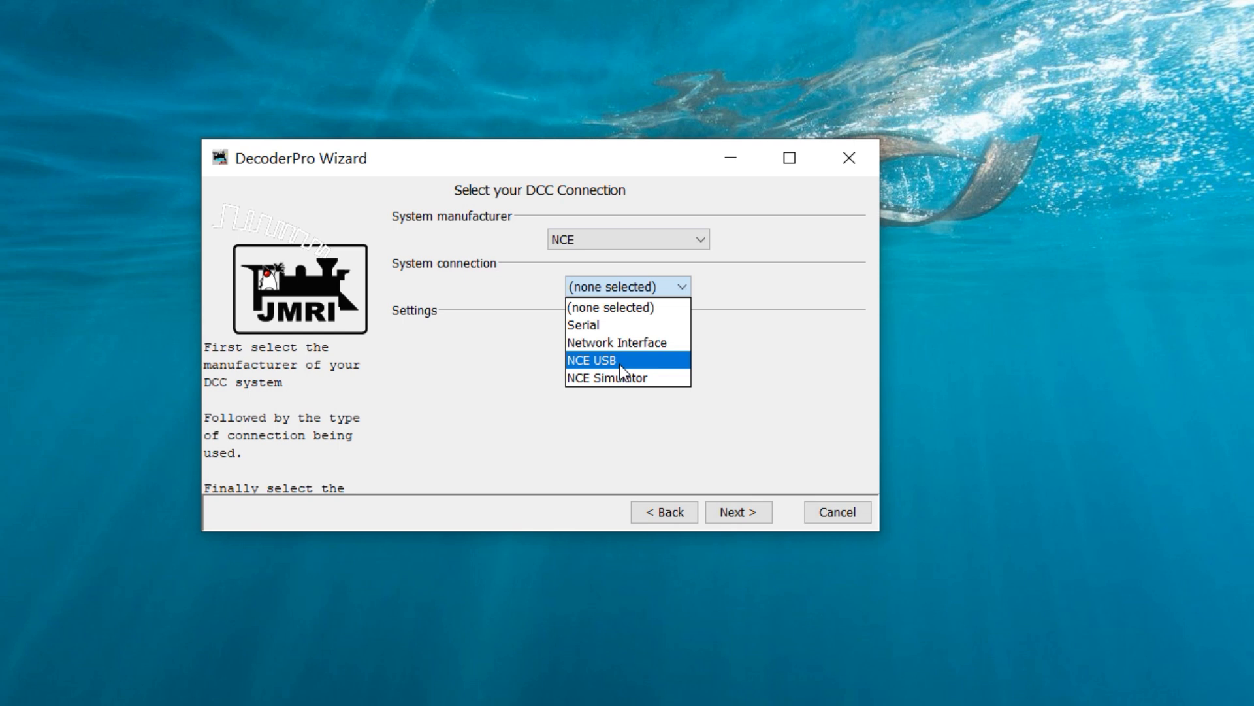
{"action": "left_click", "coordinate": [592, 361]}
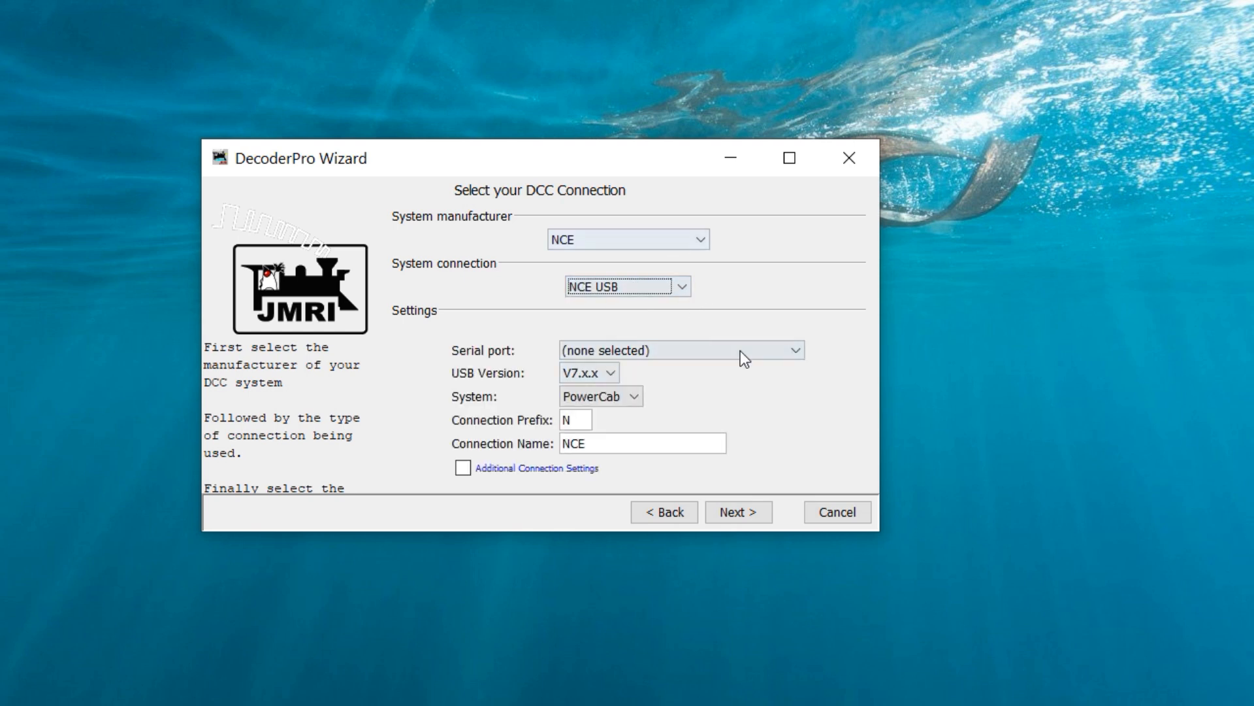
- Set serial port COM11, USB version V7.x.x and, under additional settings, baud rate 19,200 bps
{"action": "left_click", "coordinate": [681, 350]}
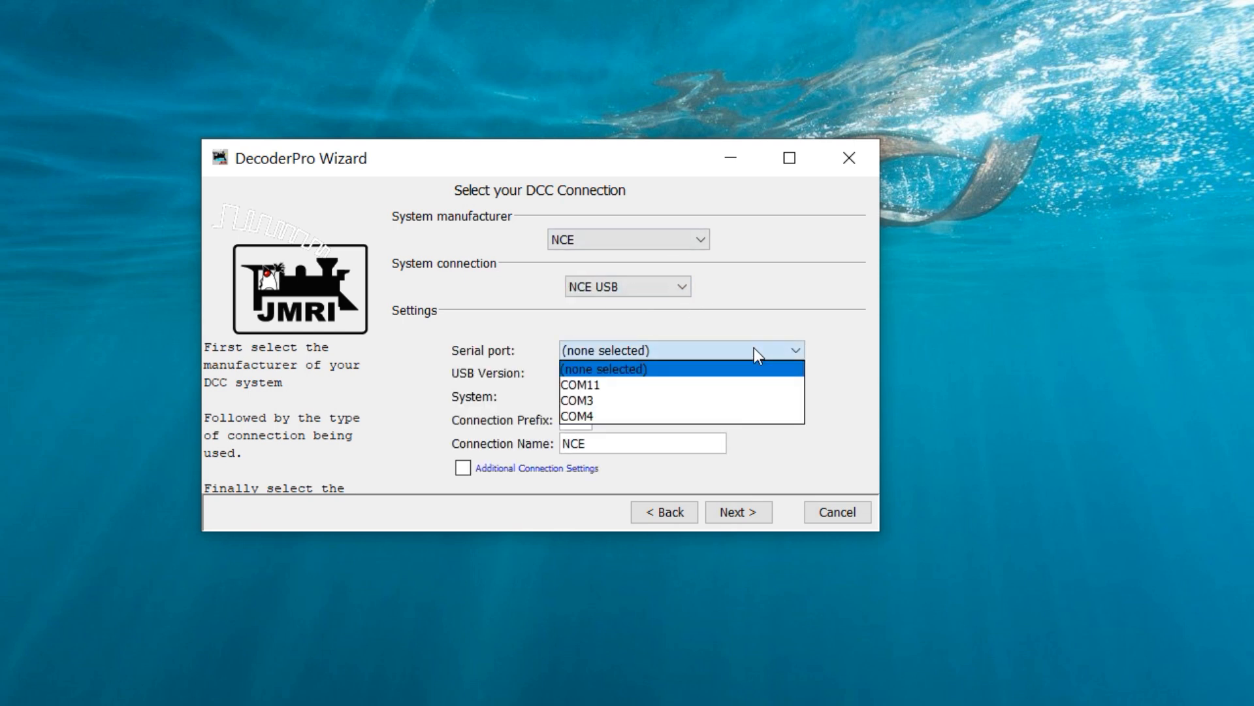
{"action": "mouse_move", "coordinate": [675, 384]}
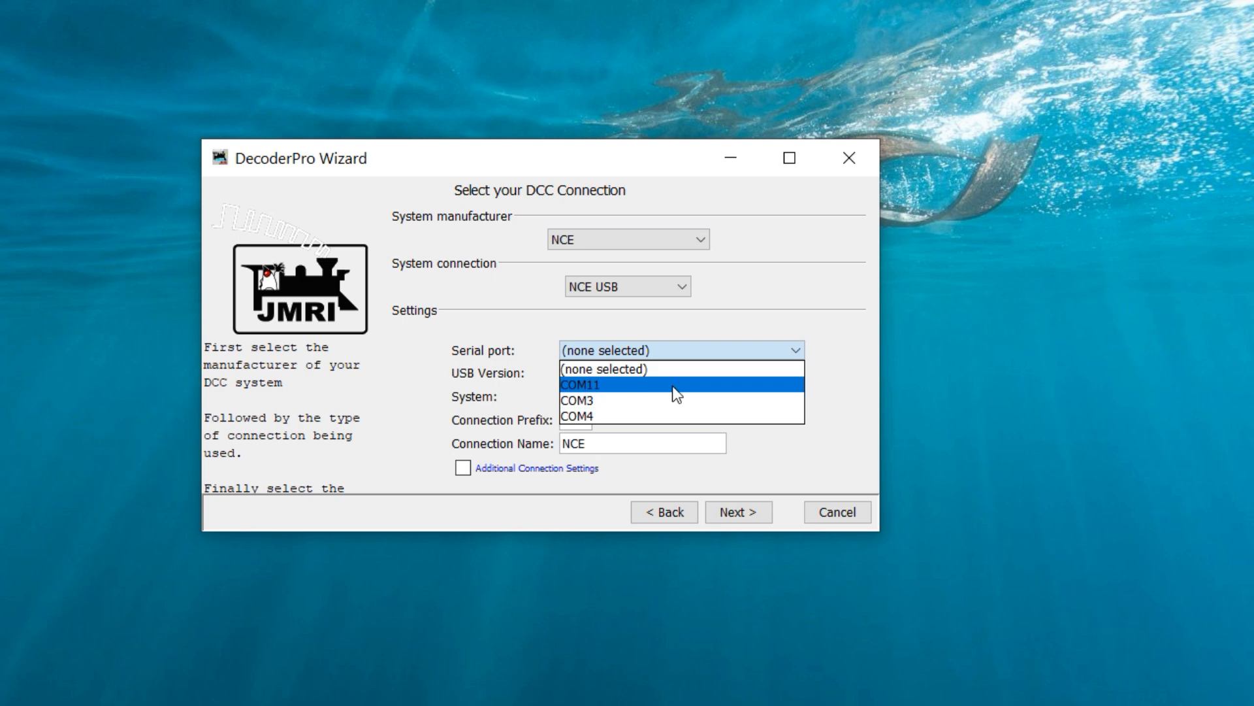
{"action": "mouse_move", "coordinate": [675, 390]}
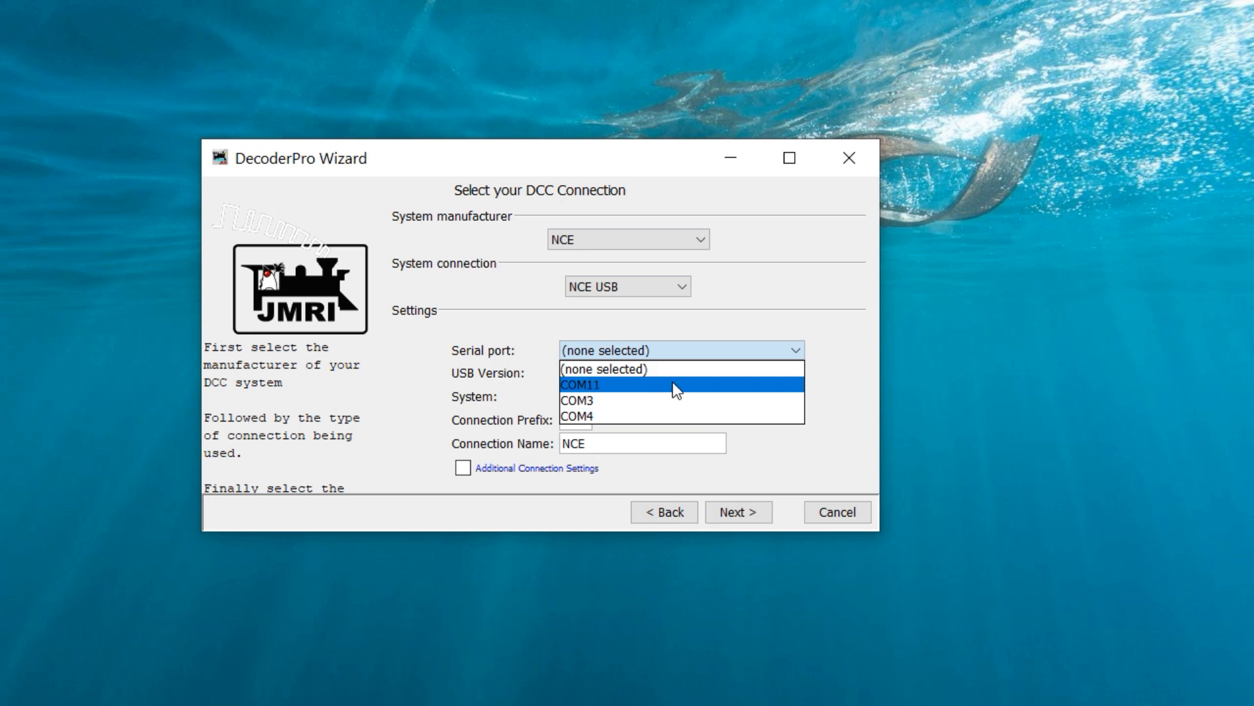
{"action": "left_click", "coordinate": [577, 384]}
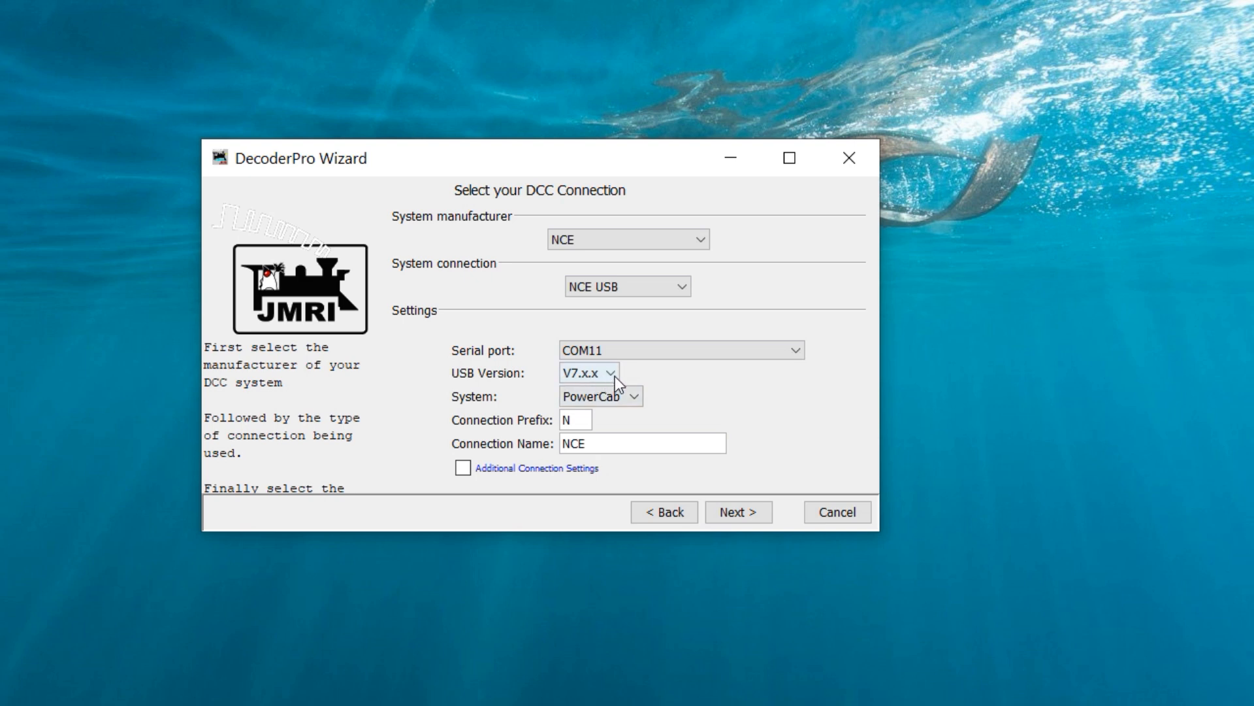
{"action": "left_click", "coordinate": [588, 372]}
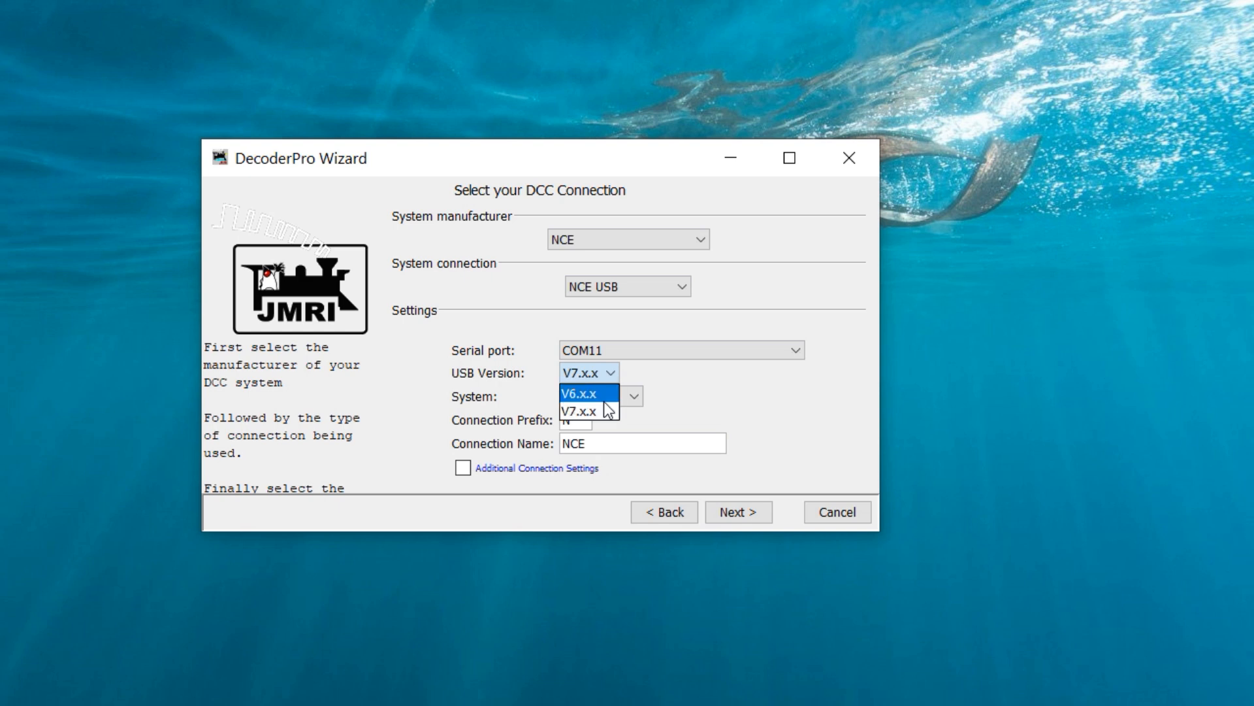
{"action": "mouse_move", "coordinate": [584, 412]}
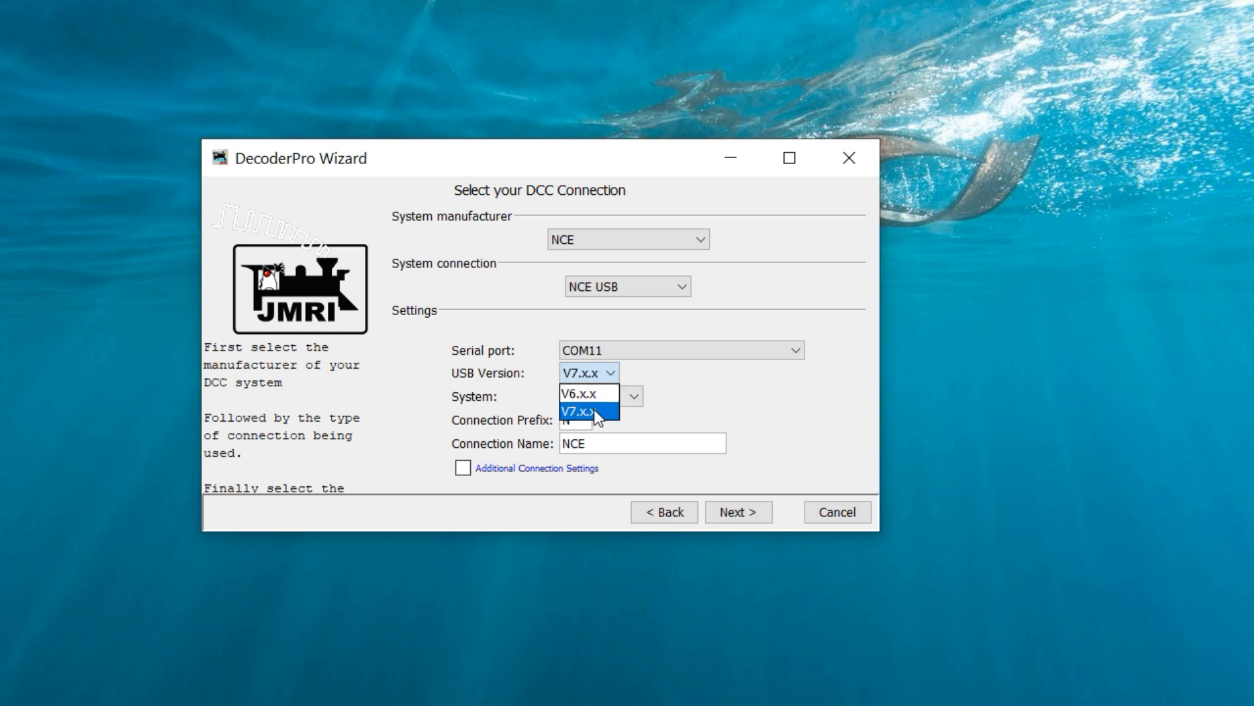
{"action": "left_click", "coordinate": [582, 415]}
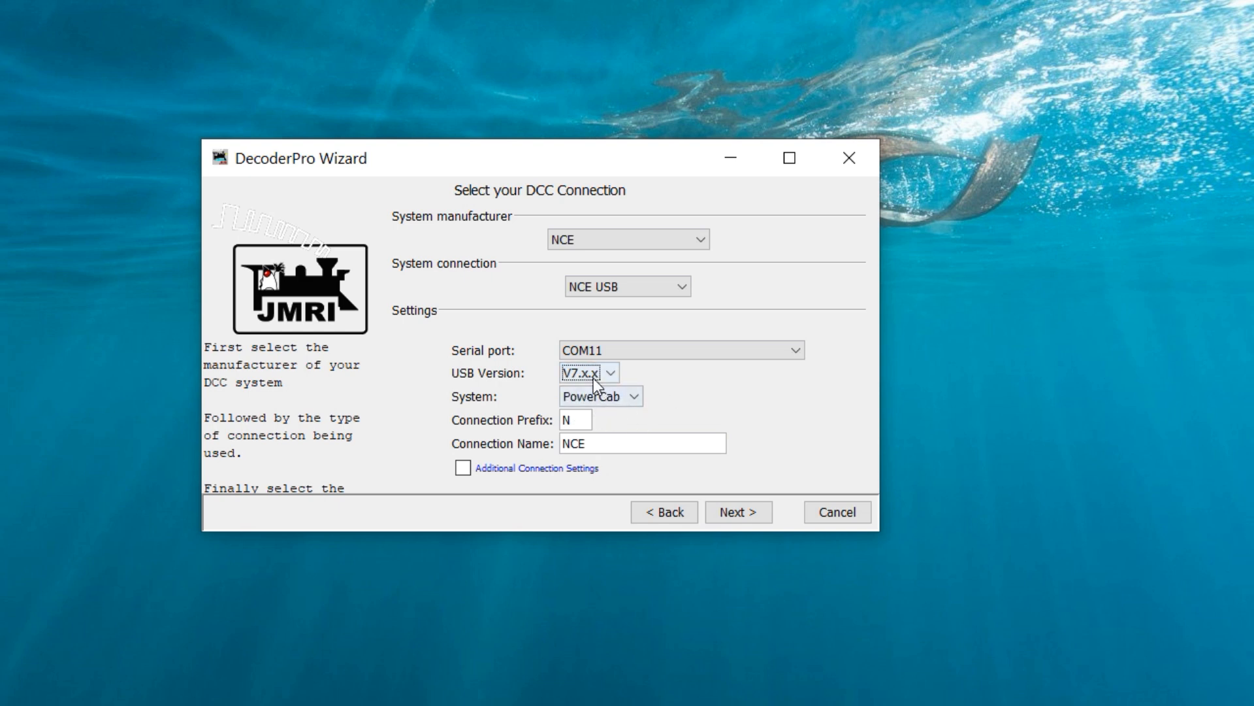
{"action": "left_click", "coordinate": [635, 394]}
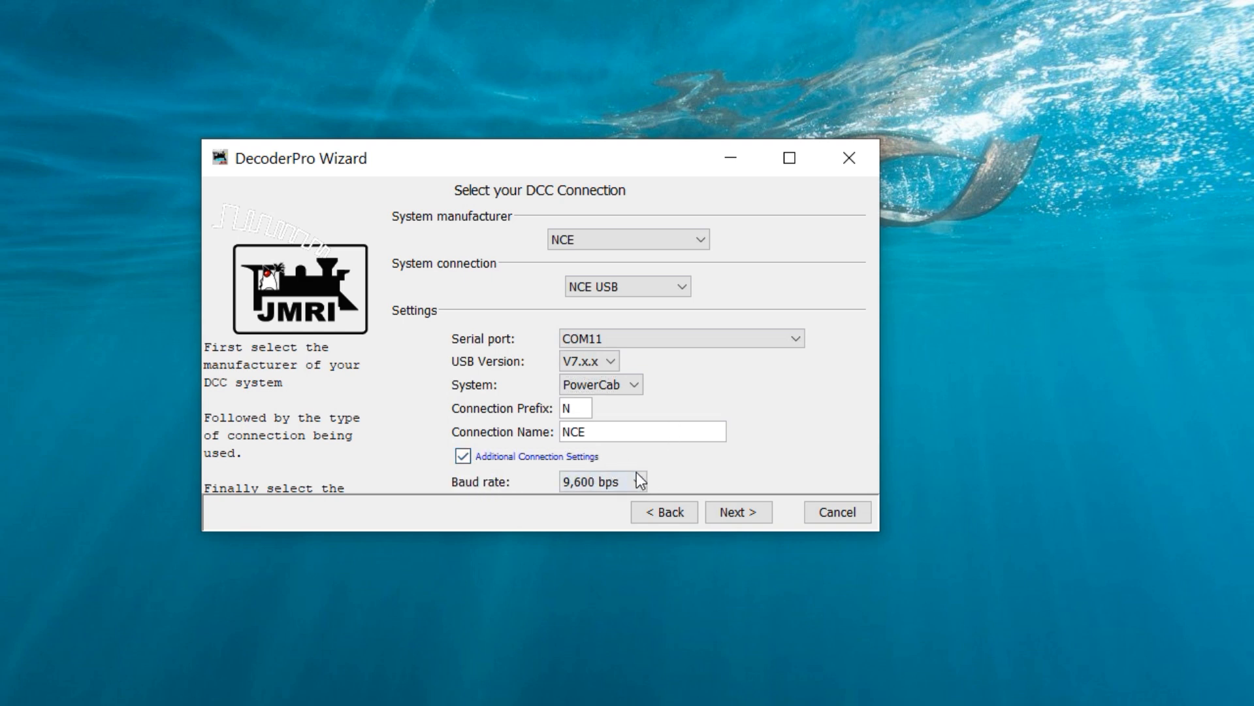
{"action": "left_click", "coordinate": [602, 481]}
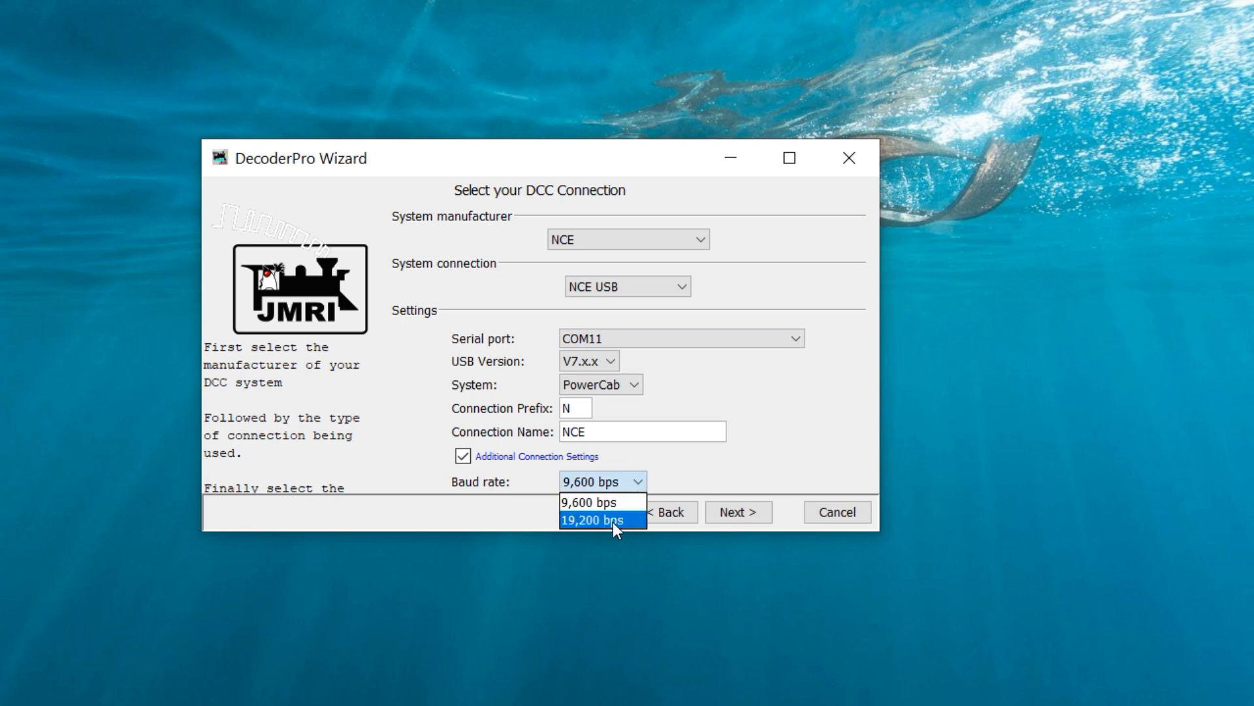
{"action": "left_click", "coordinate": [601, 520]}
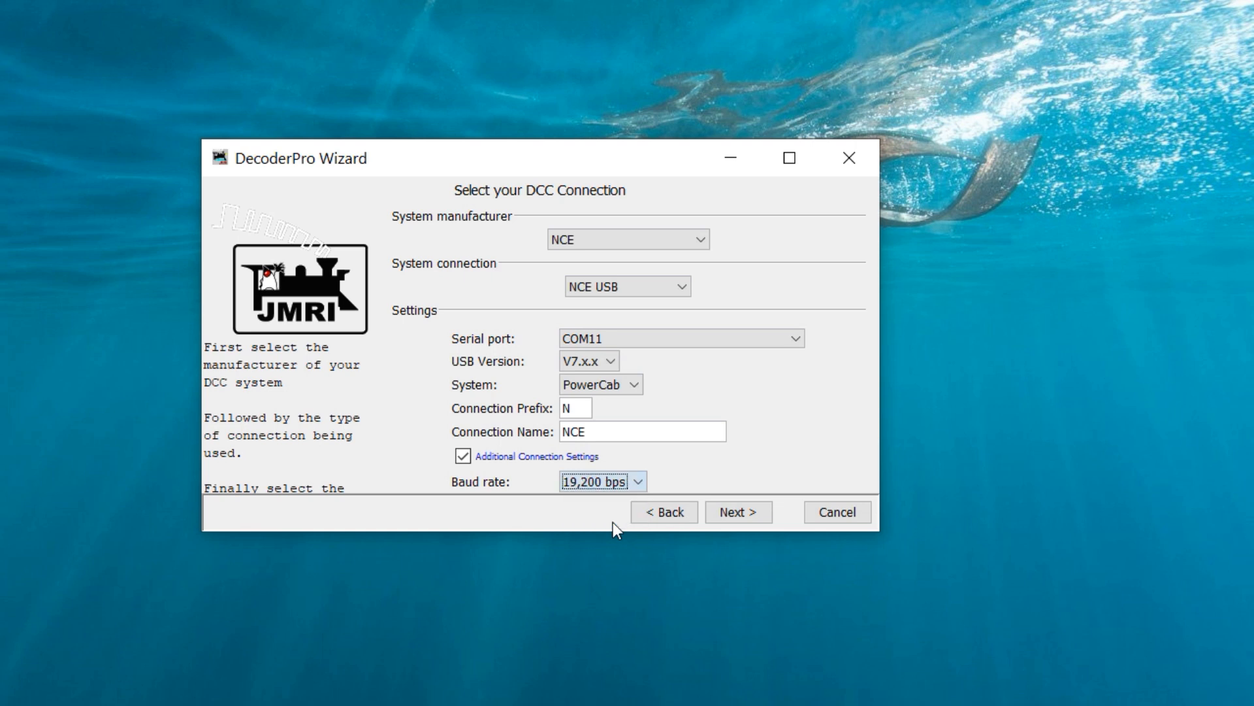
{"action": "mouse_move", "coordinate": [666, 516]}
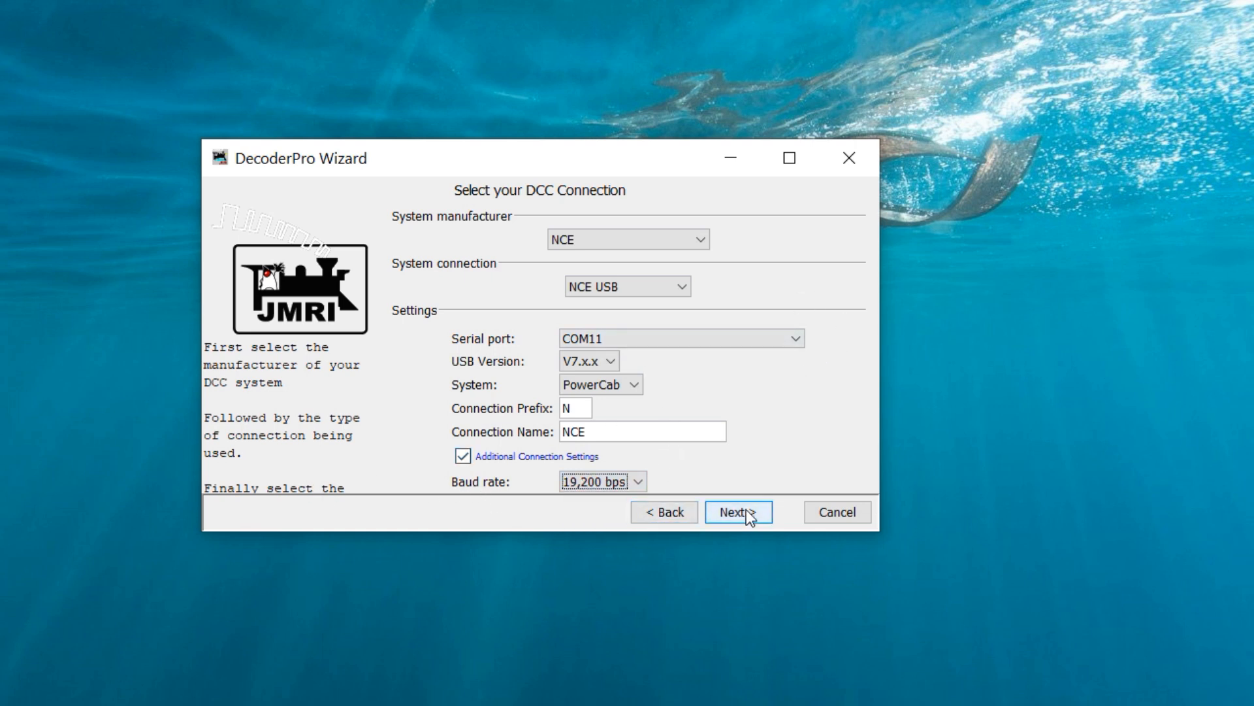
- Finish the wizard so the All Entries window reports both NCE programmers online
{"action": "left_click", "coordinate": [736, 511]}
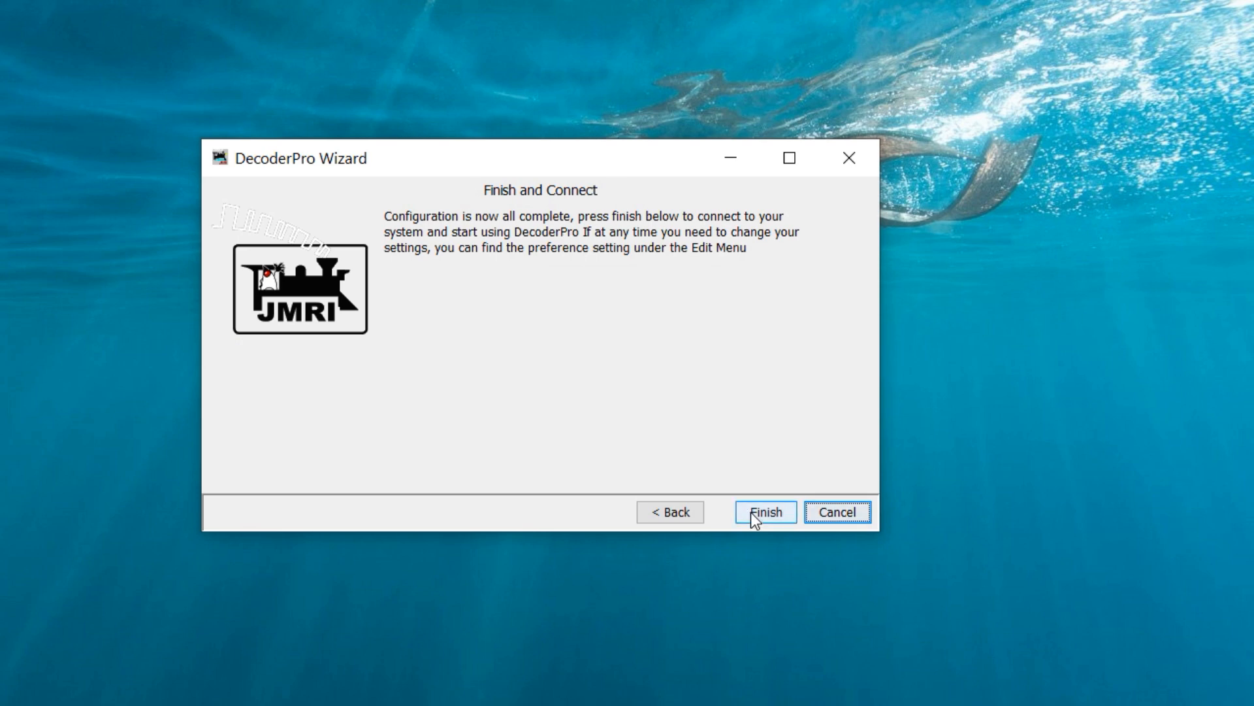
{"action": "left_click", "coordinate": [764, 511]}
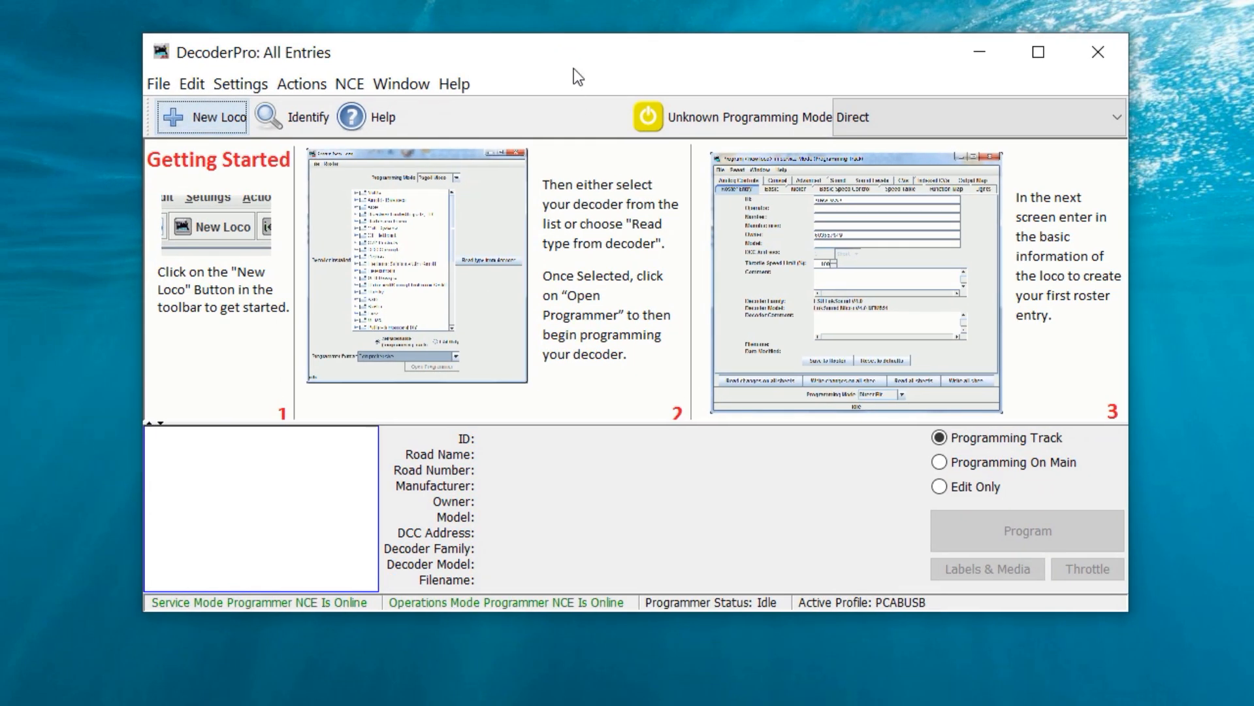
{"action": "mouse_move", "coordinate": [238, 60]}
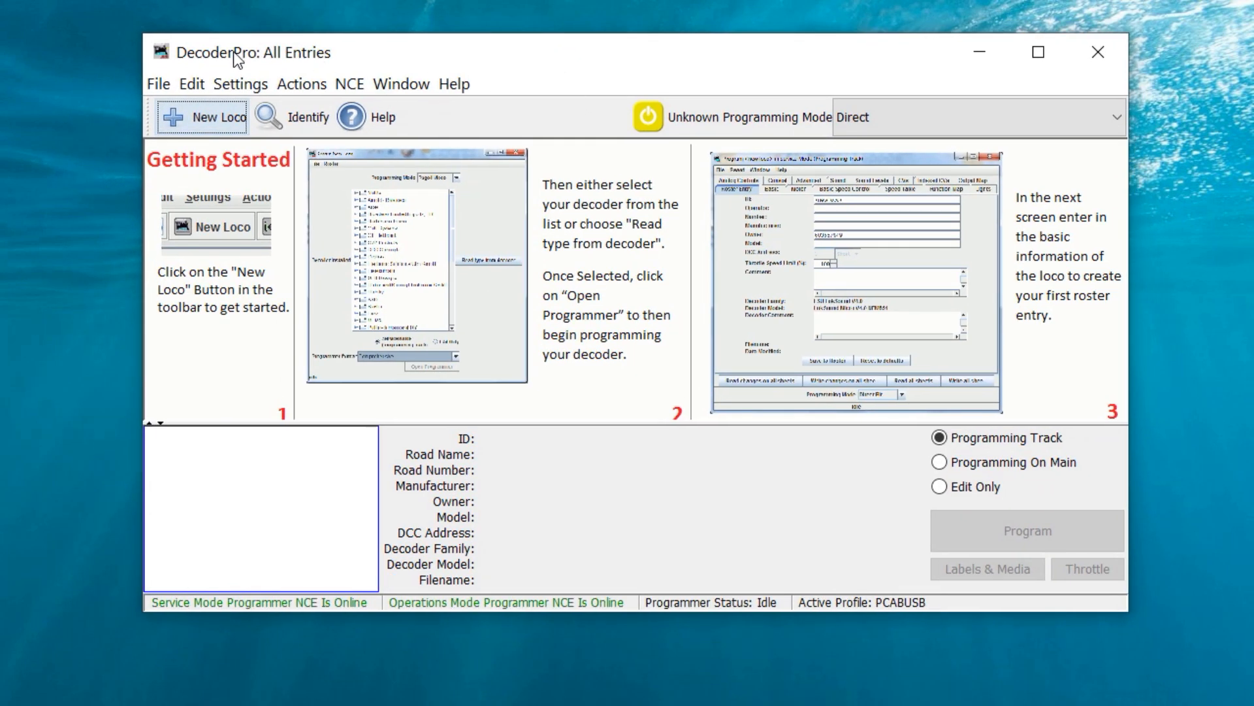
{"action": "left_click", "coordinate": [190, 84]}
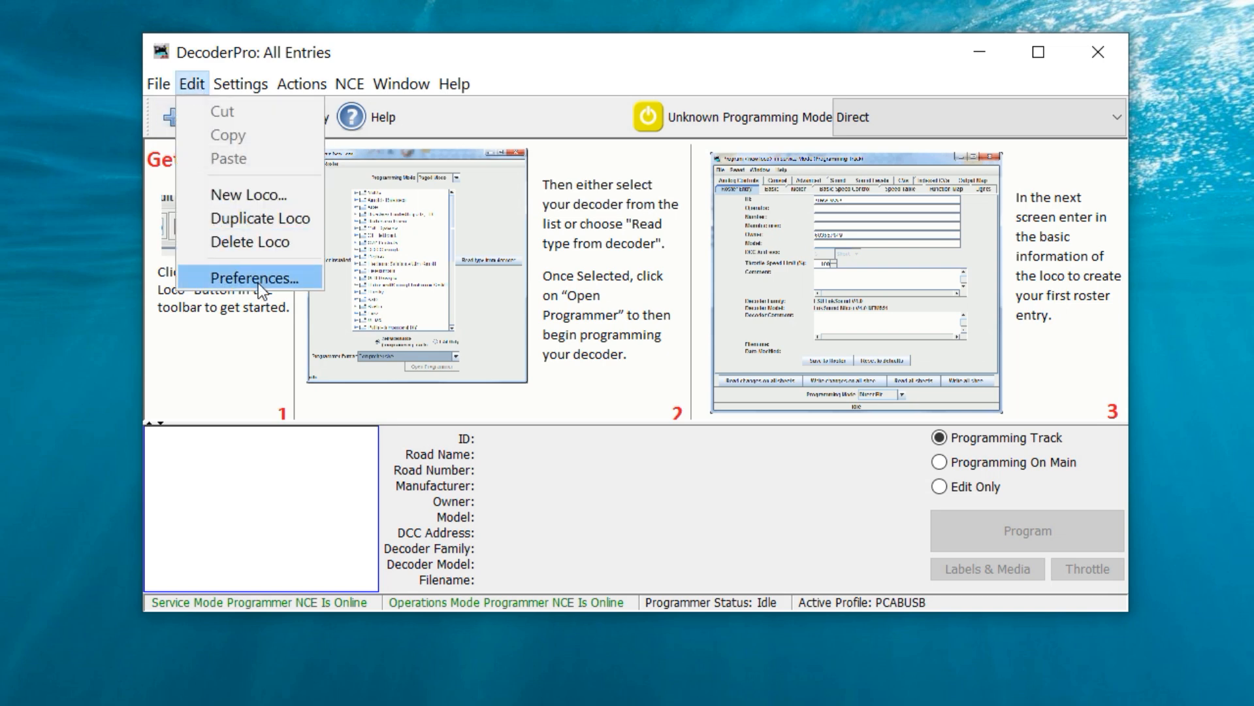
- Bring up Preferences on the Connections page showing NCE USB on COM11, V7.x.x, PowerCab
{"action": "left_click", "coordinate": [252, 277]}
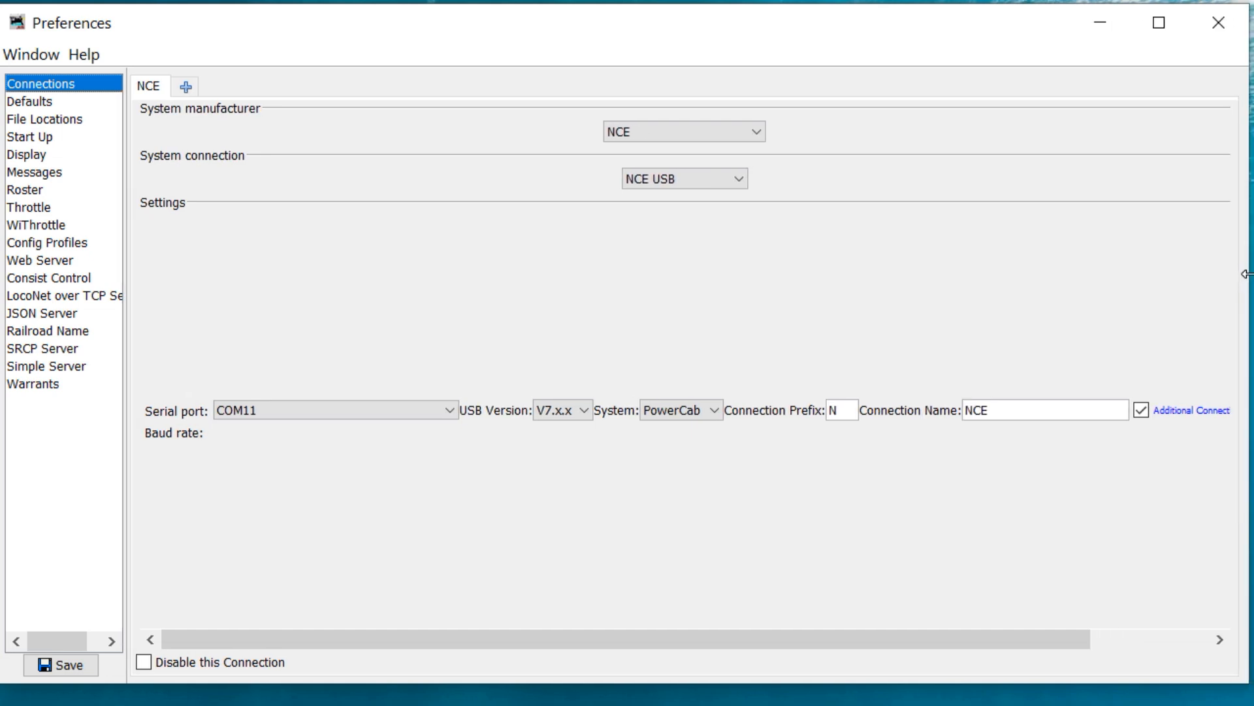
{"action": "mouse_move", "coordinate": [632, 137]}
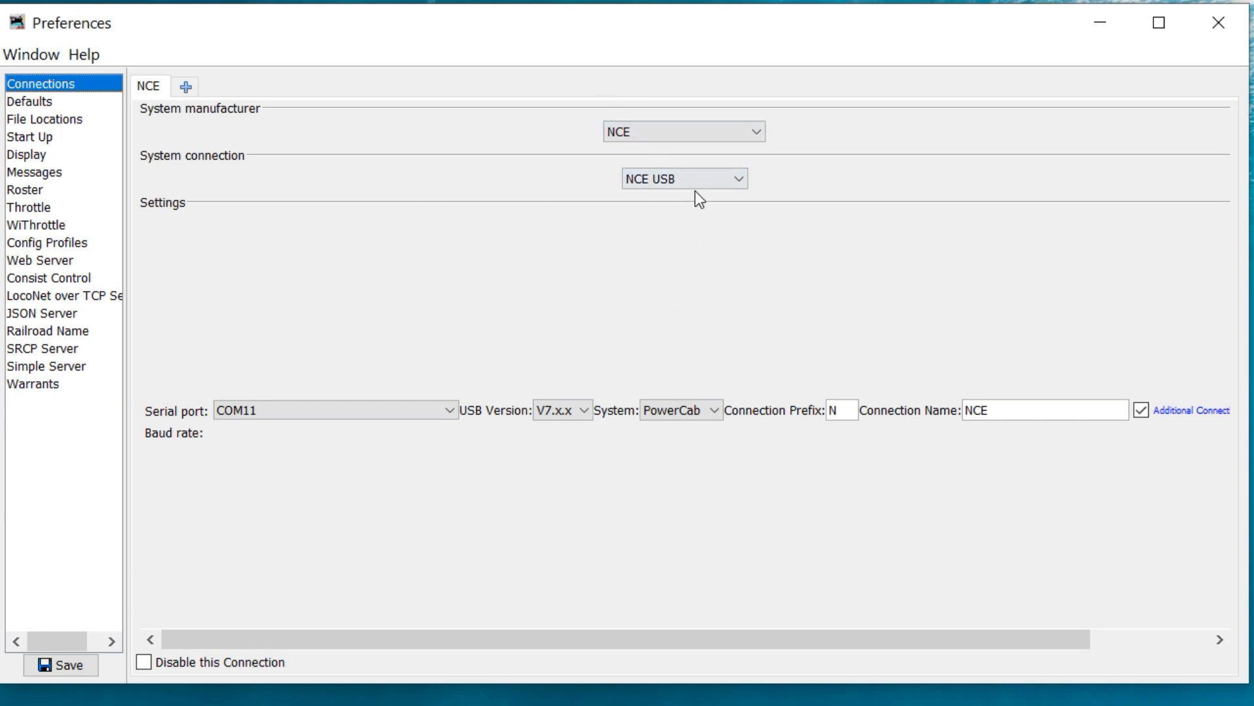
{"action": "left_click", "coordinate": [335, 409]}
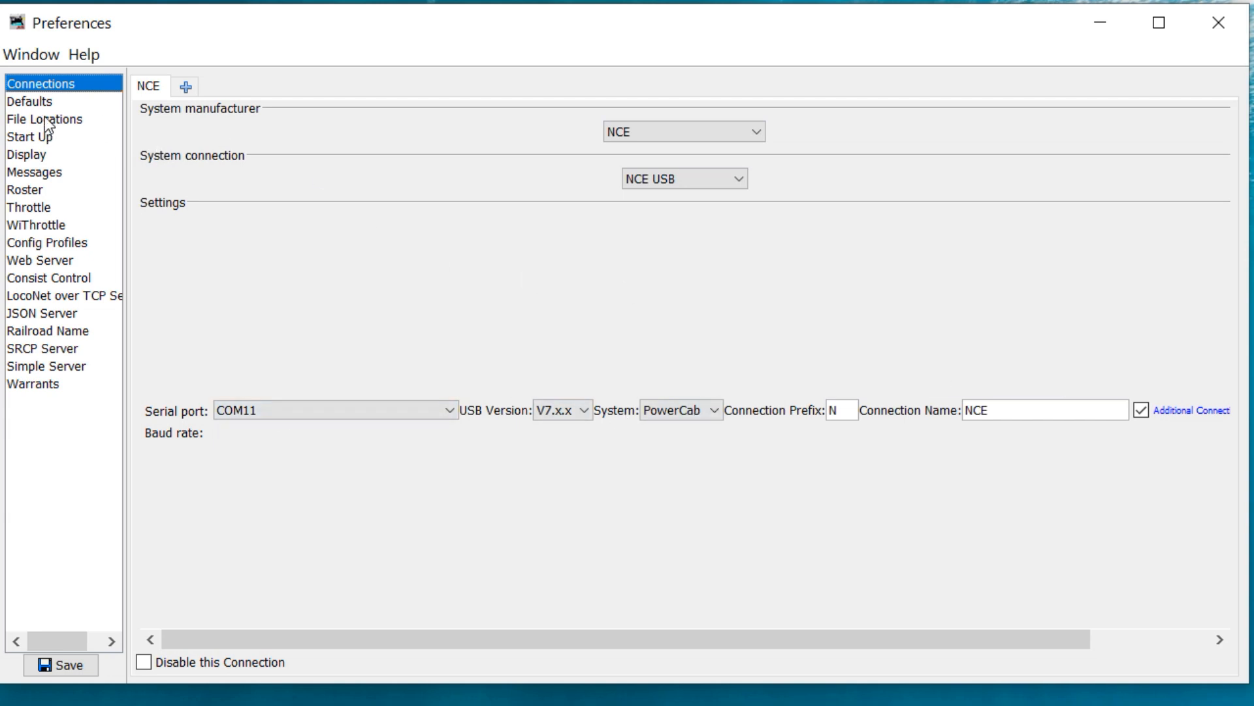
- Set the User Files Location to the roster folder inside the JMRI folder
{"action": "left_click", "coordinate": [45, 119]}
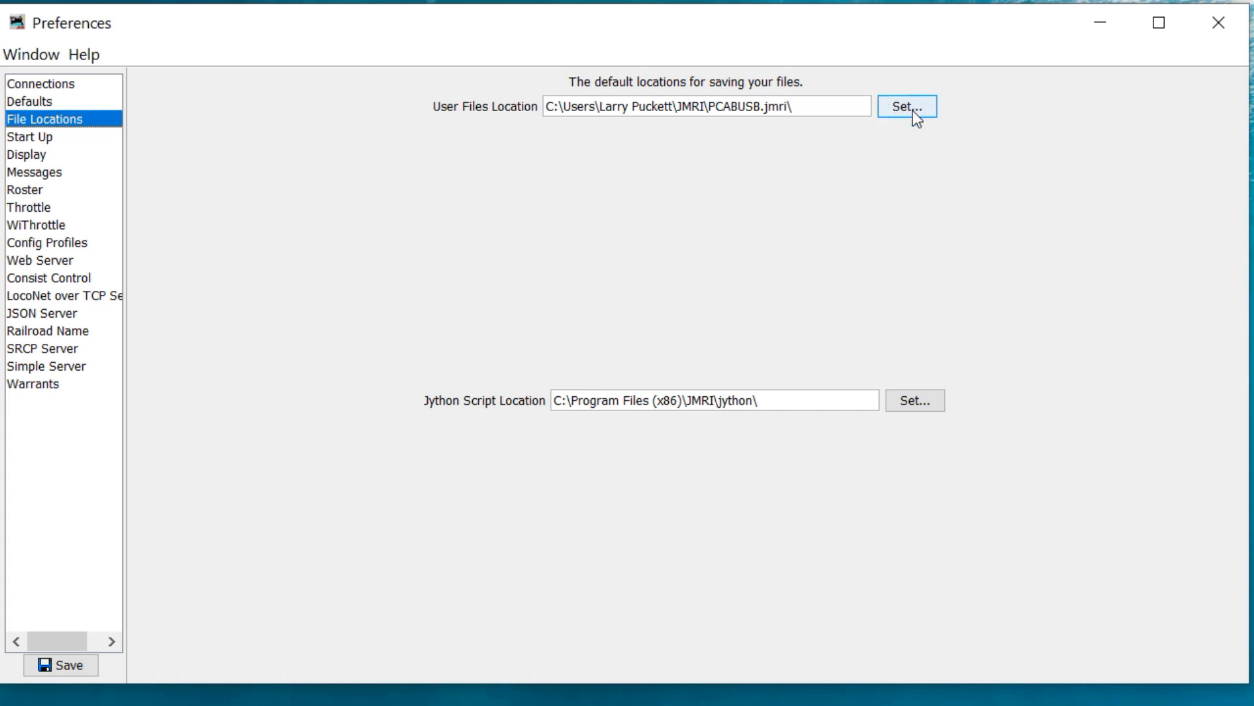
{"action": "left_click", "coordinate": [904, 106]}
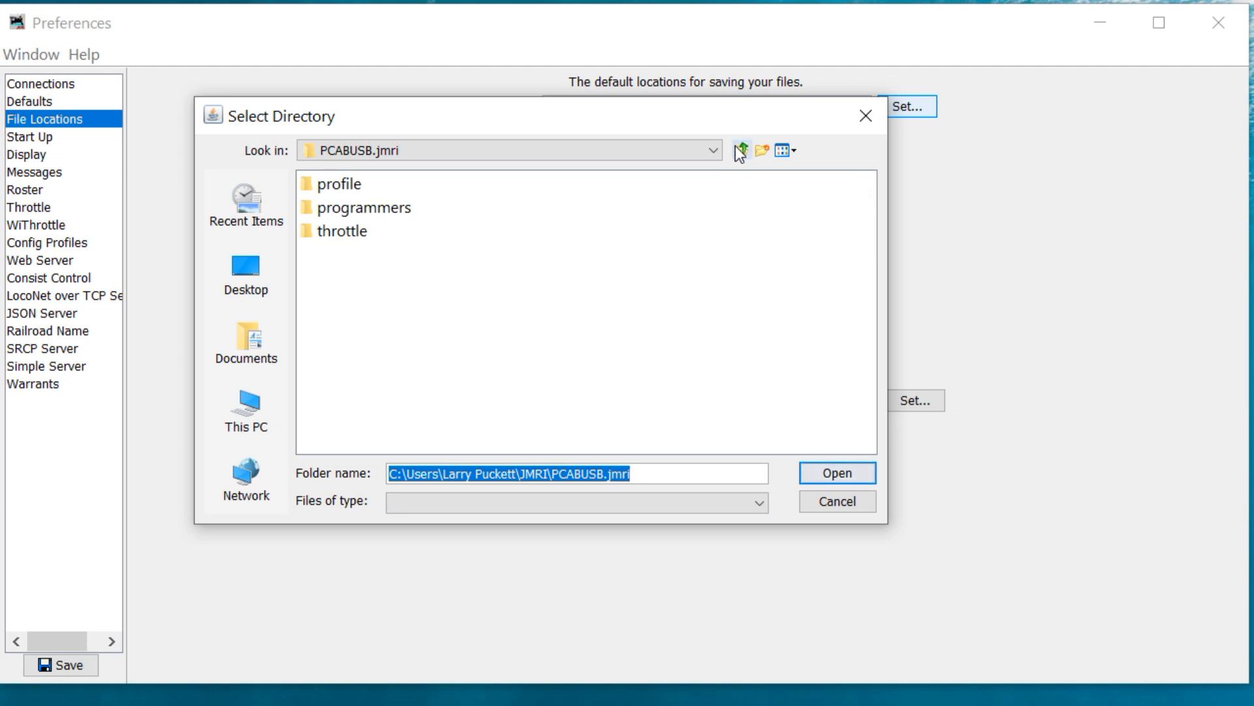
{"action": "left_click", "coordinate": [741, 150]}
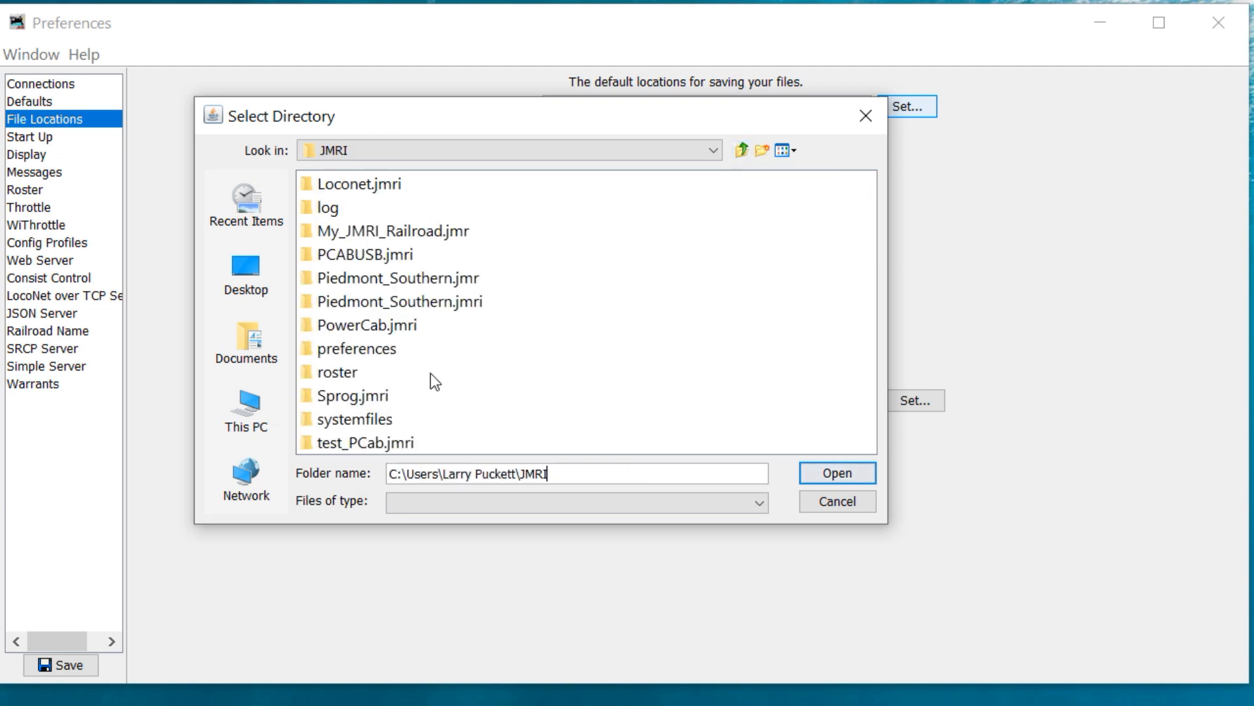
{"action": "double_click", "coordinate": [337, 371]}
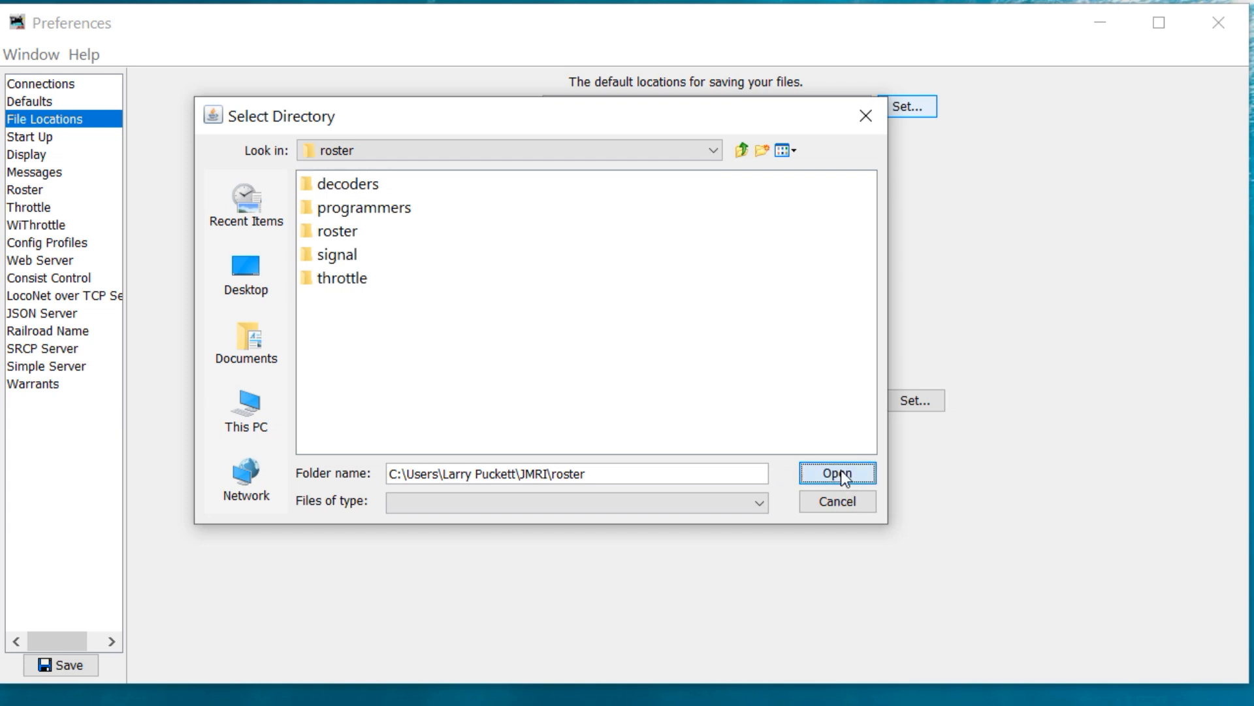
{"action": "left_click", "coordinate": [836, 472]}
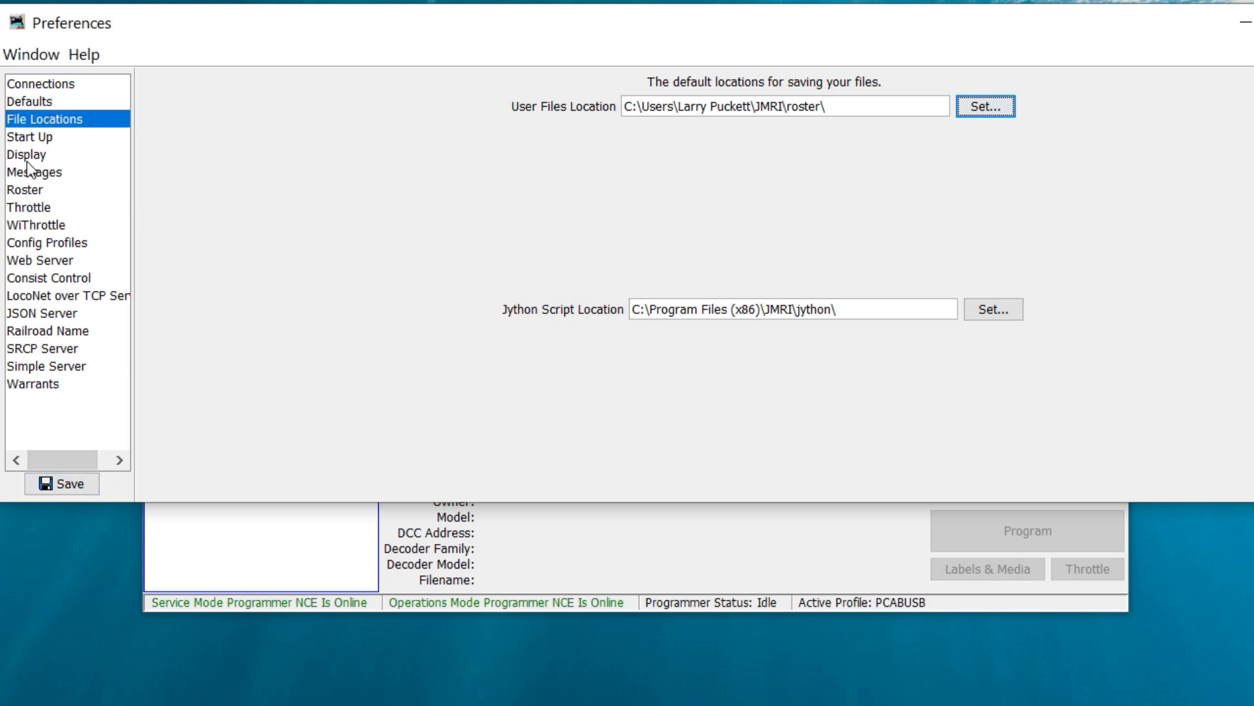
- Set the Display font size to 16 points and save the preferences
{"action": "left_click", "coordinate": [26, 154]}
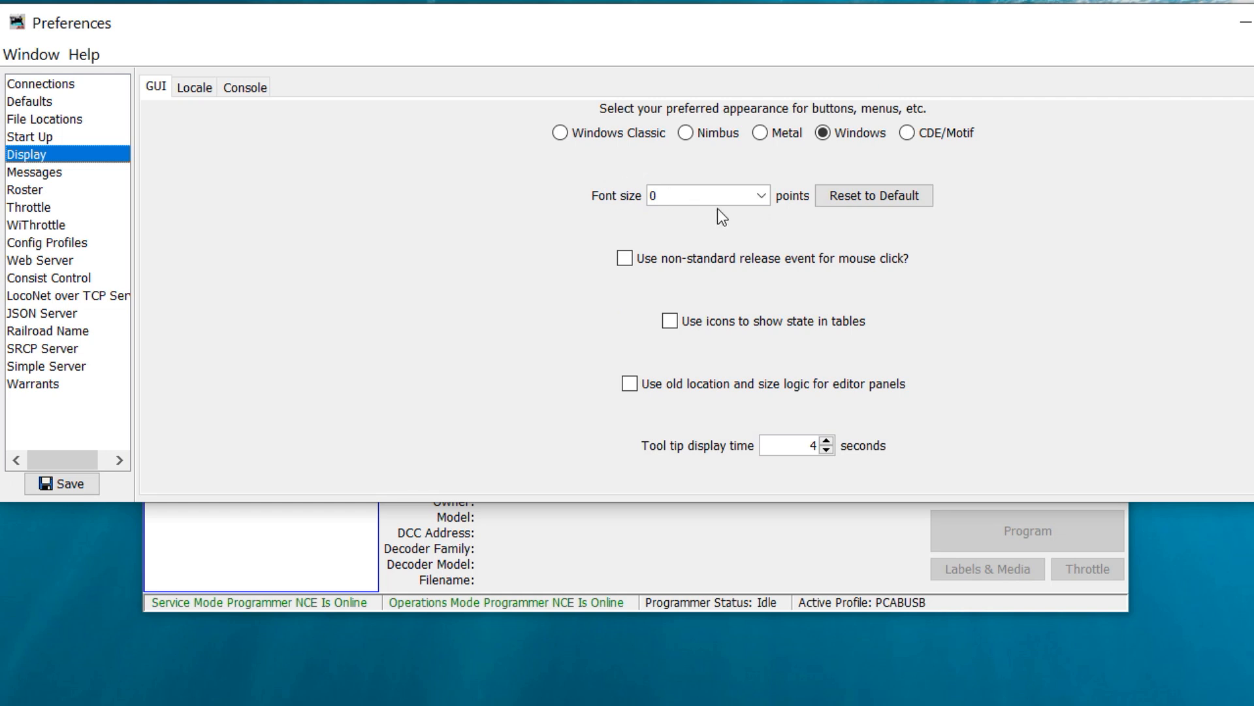
{"action": "left_click", "coordinate": [758, 194]}
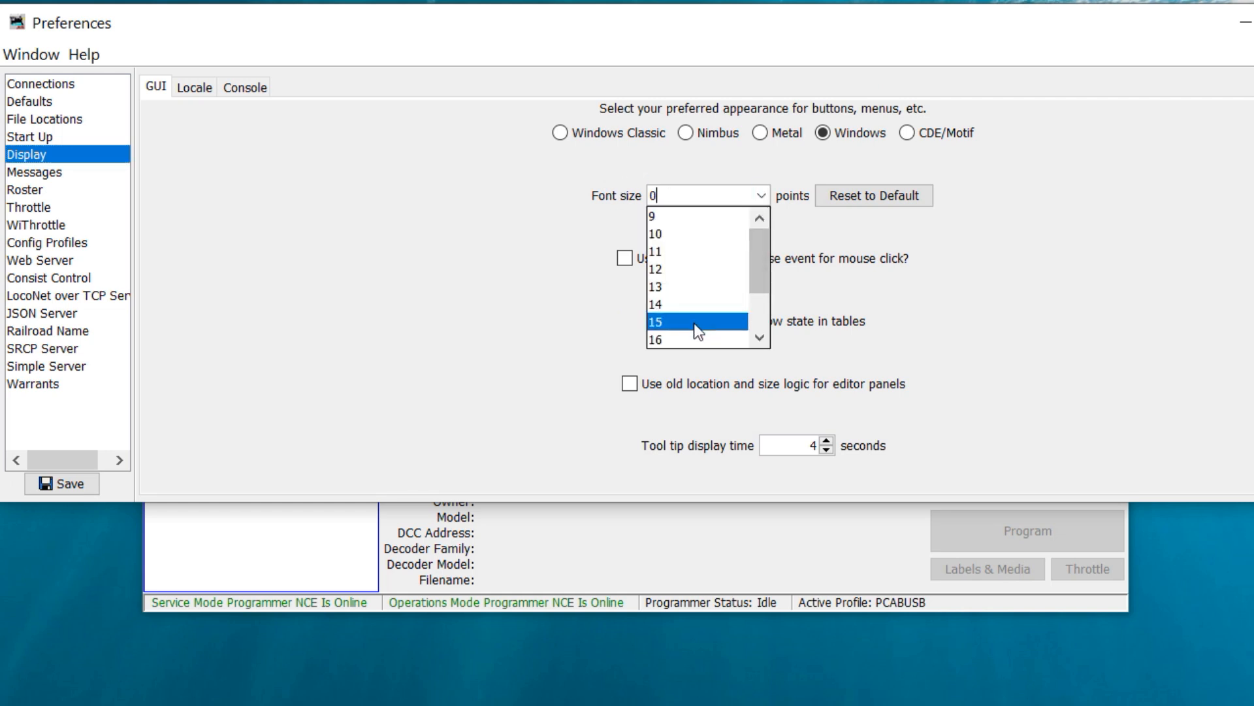
{"action": "left_click", "coordinate": [655, 338]}
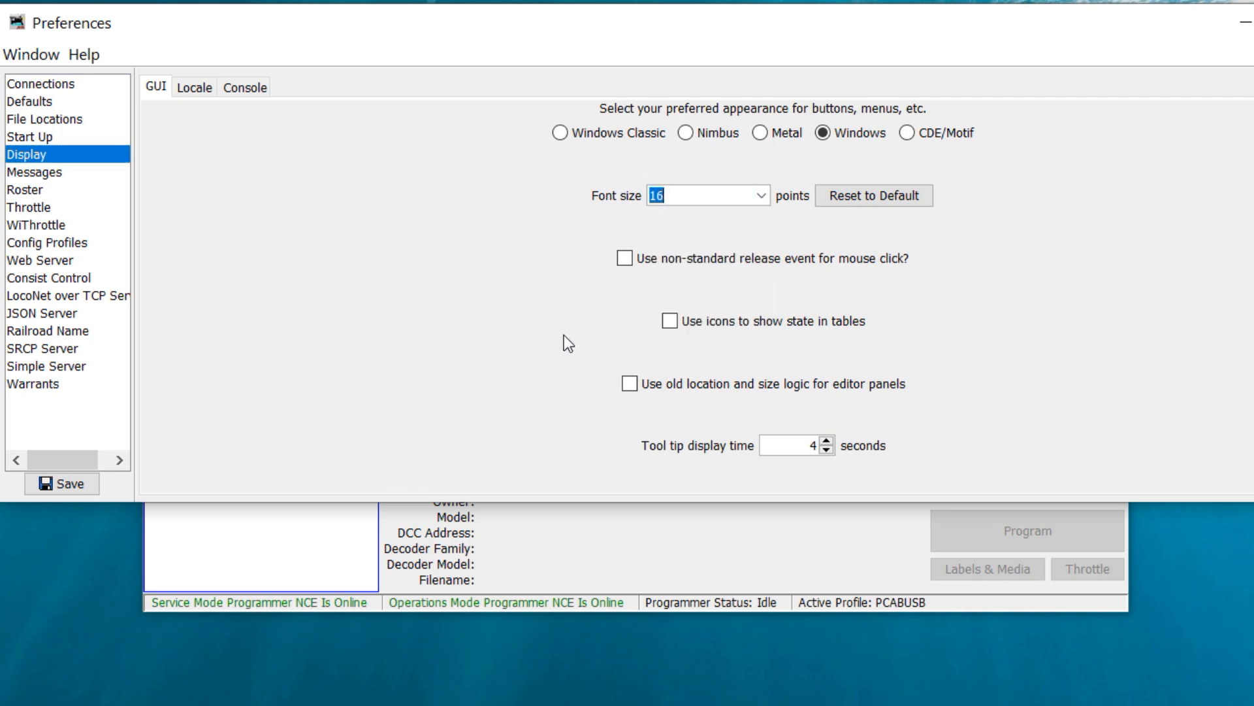
{"action": "left_click", "coordinate": [61, 483]}
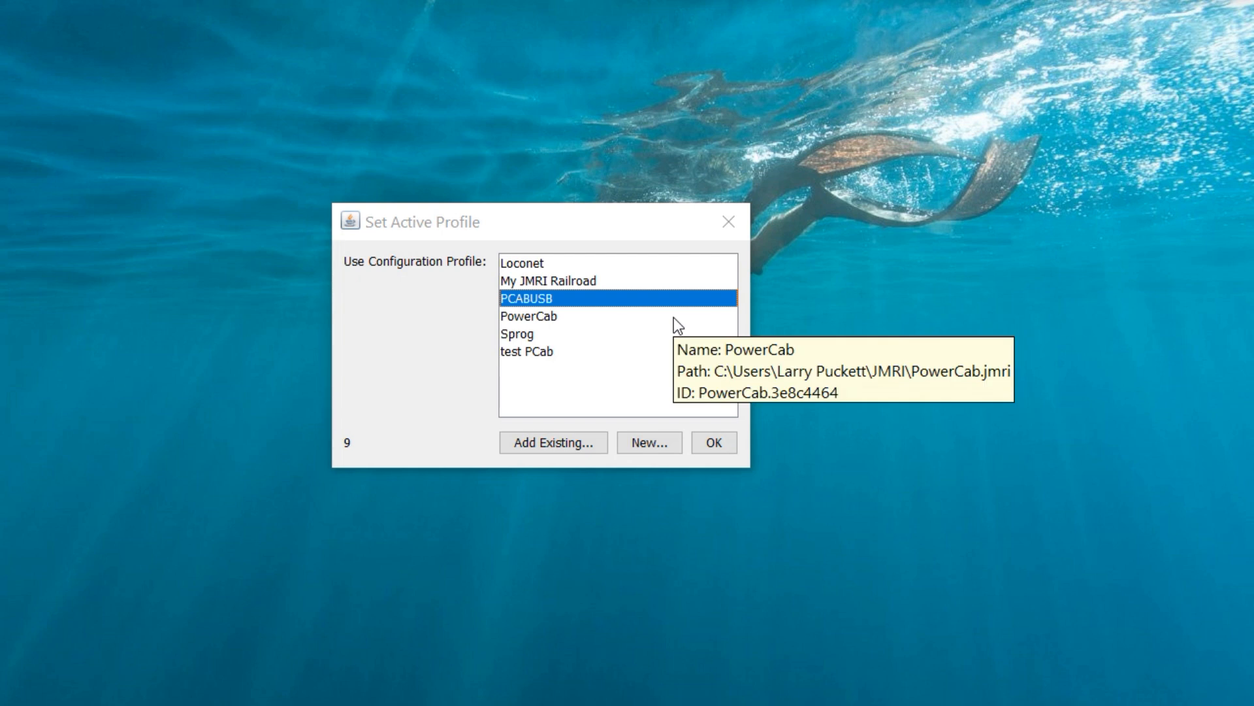
{"action": "mouse_move", "coordinate": [525, 297]}
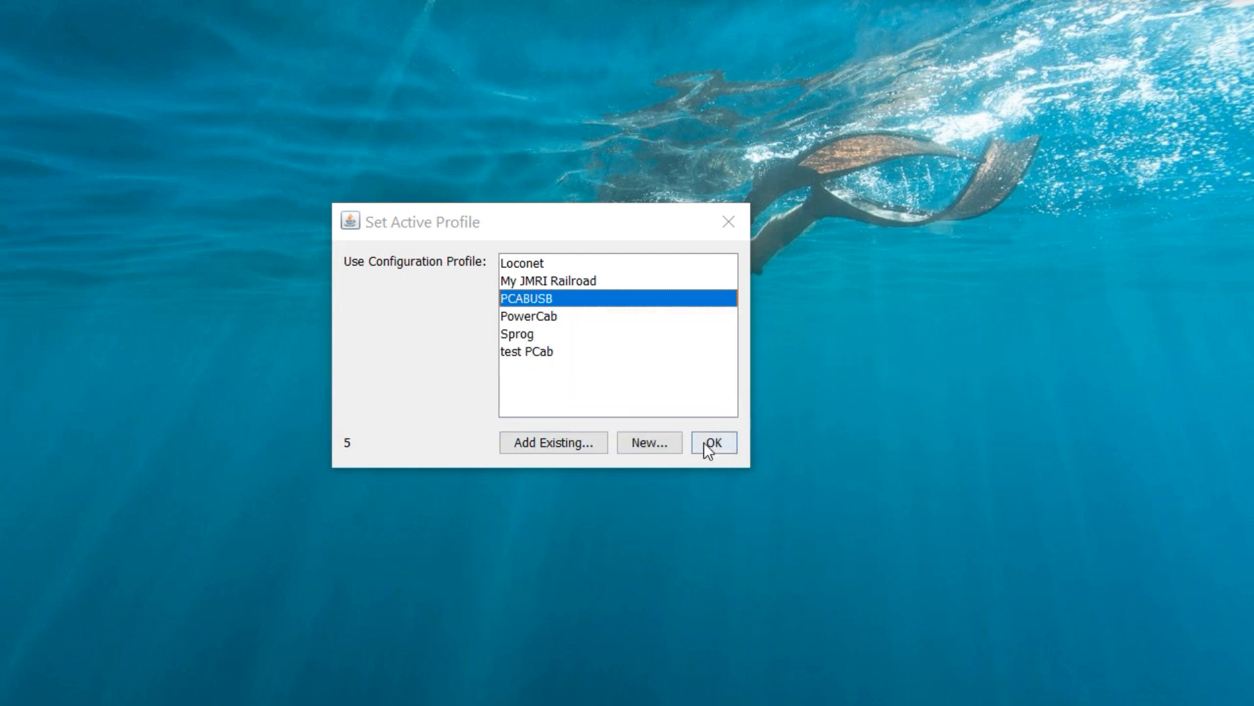
- Restart DecoderPro with PCABUSB selected as the active profile
{"action": "left_click", "coordinate": [714, 443]}
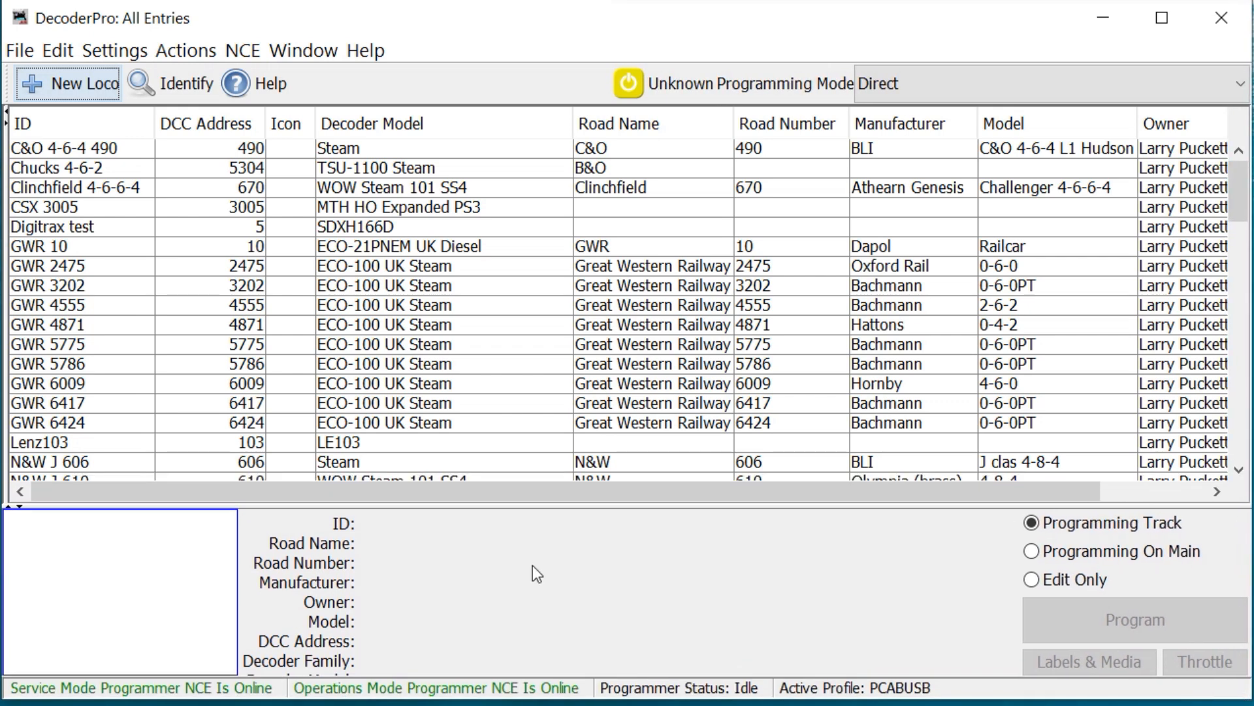
{"action": "mouse_move", "coordinate": [90, 695]}
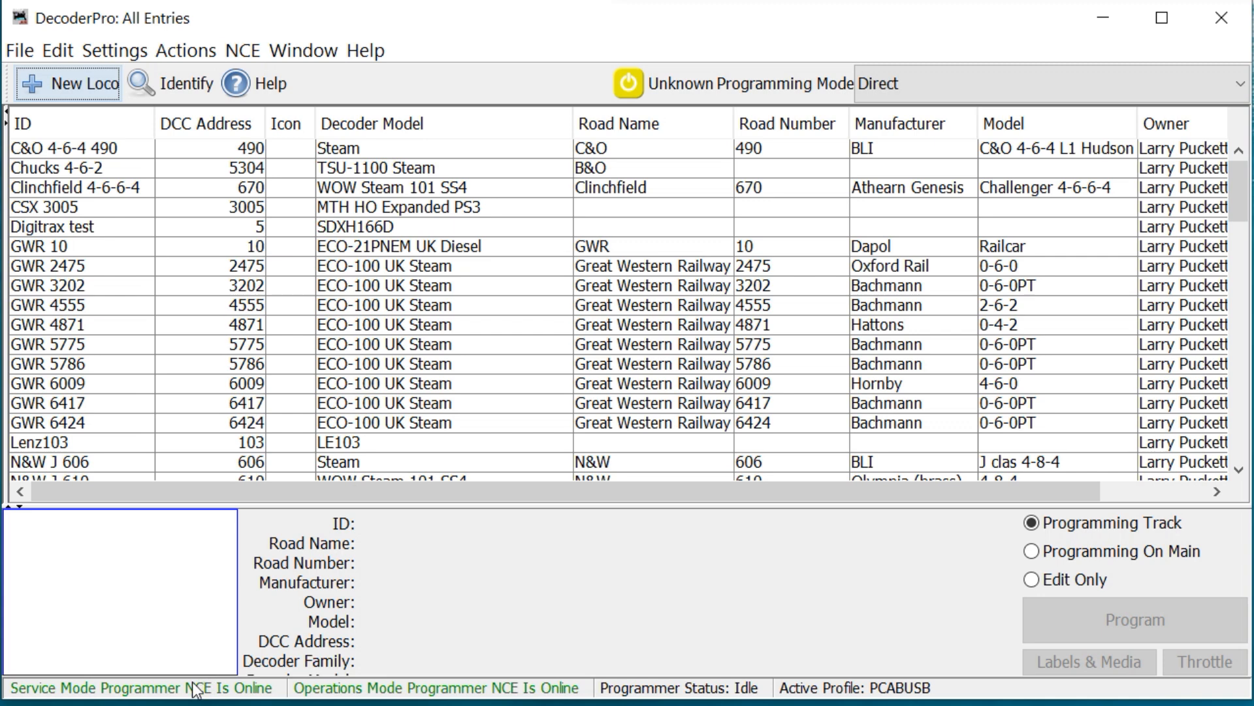
{"action": "mouse_move", "coordinate": [462, 683]}
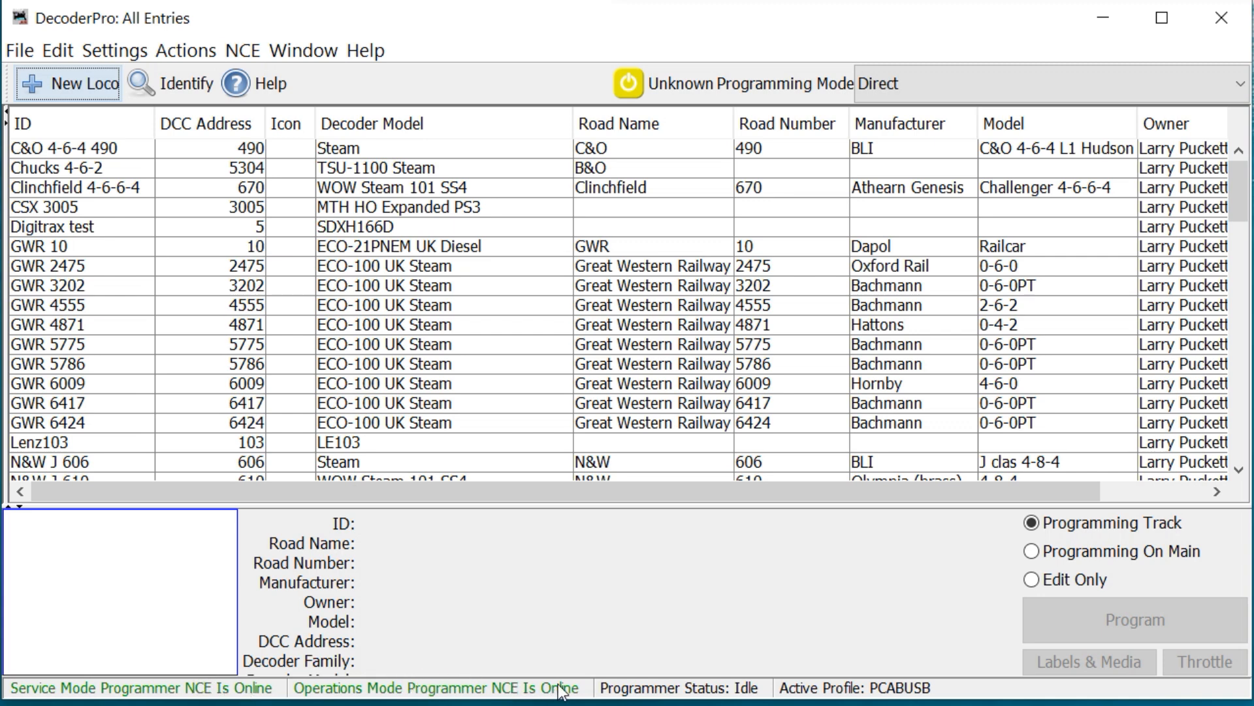
{"action": "mouse_move", "coordinate": [565, 645]}
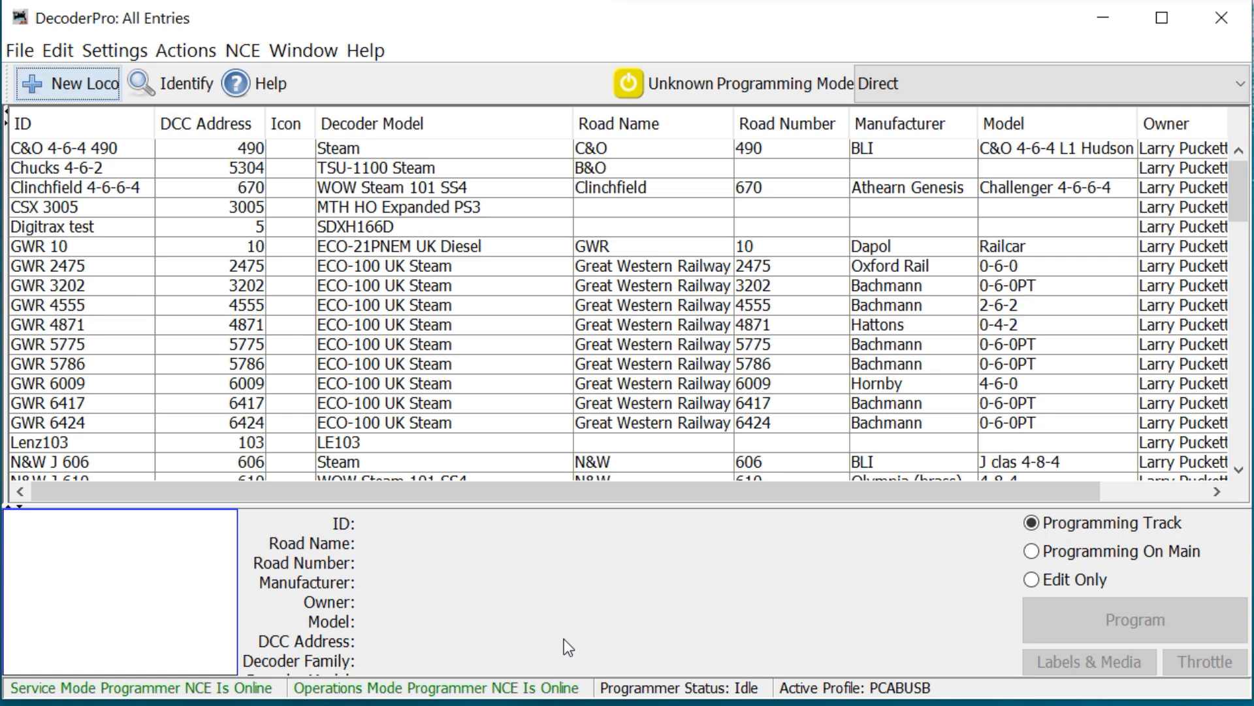
{"action": "mouse_move", "coordinate": [531, 657]}
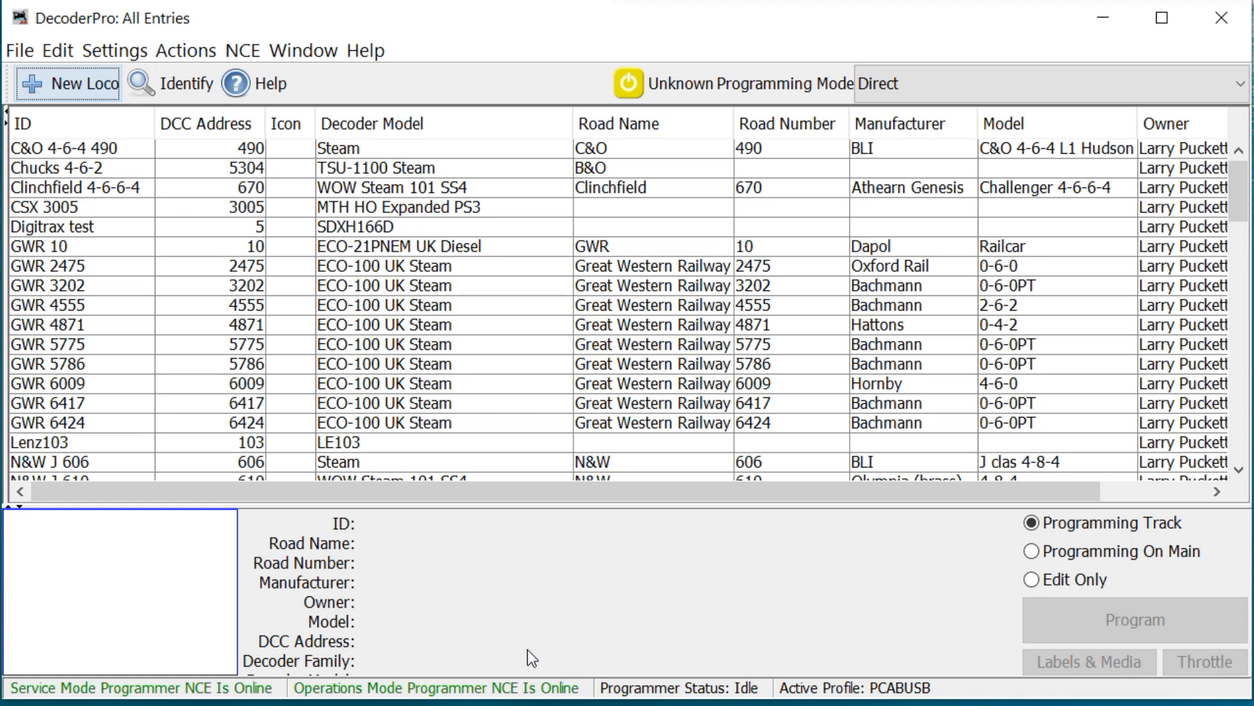
{"action": "mouse_move", "coordinate": [978, 305]}
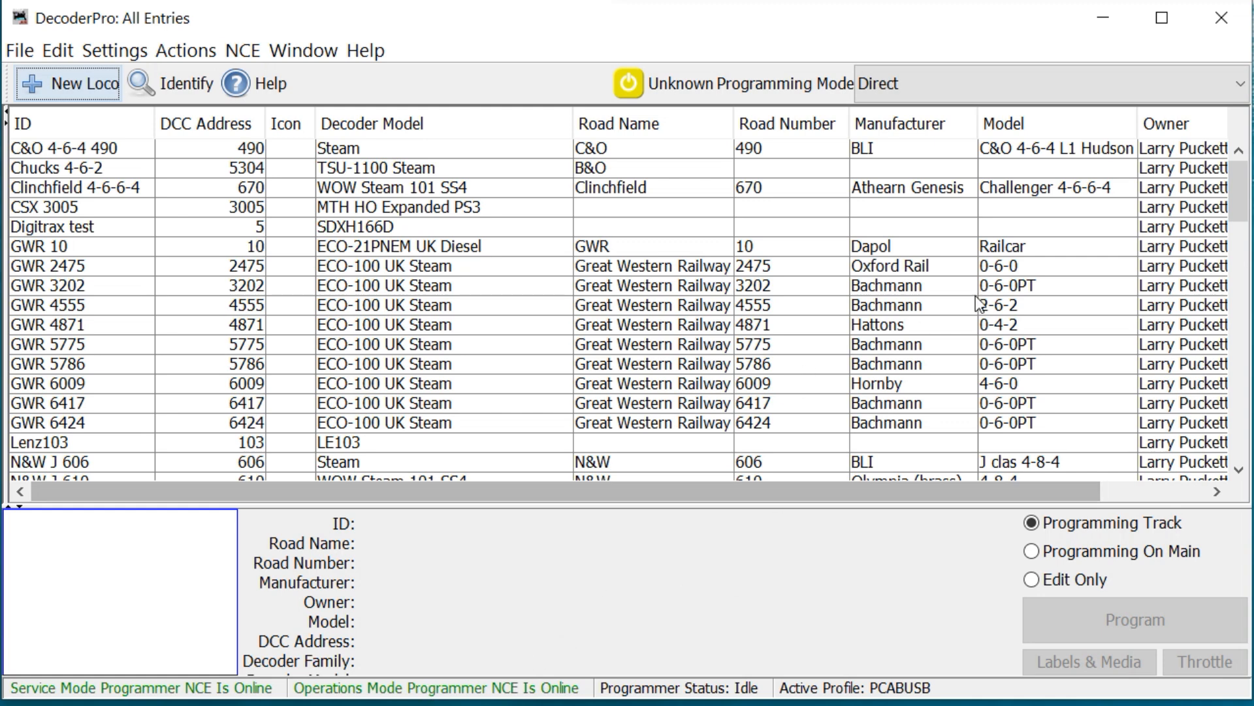
{"action": "mouse_move", "coordinate": [56, 51]}
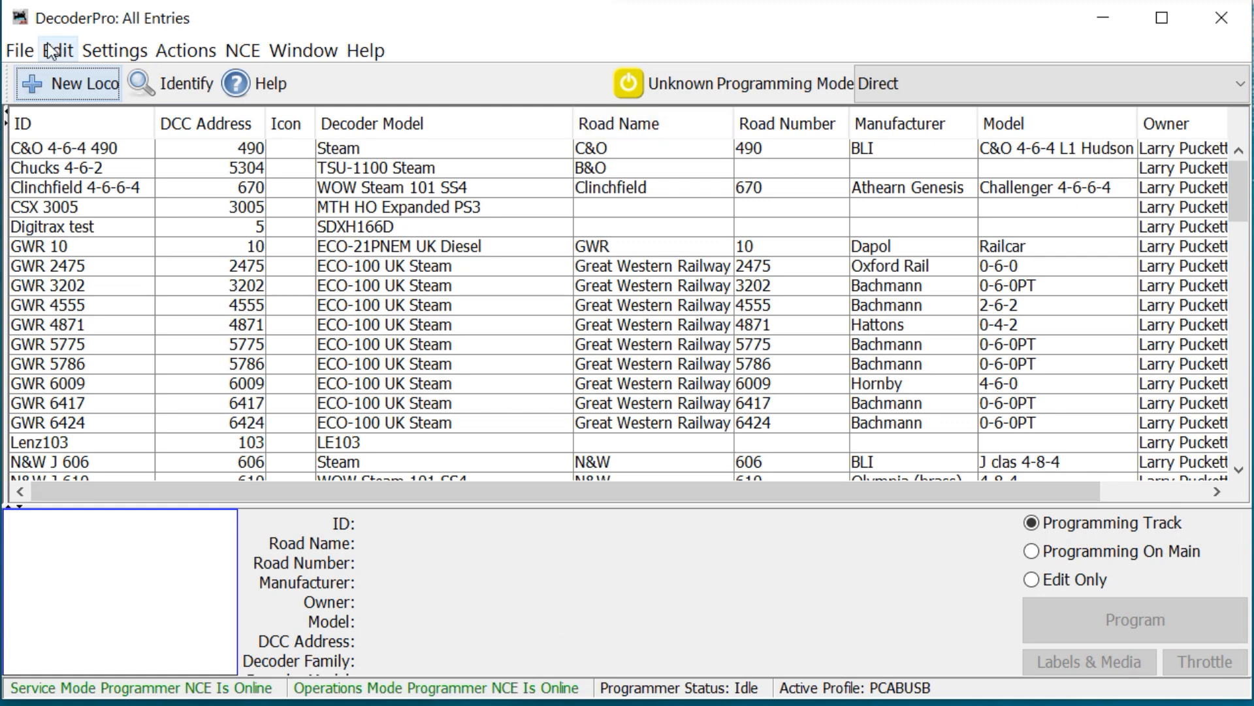
- Show the Config Profiles page of Preferences, listing PCABUSB as the current active profile
{"action": "left_click", "coordinate": [56, 50]}
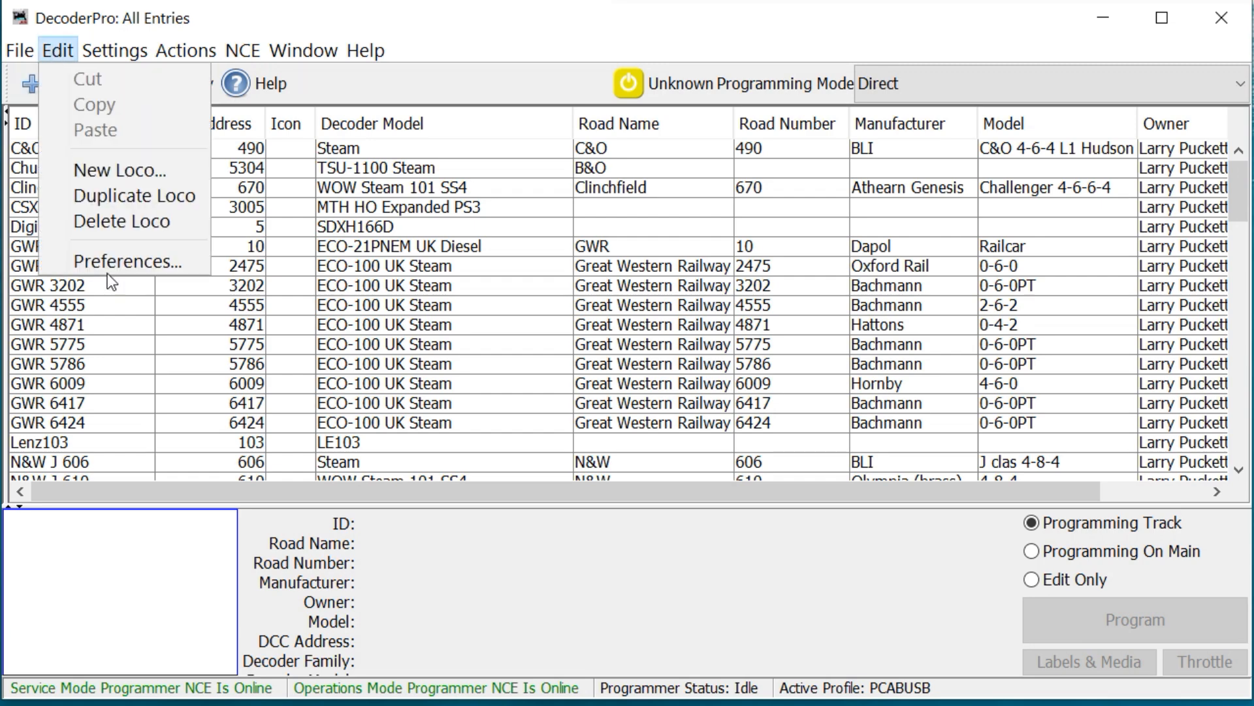
{"action": "mouse_move", "coordinate": [124, 261]}
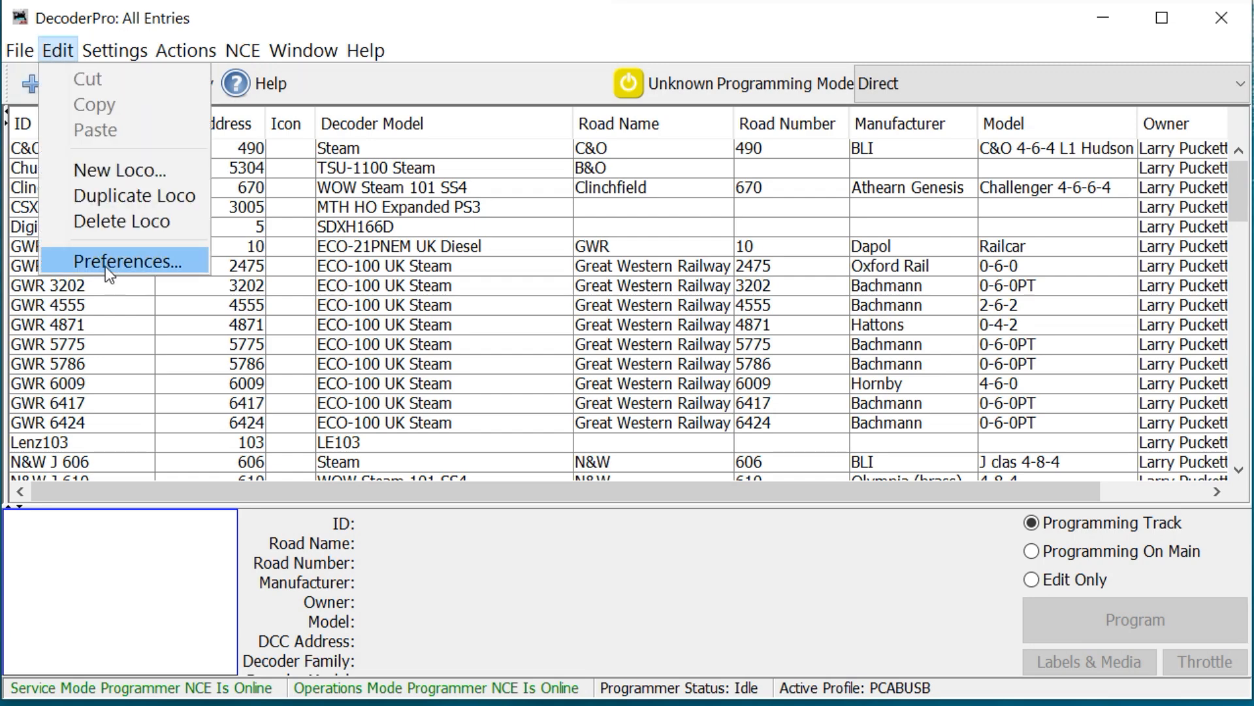
{"action": "left_click", "coordinate": [123, 261]}
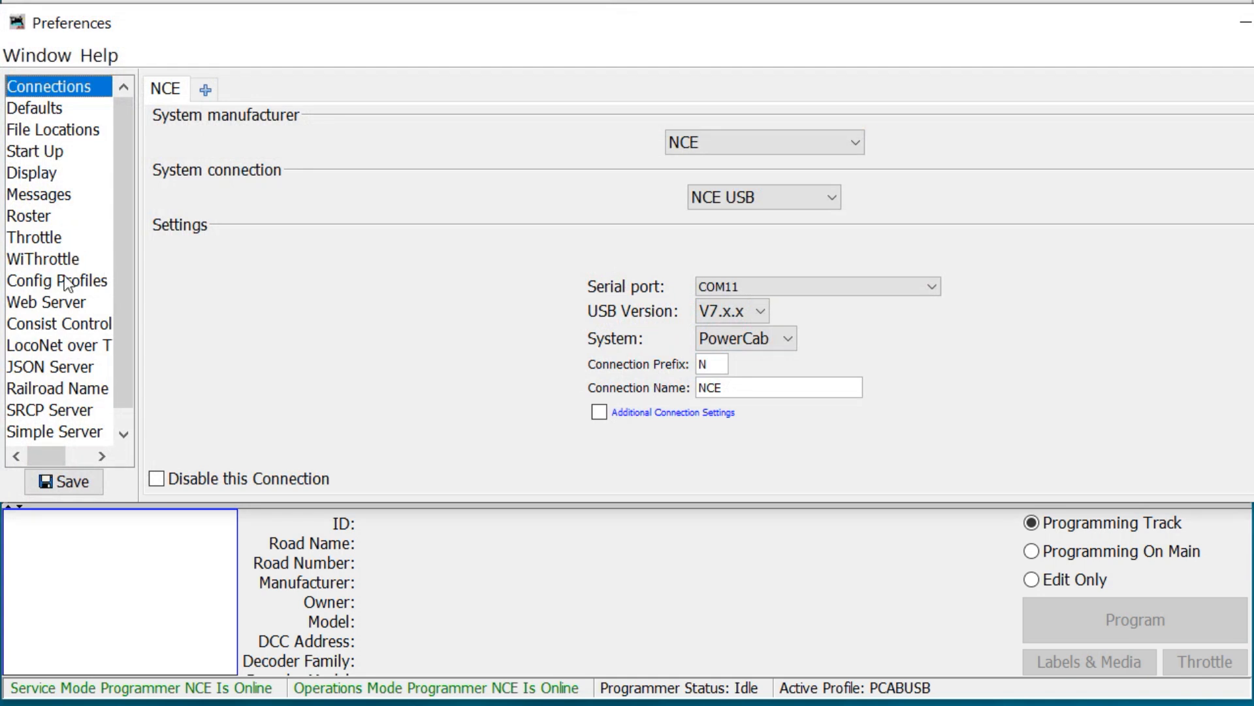
{"action": "left_click", "coordinate": [56, 280]}
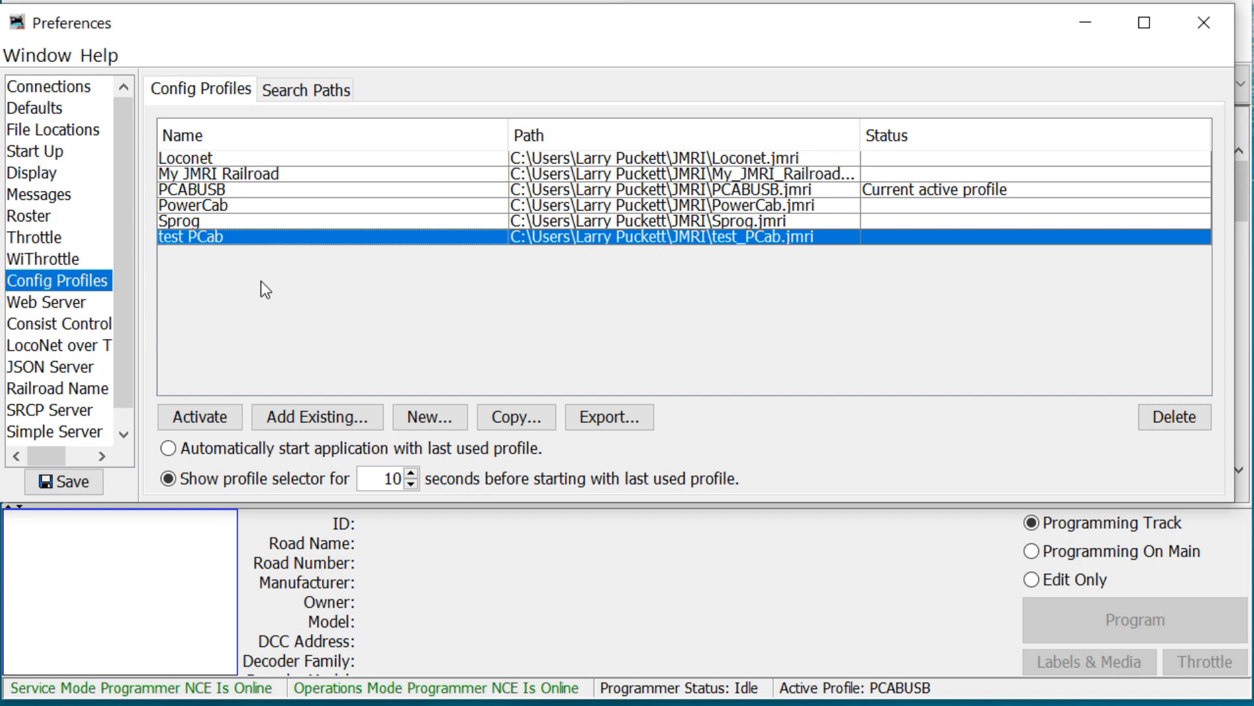
{"action": "mouse_move", "coordinate": [883, 244]}
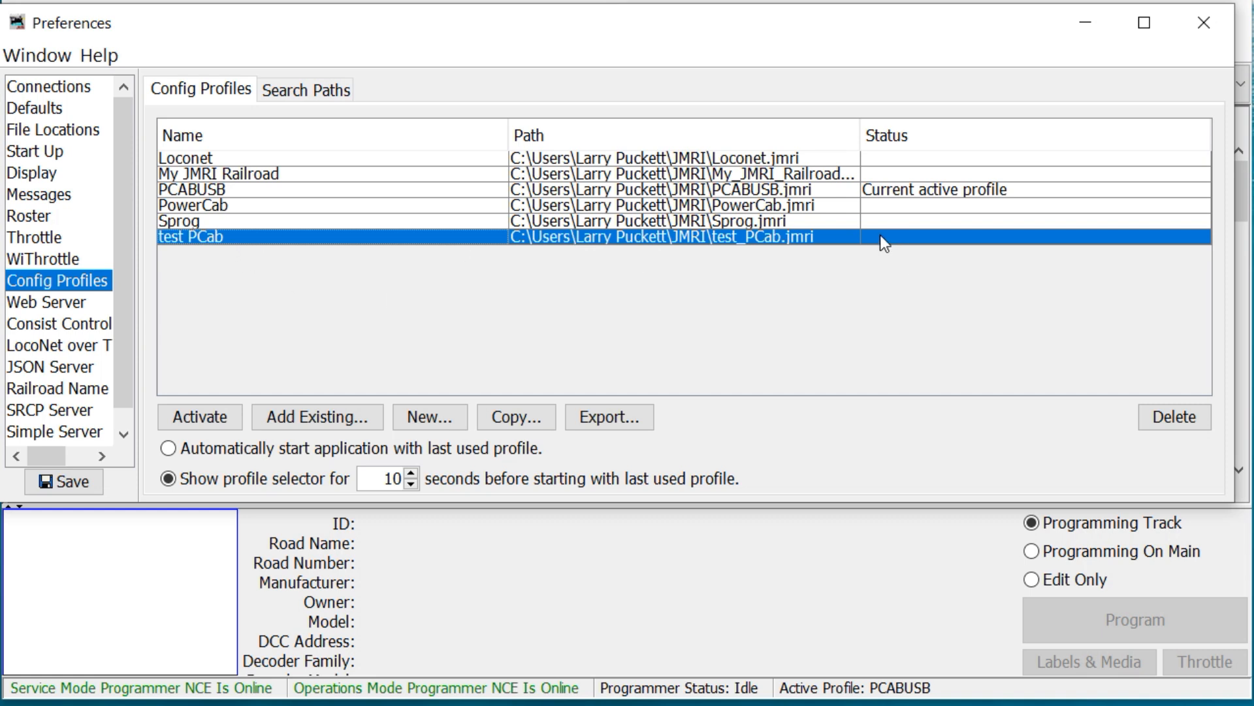
{"action": "mouse_move", "coordinate": [1174, 416]}
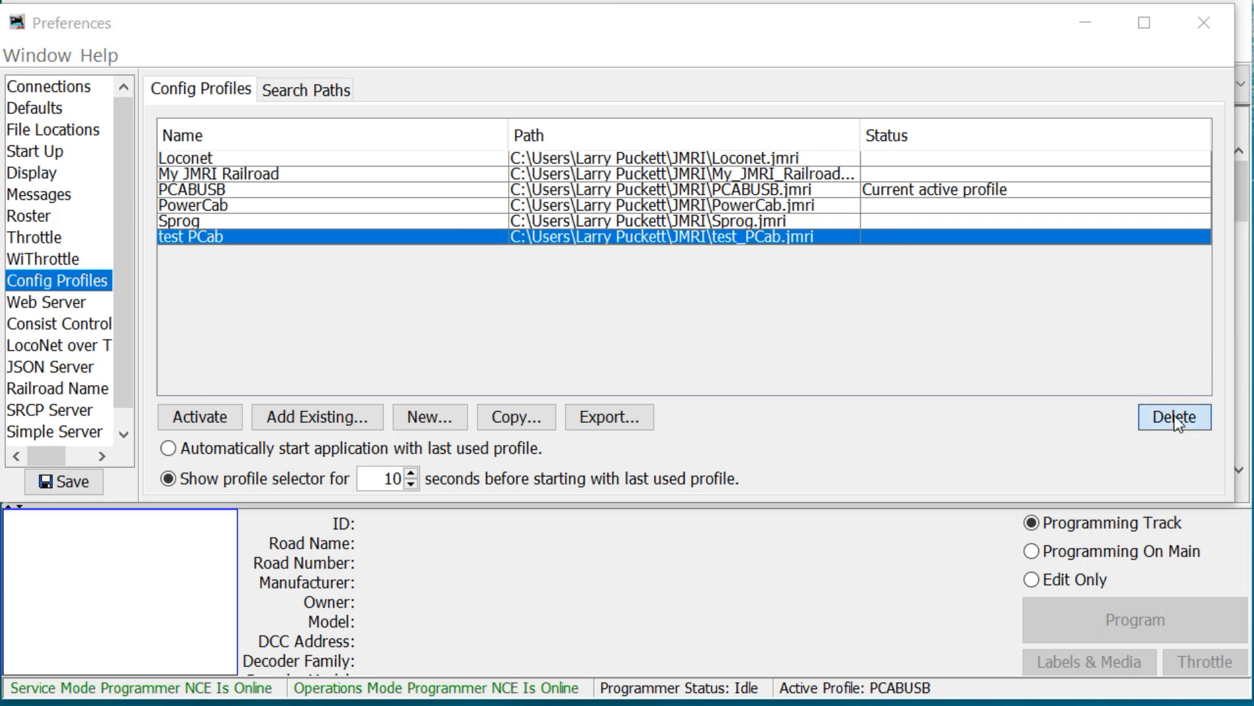
- Delete the test PCab profile, leaving five profiles with PCABUSB still active
{"action": "left_click", "coordinate": [1173, 416]}
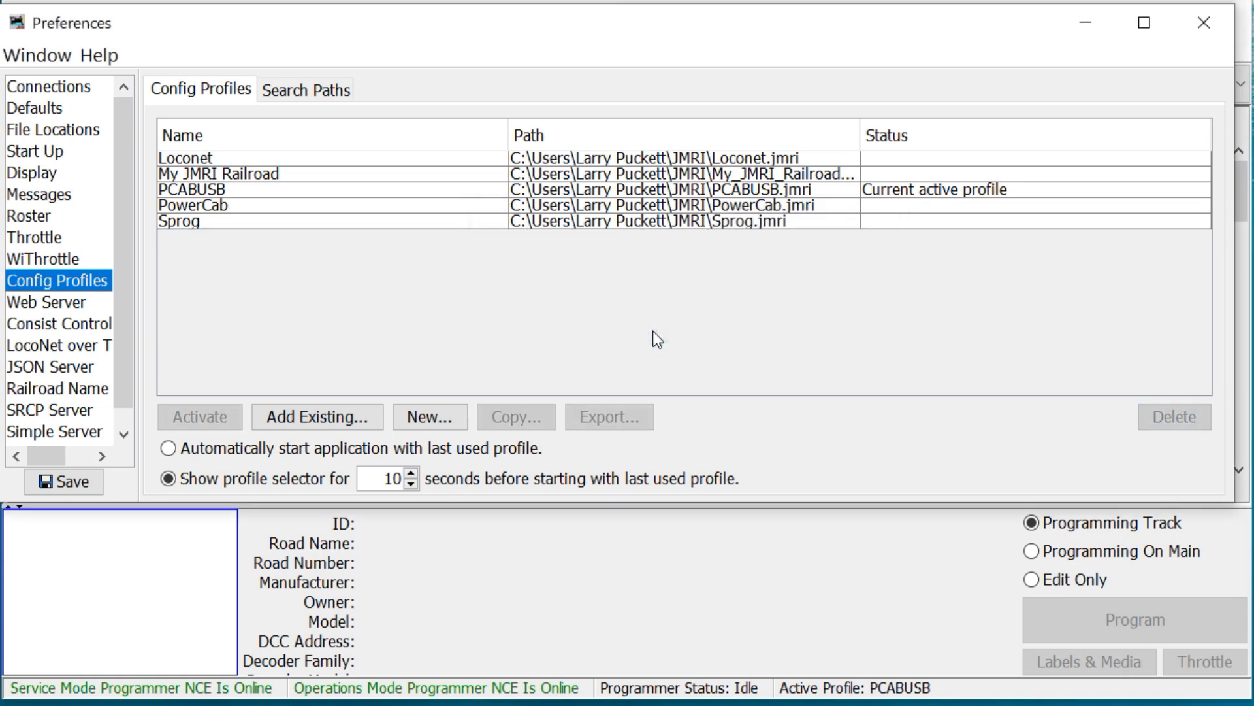
{"action": "mouse_move", "coordinate": [684, 296]}
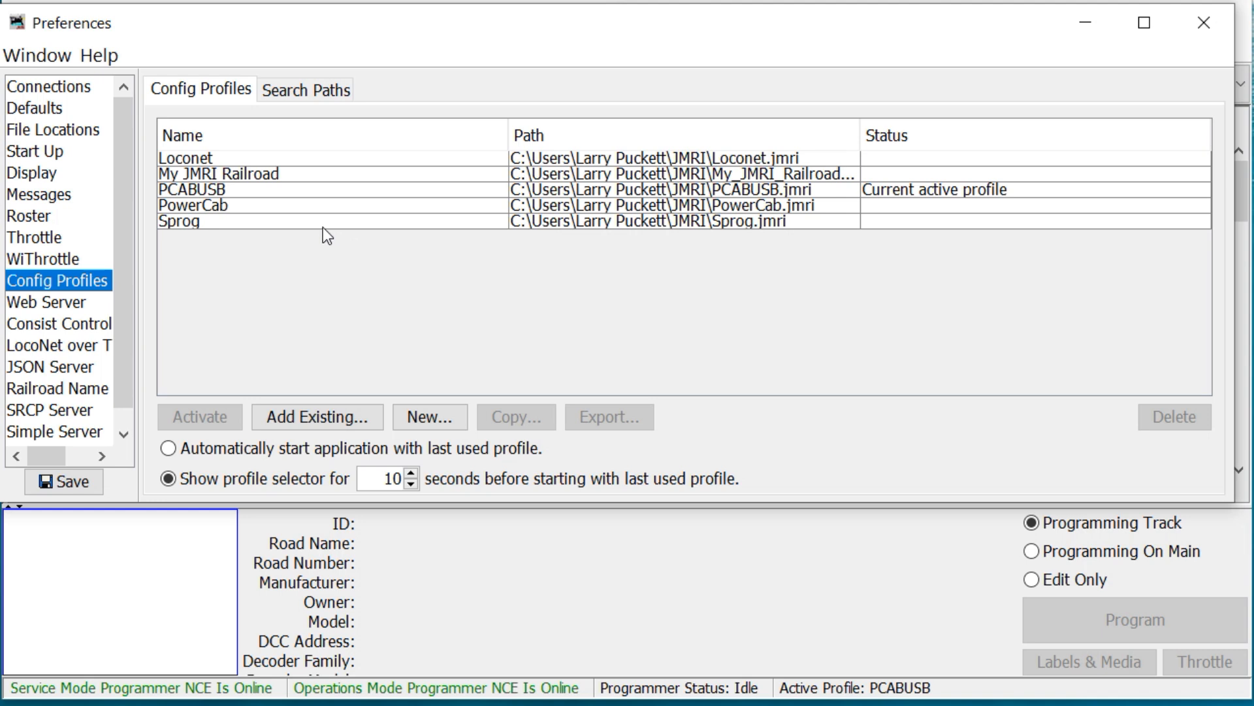
{"action": "mouse_move", "coordinate": [291, 205]}
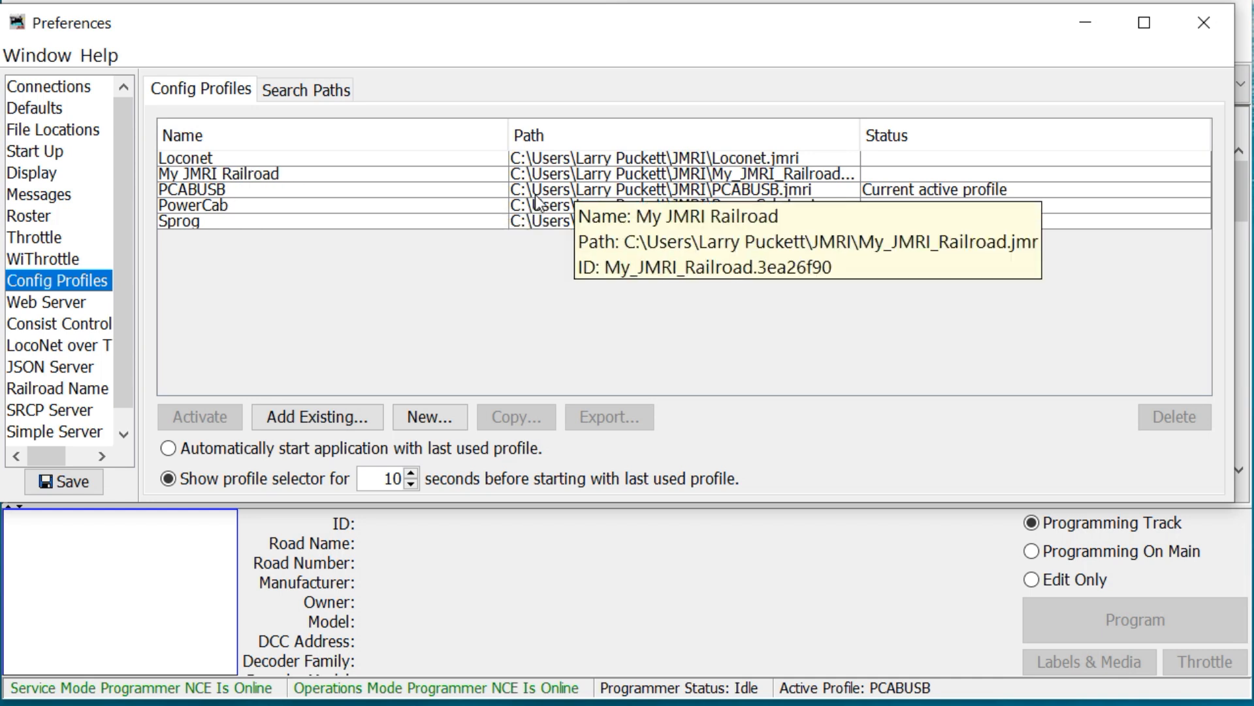
{"action": "left_click", "coordinate": [216, 158]}
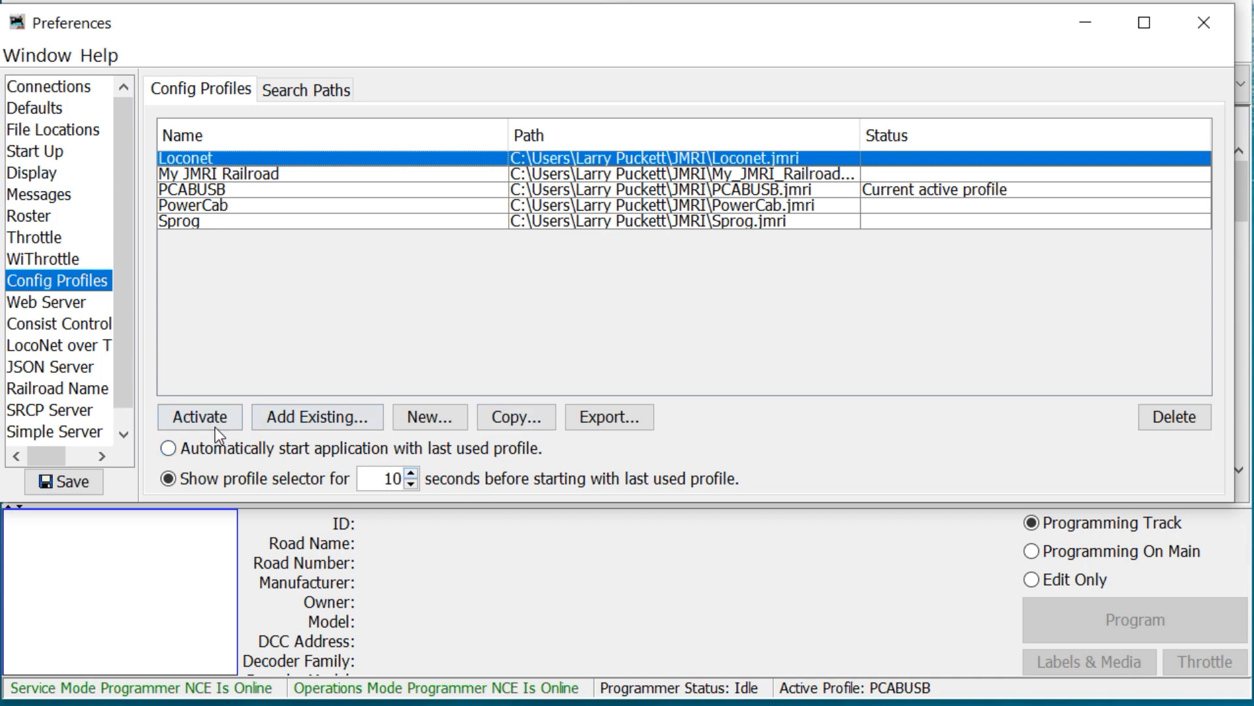
{"action": "mouse_move", "coordinate": [198, 417]}
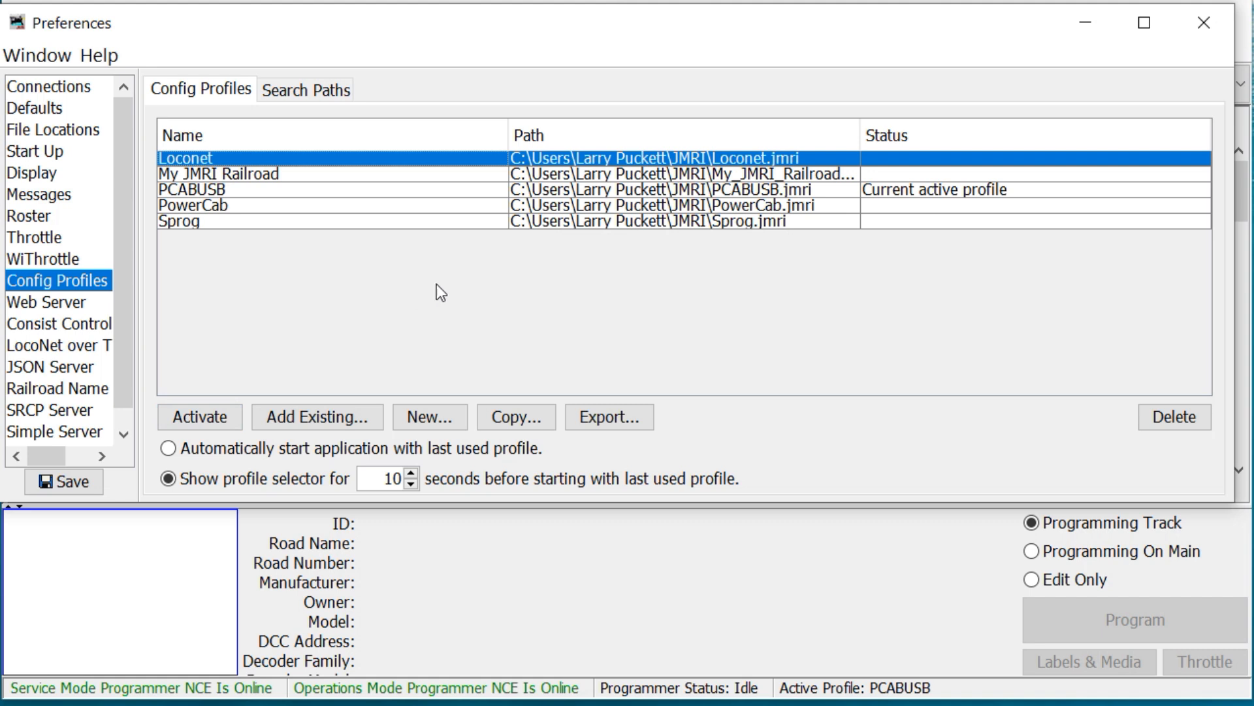
{"action": "mouse_move", "coordinate": [463, 277]}
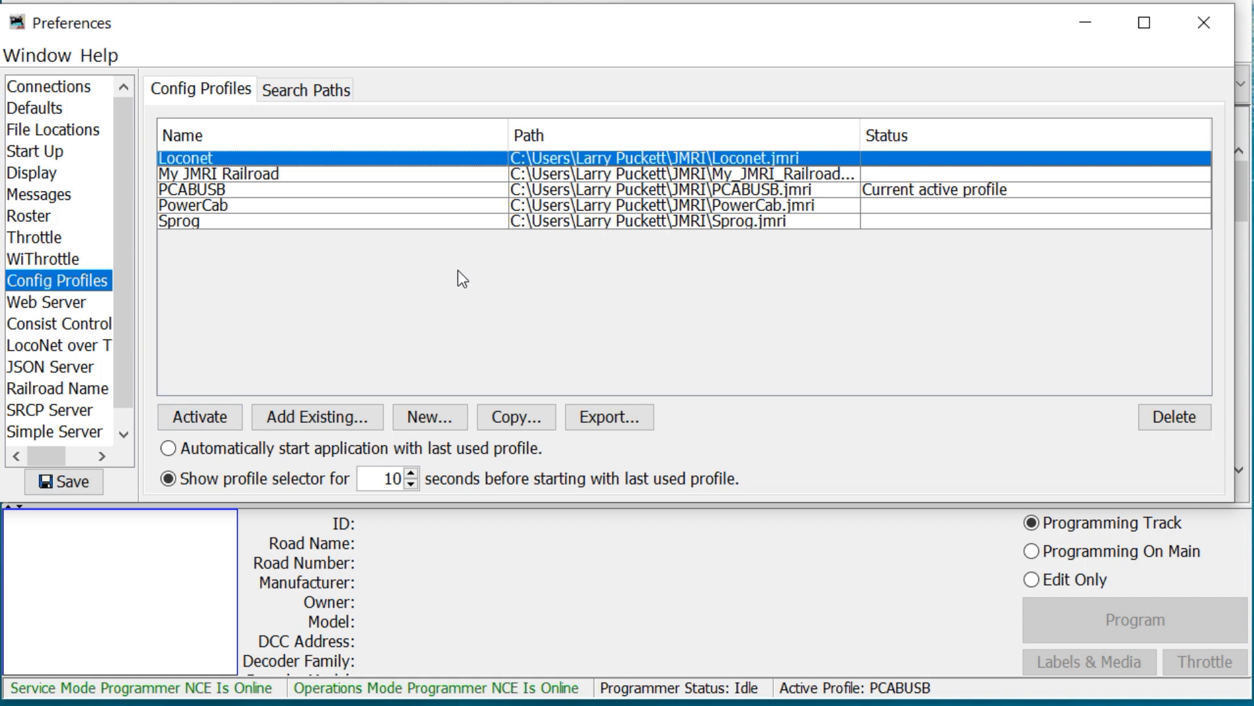
{"action": "mouse_move", "coordinate": [572, 328]}
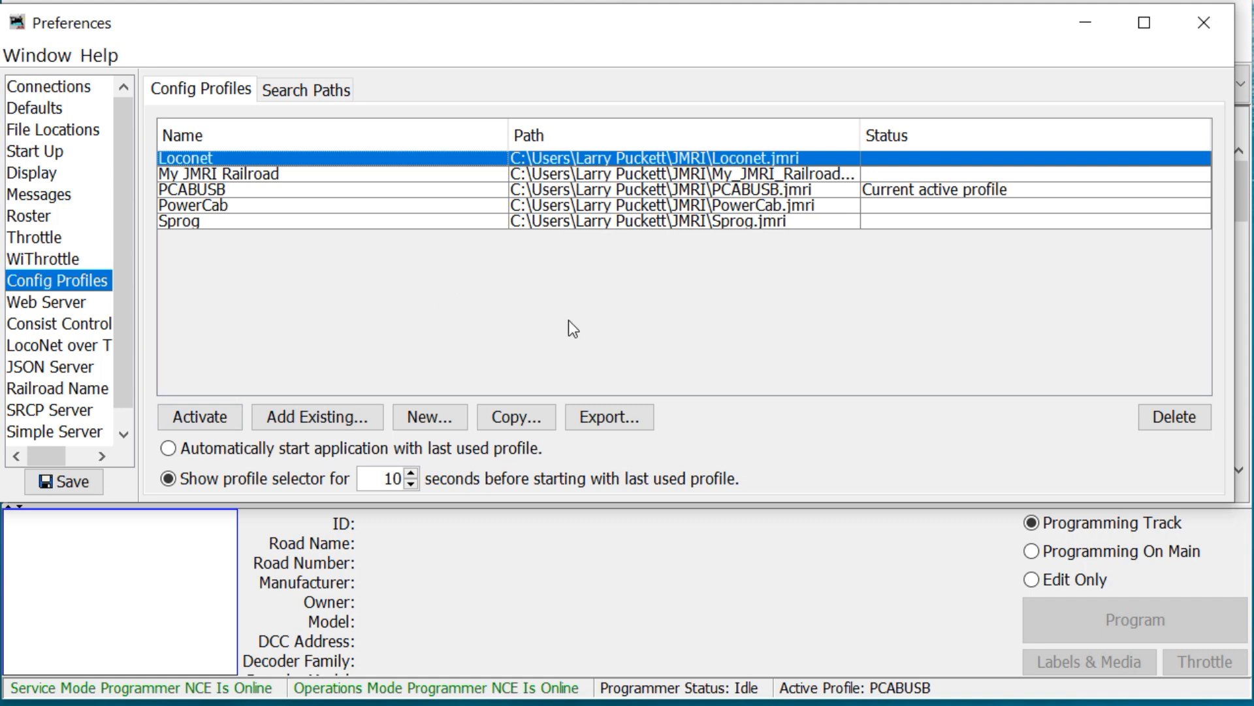
{"action": "mouse_move", "coordinate": [657, 318]}
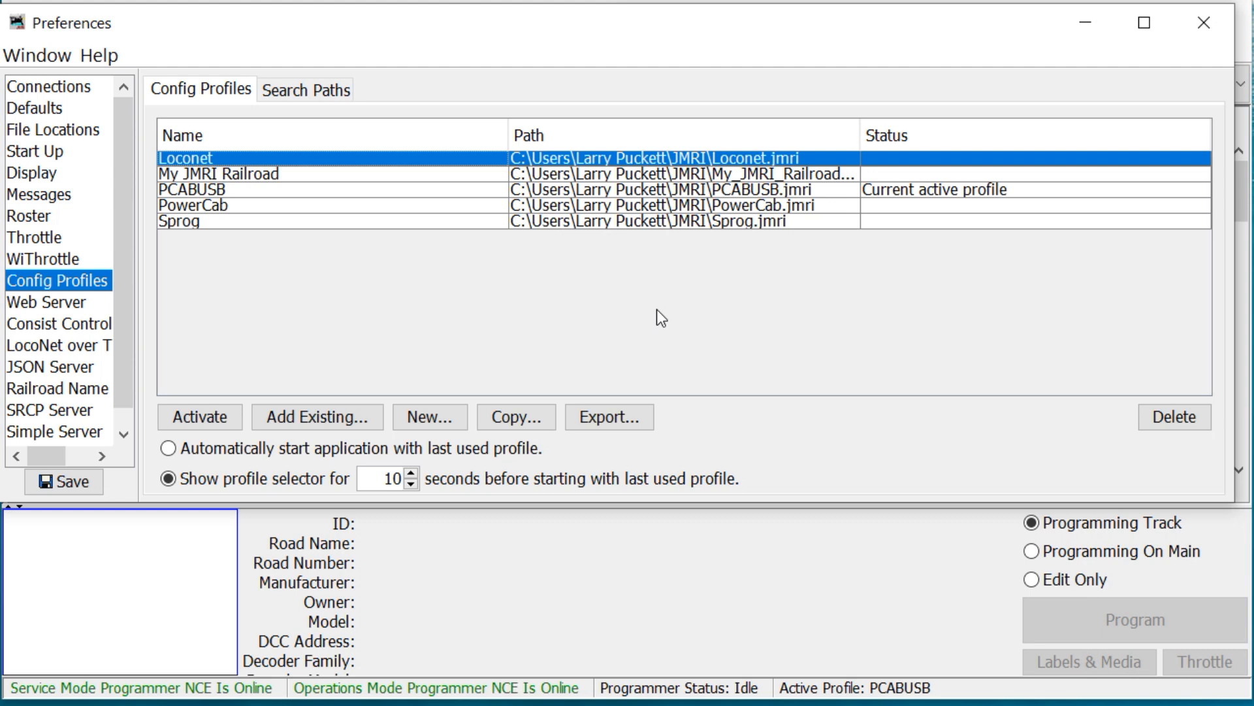
{"action": "mouse_move", "coordinate": [650, 270]}
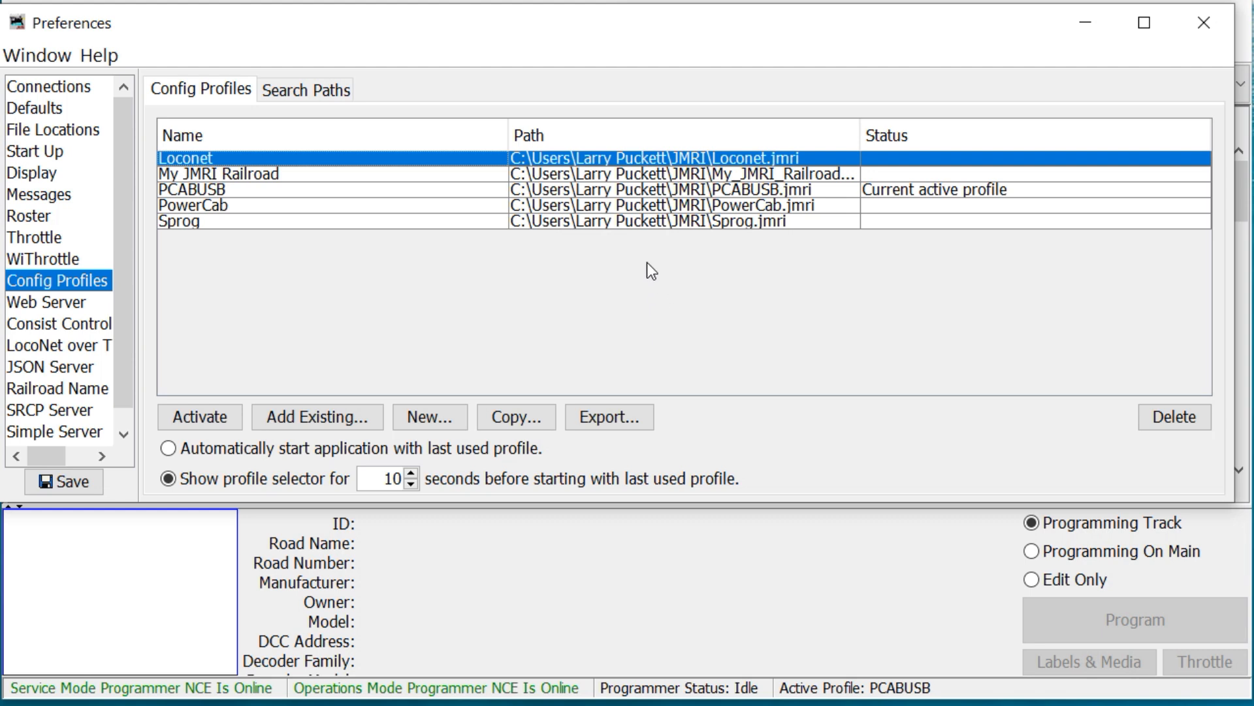
{"action": "mouse_move", "coordinate": [516, 230]}
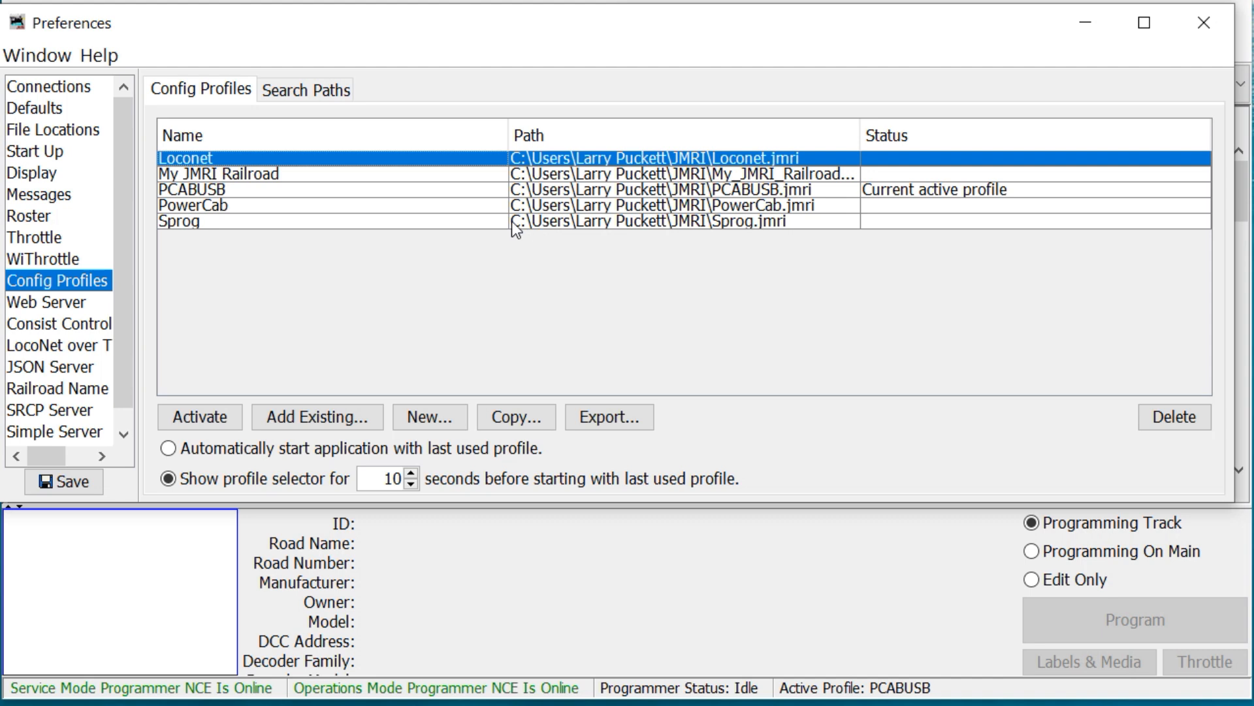
{"action": "mouse_move", "coordinate": [384, 249]}
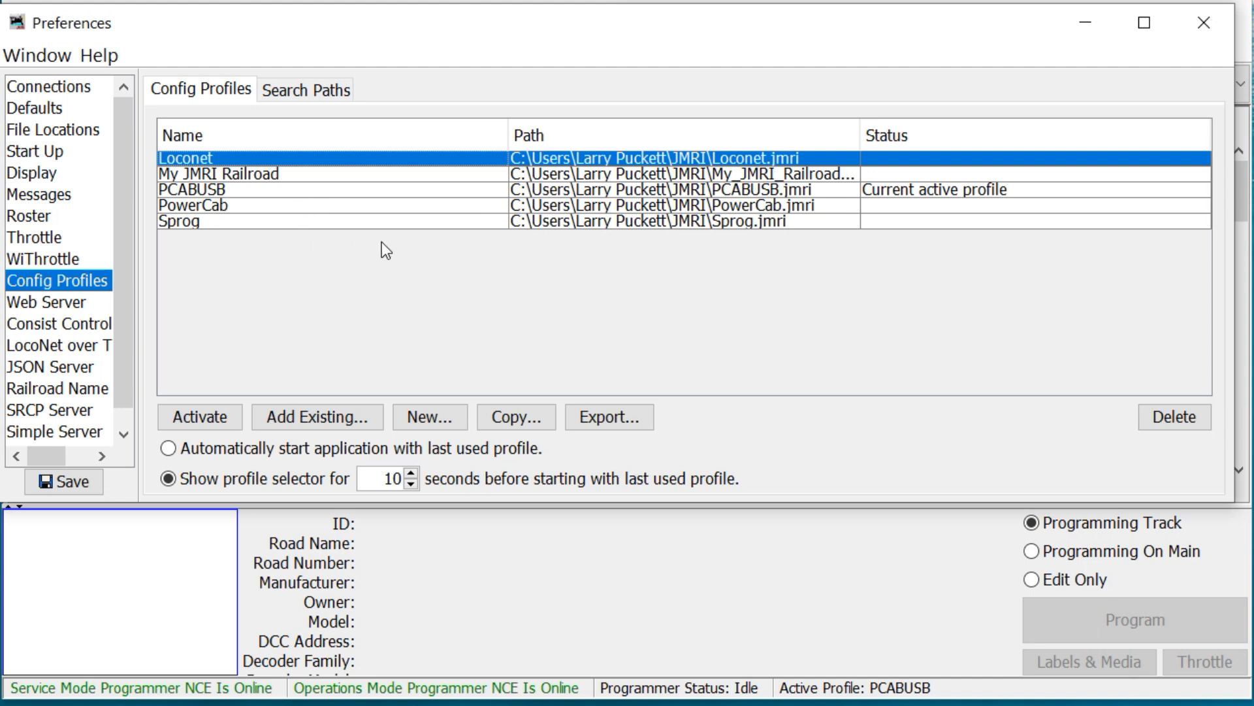
{"action": "mouse_move", "coordinate": [269, 233]}
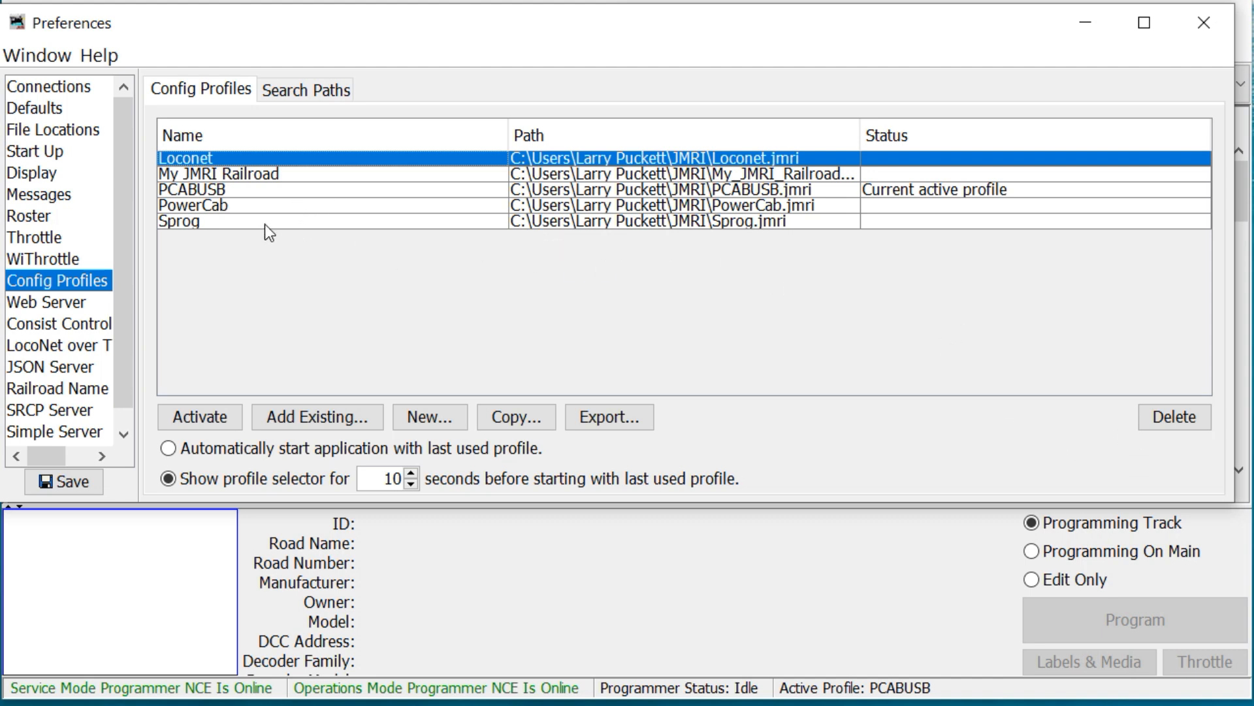
{"action": "mouse_move", "coordinate": [420, 205]}
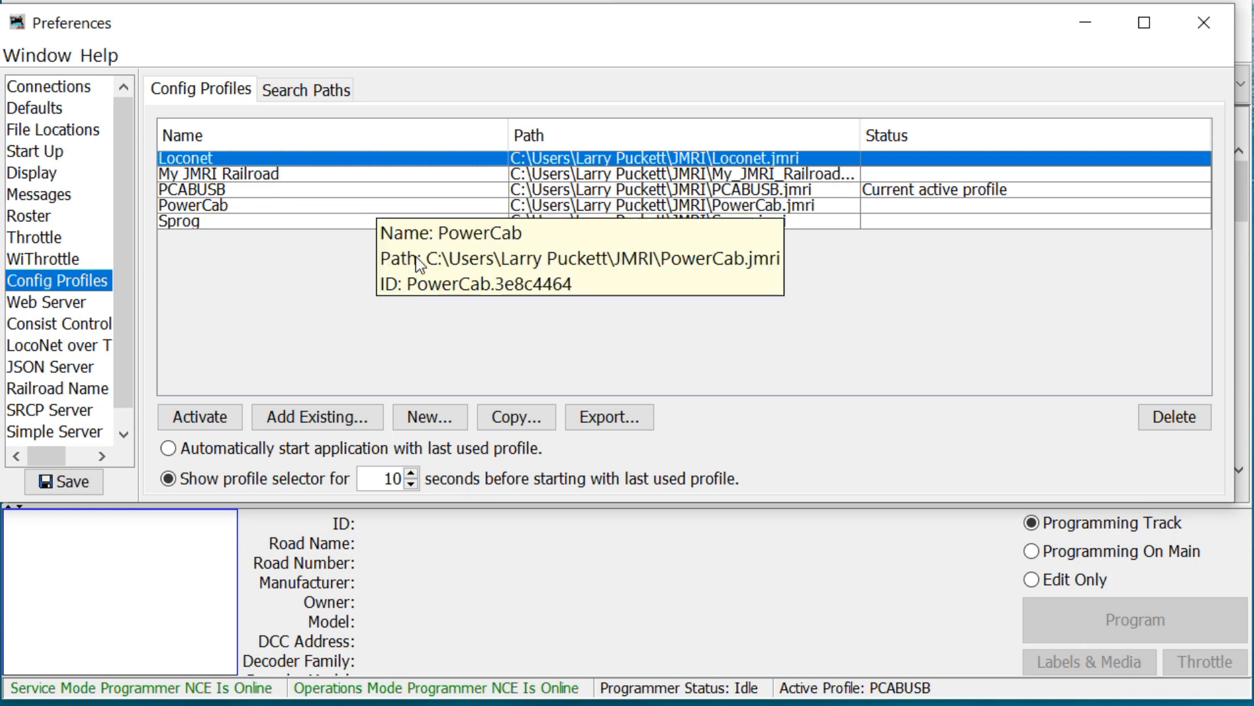